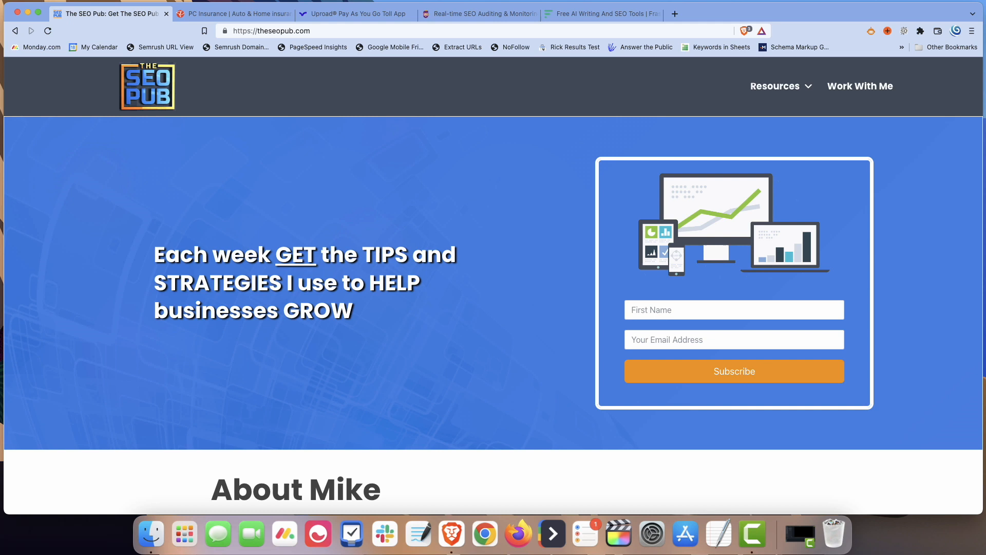
mouse_move(490, 334)
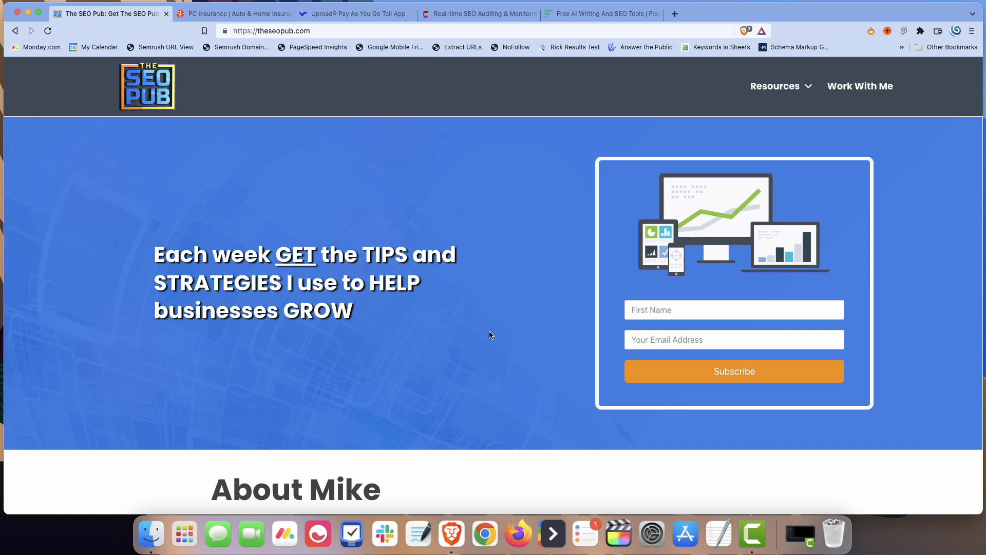
mouse_move(711, 325)
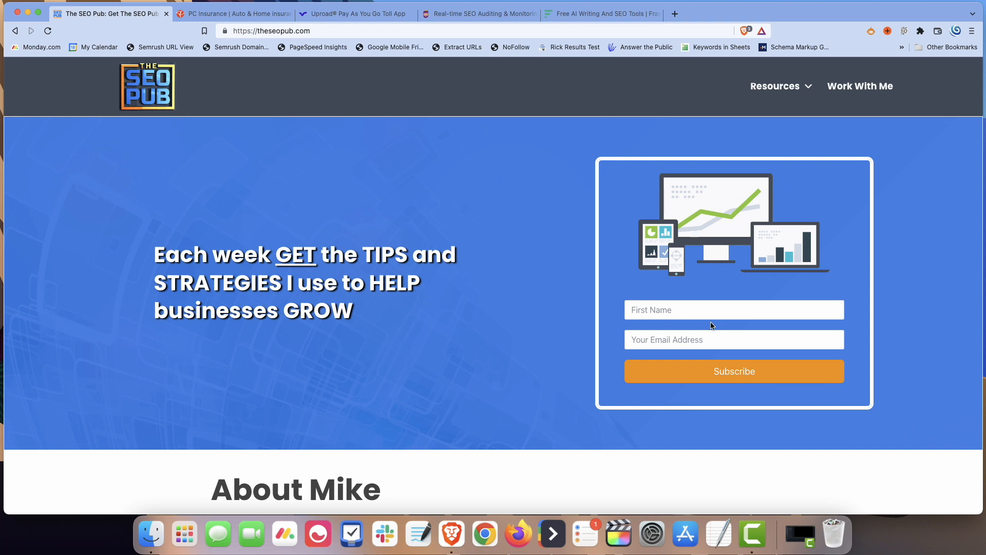
mouse_move(548, 327)
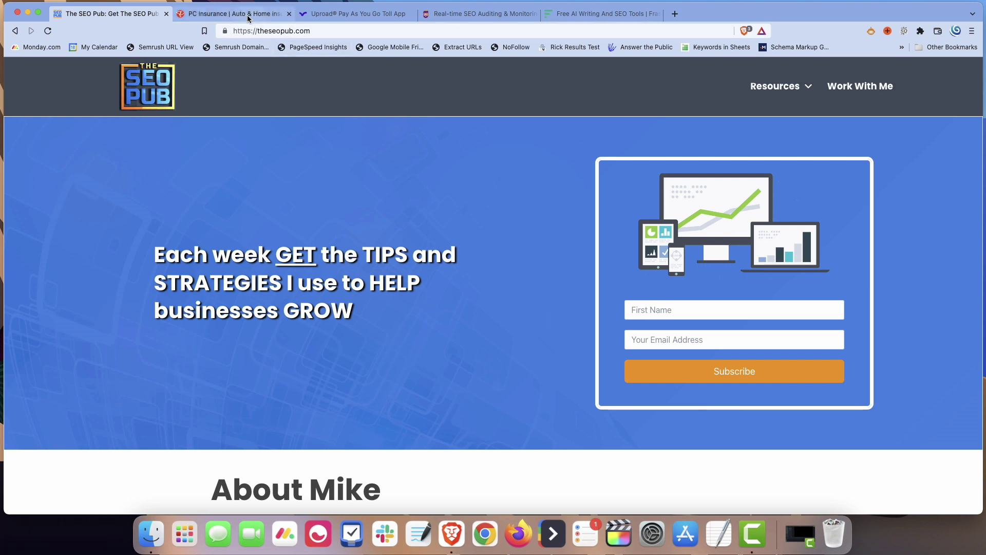
Switch to the PC Insurance homepage and scroll down to its footer Sitemap link
left_click(232, 14)
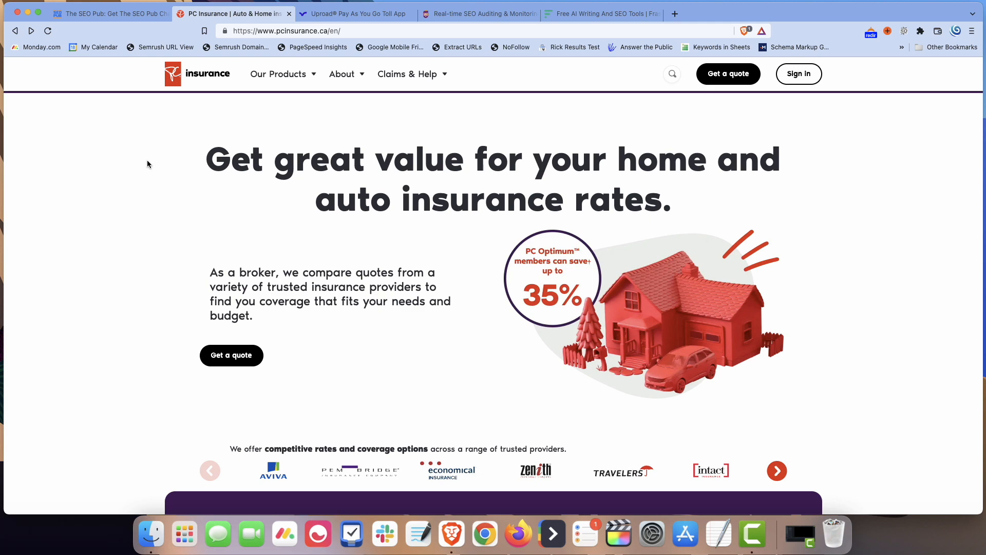
scroll("down", 3)
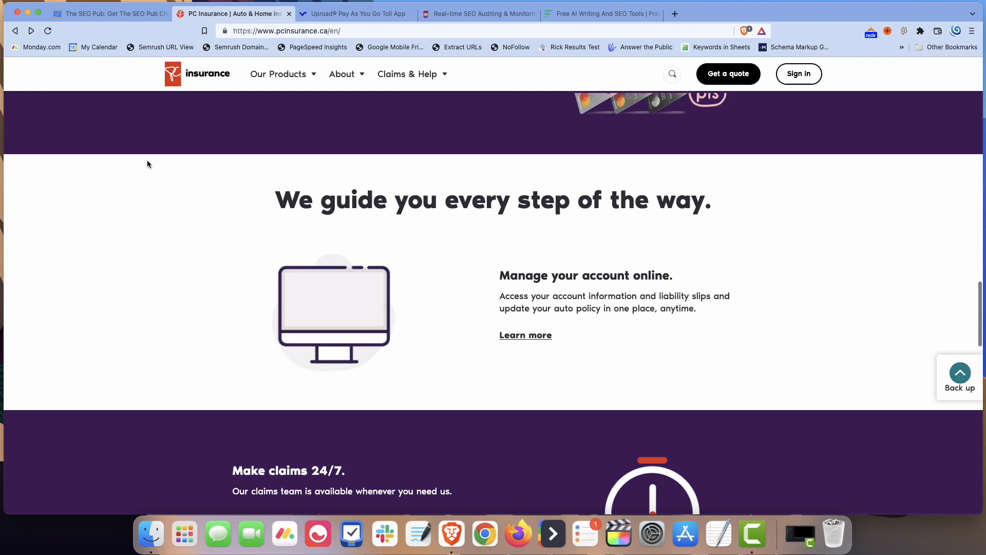
scroll("down", 3)
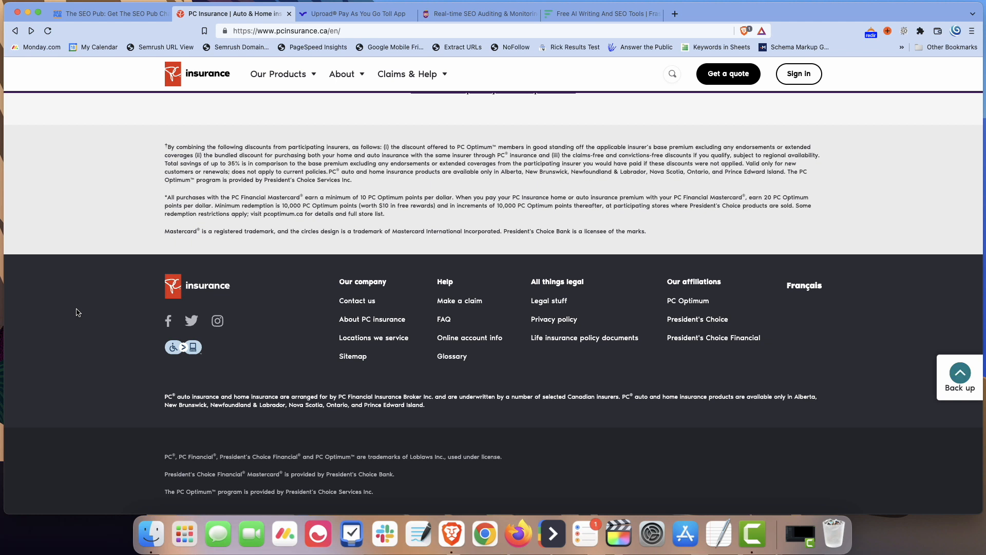
mouse_move(374, 373)
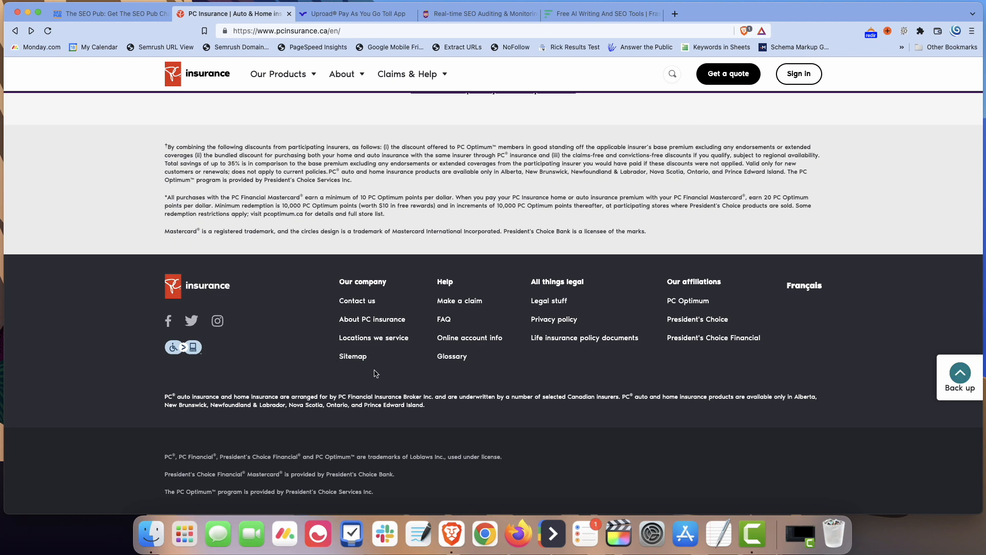
mouse_move(353, 356)
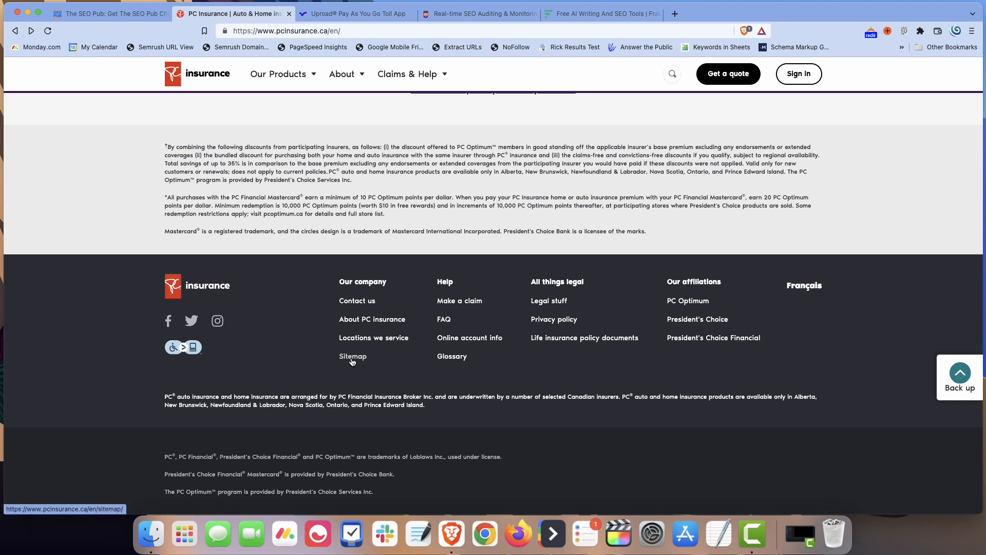
left_click(352, 357)
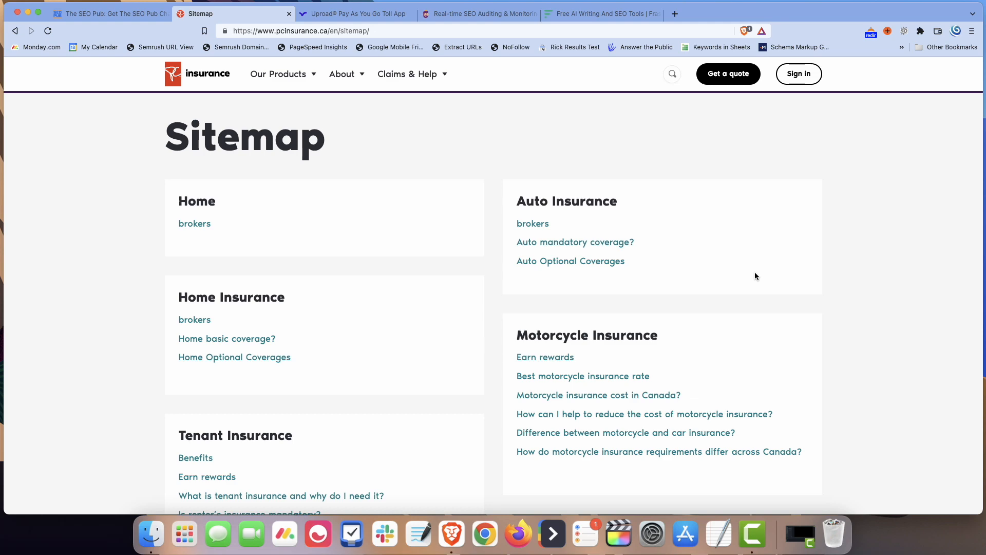
scroll("down", 3)
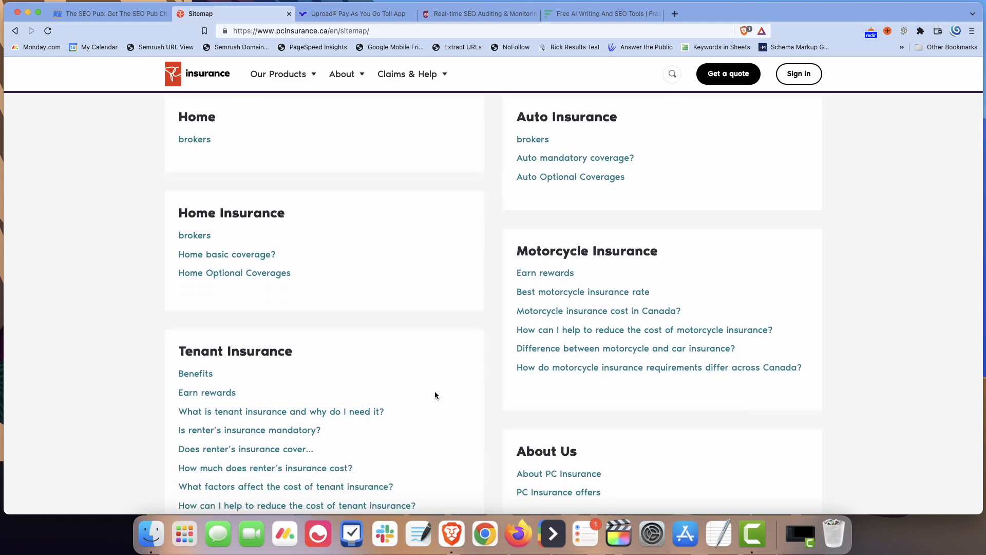
scroll("down", 3)
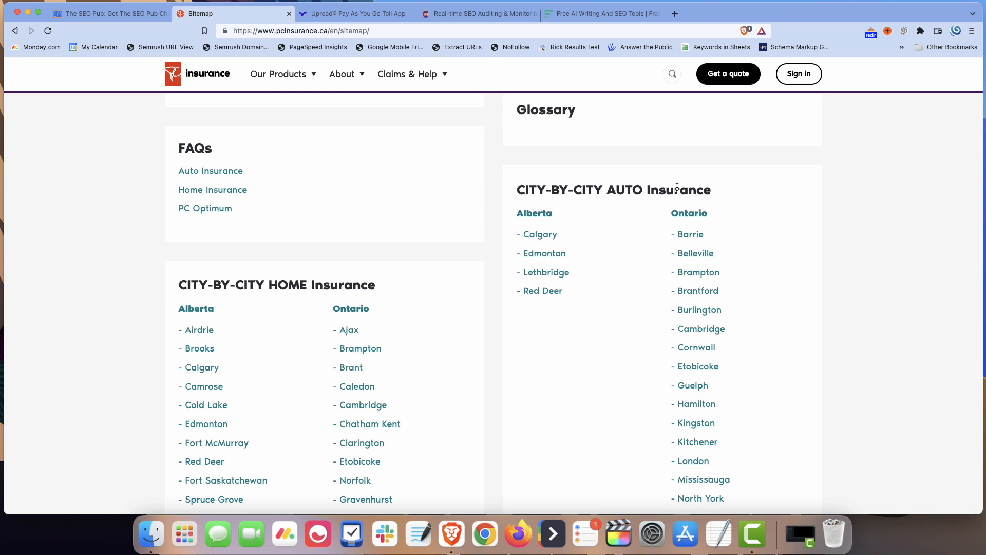
scroll("down", 3)
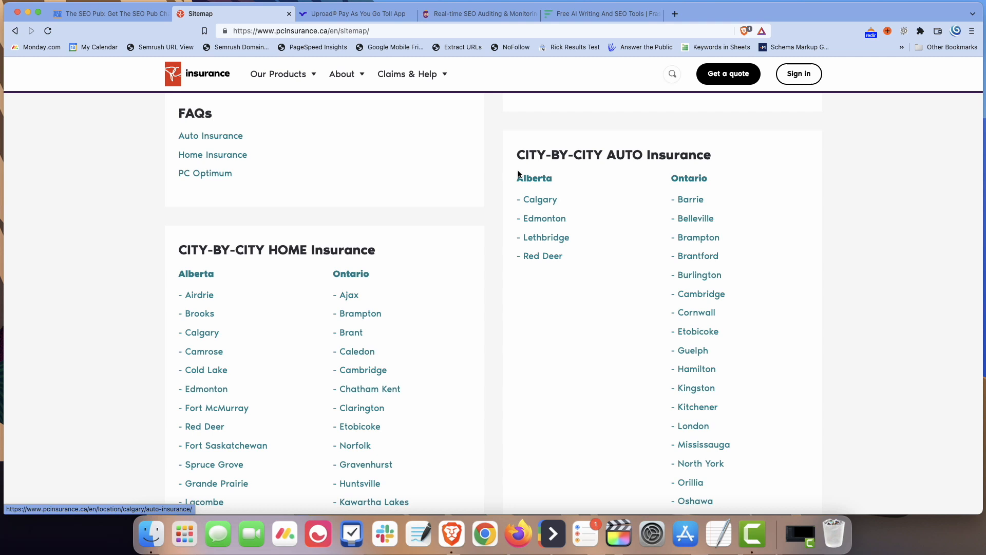
mouse_move(587, 227)
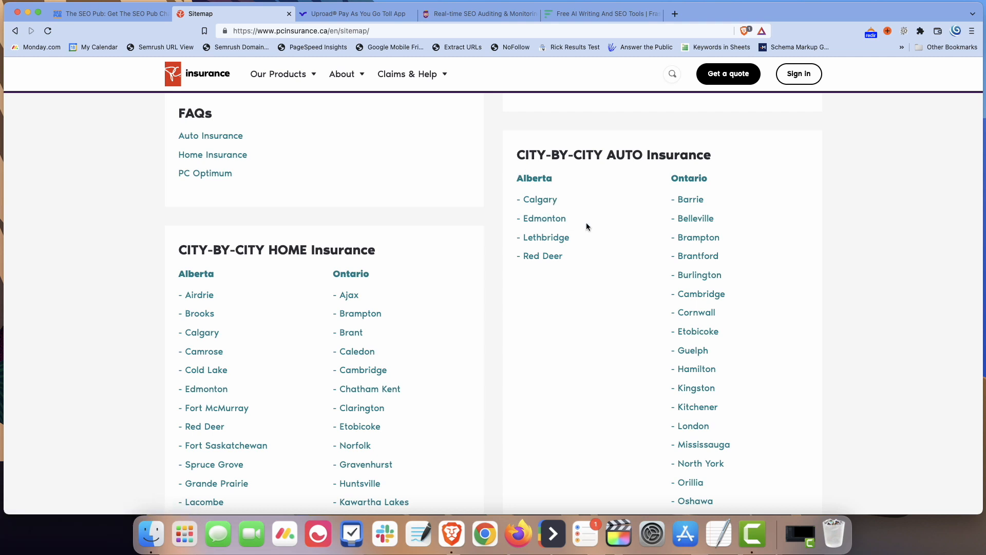
mouse_move(632, 266)
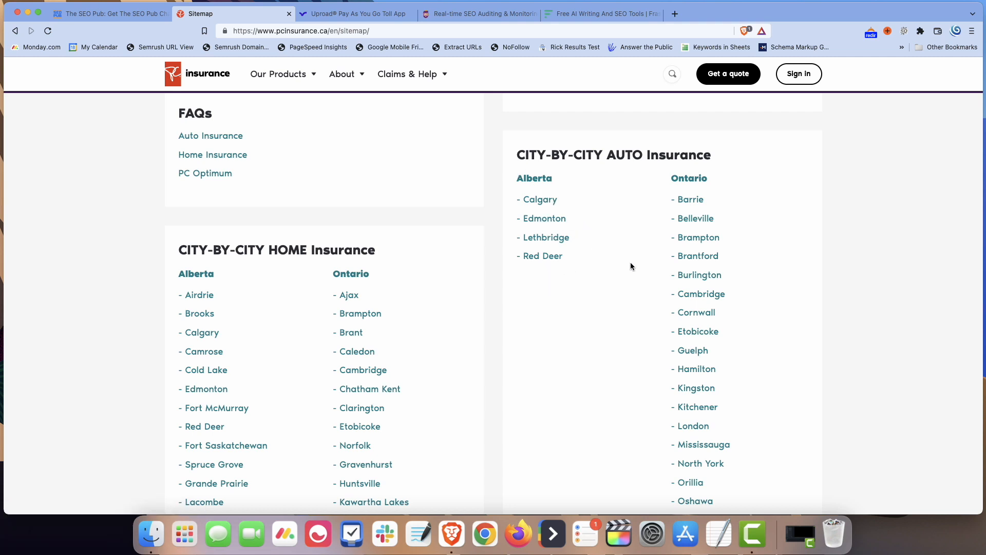
scroll("down", 3)
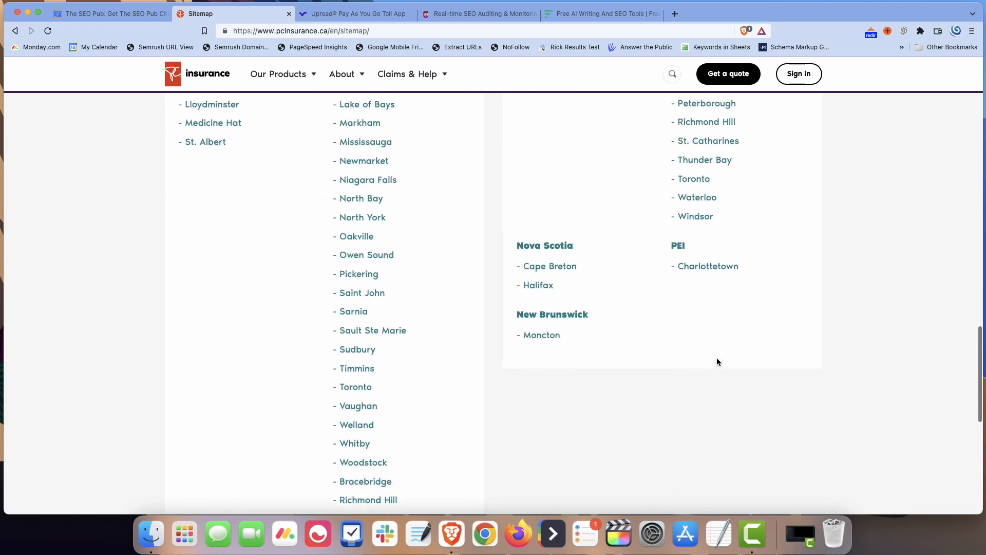
scroll("up", 3)
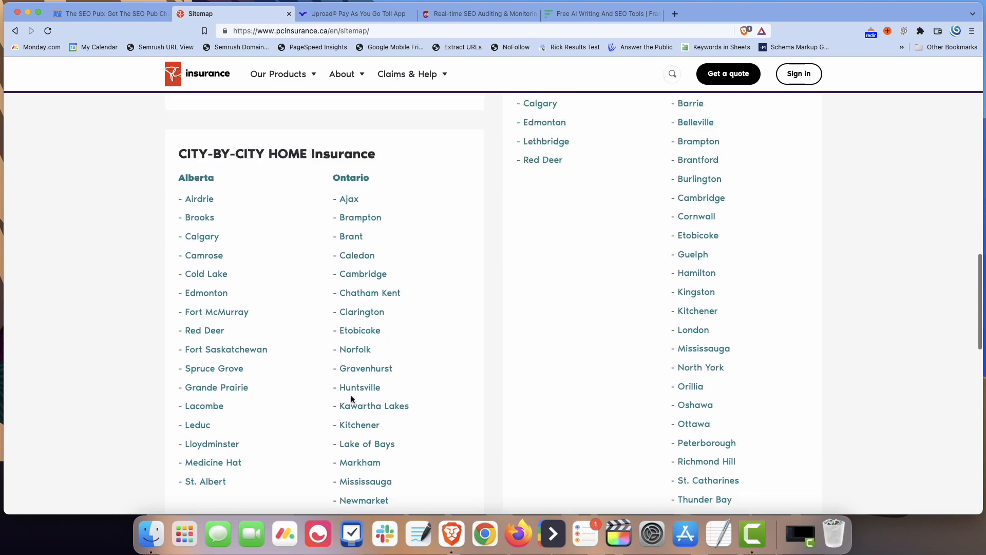
scroll("up", 3)
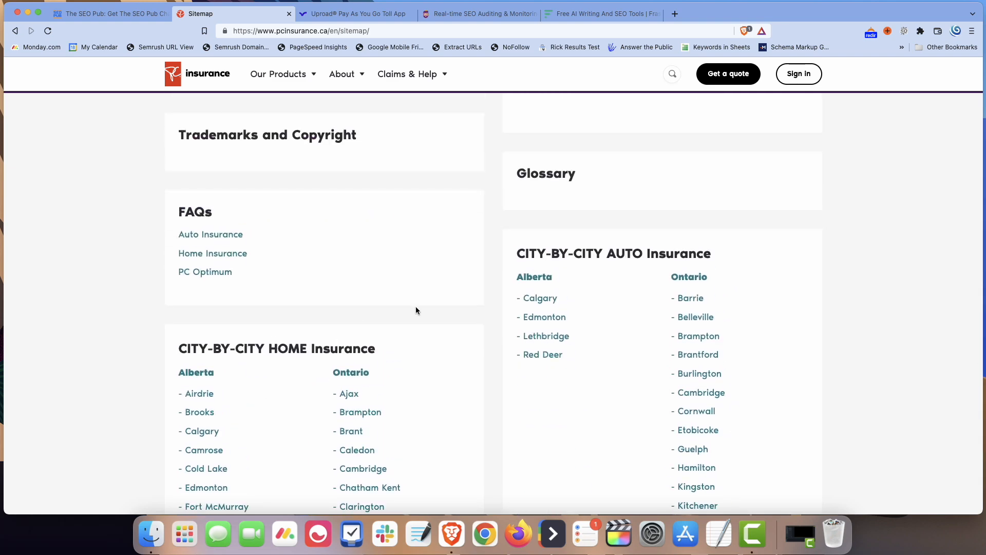
scroll("down", 3)
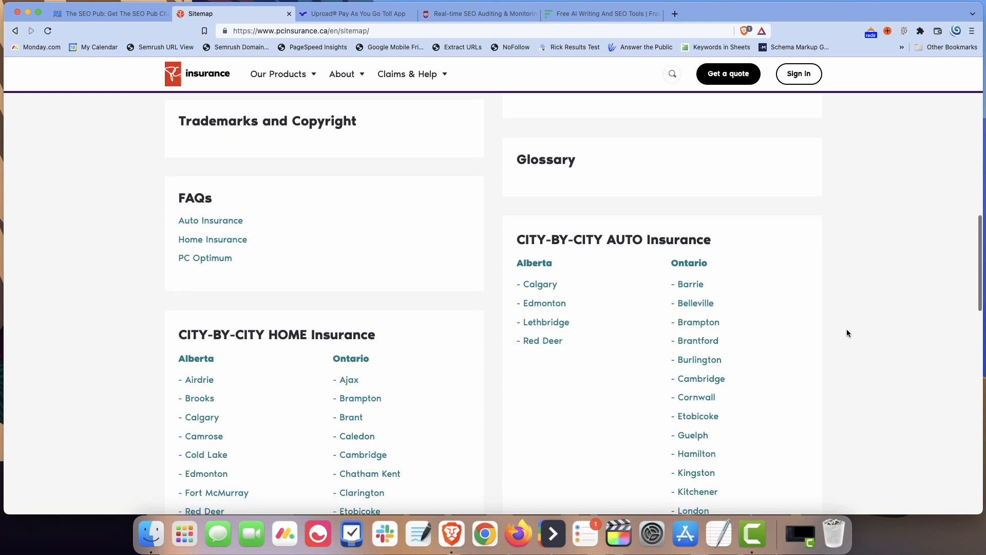
scroll("down", 3)
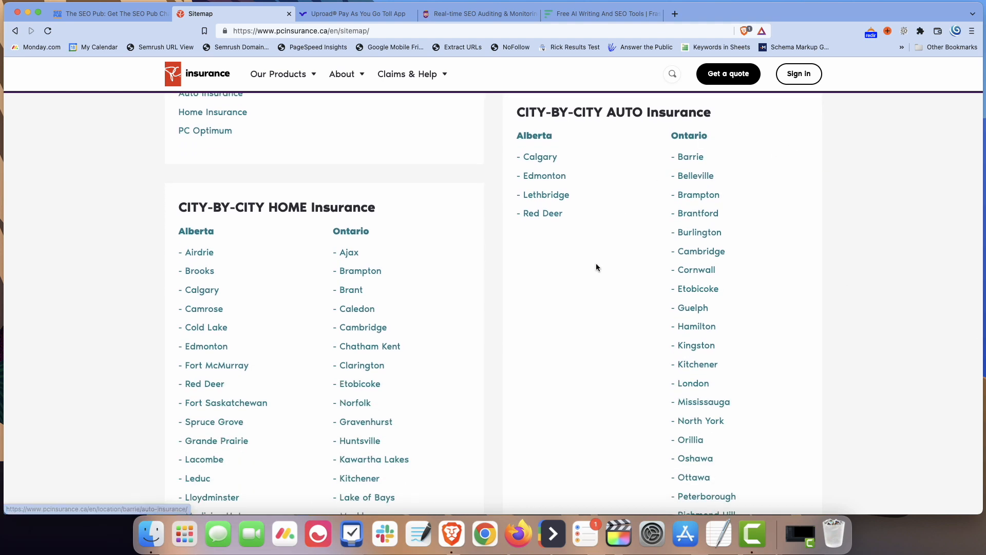
scroll("down", 3)
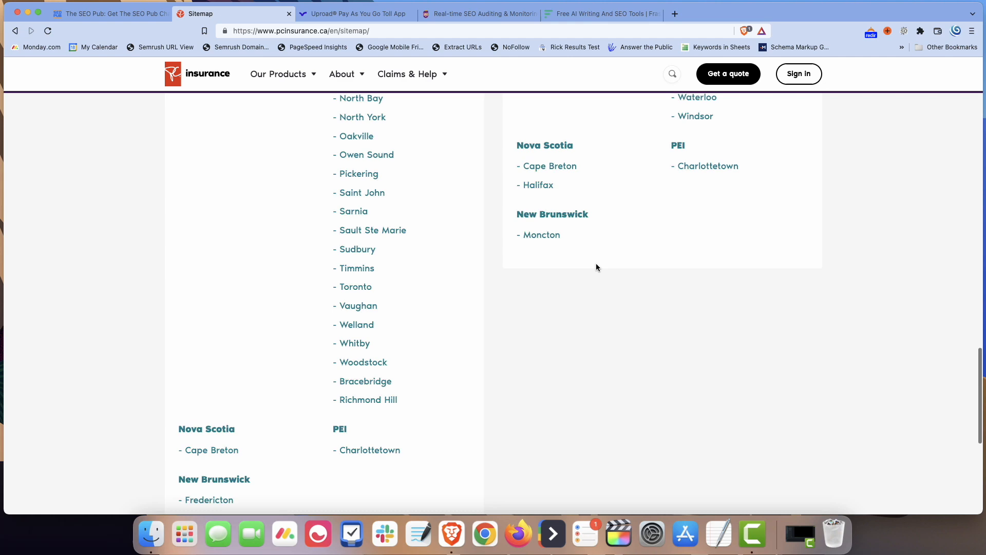
scroll("up", 3)
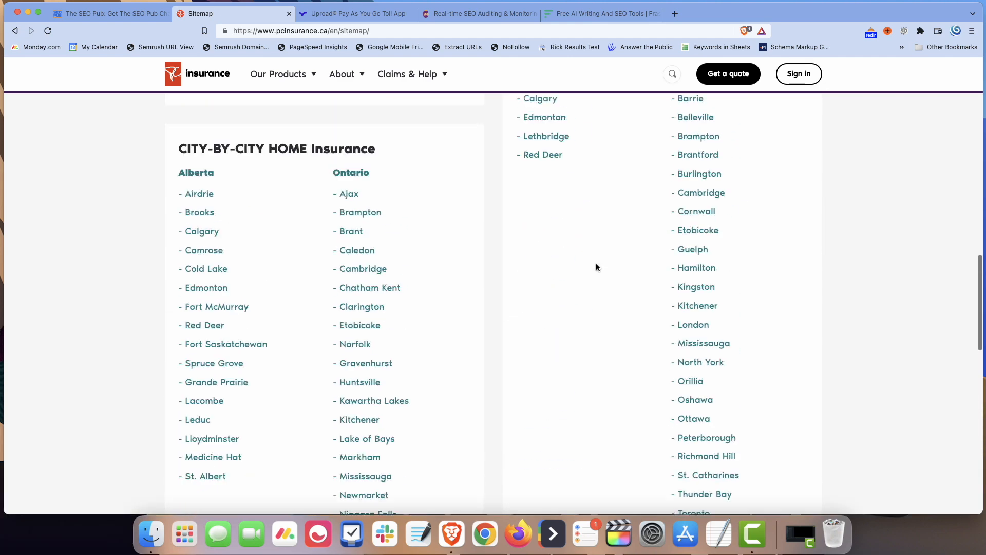
scroll("up", 3)
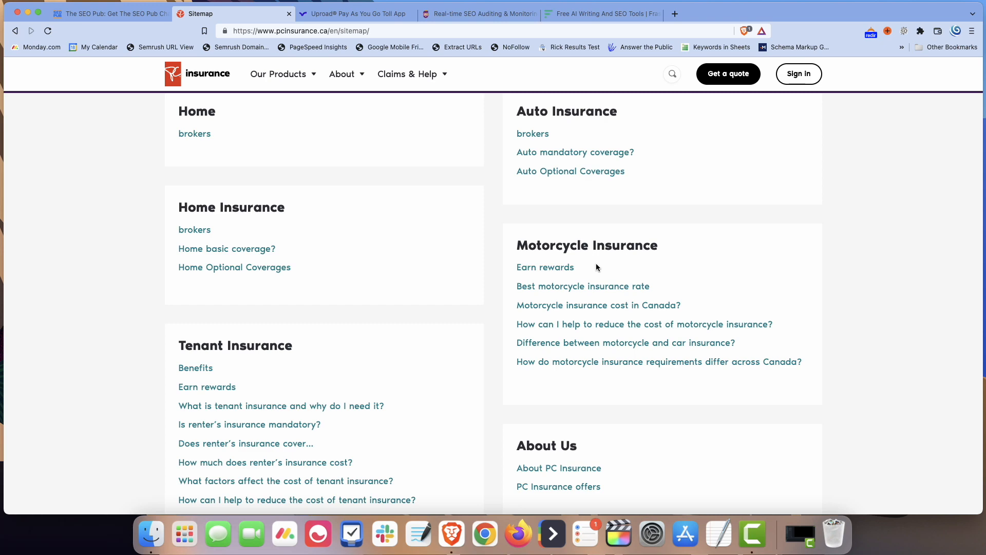
scroll("down", 3)
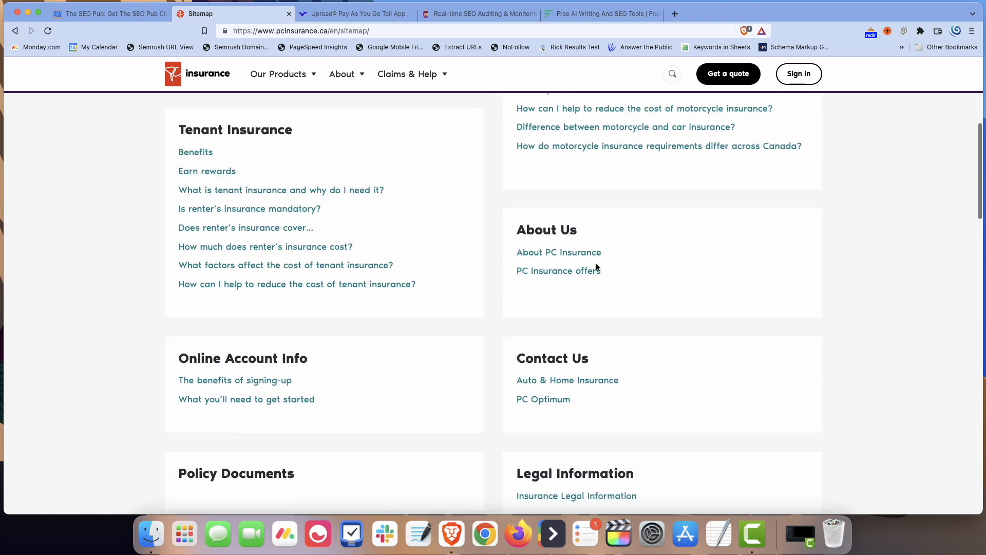
scroll("down", 3)
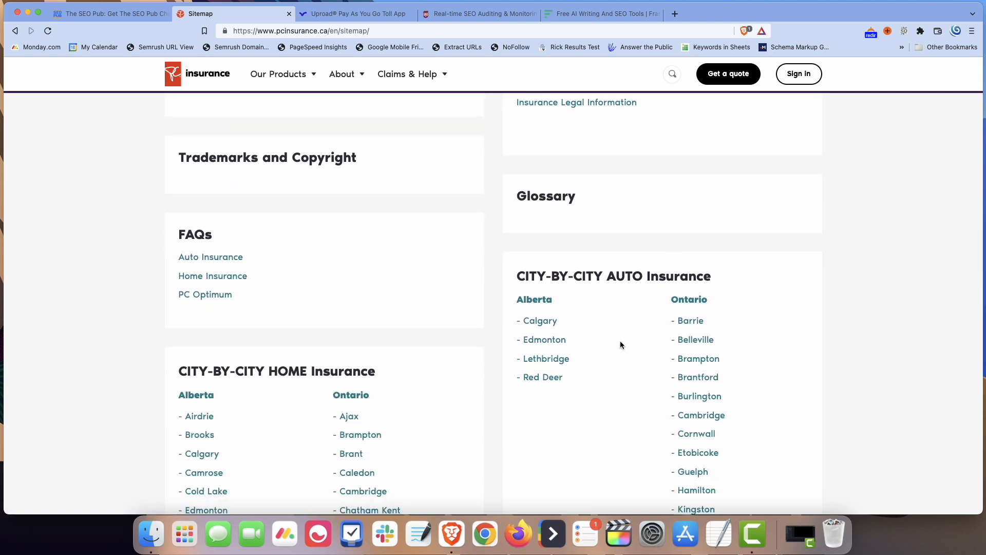
scroll("down", 3)
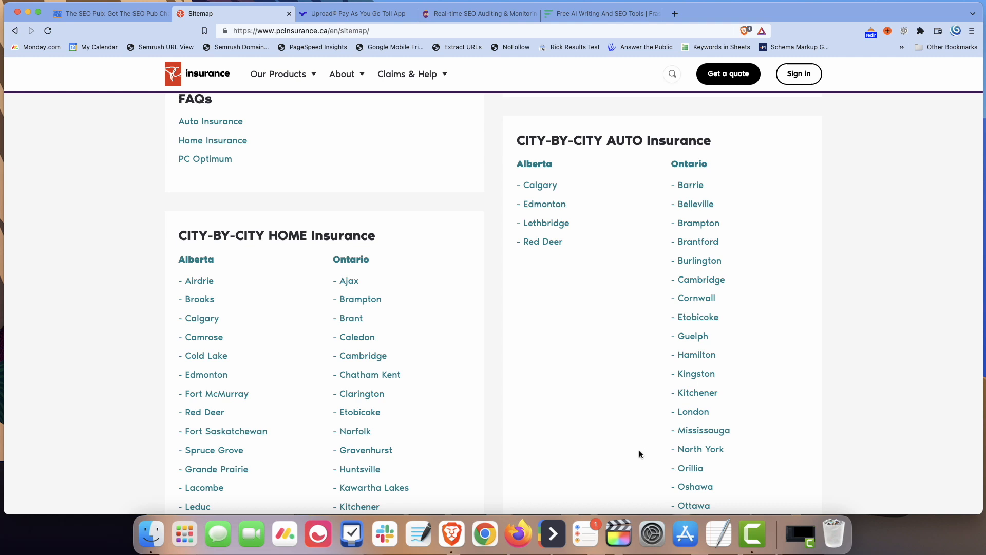
mouse_move(670, 153)
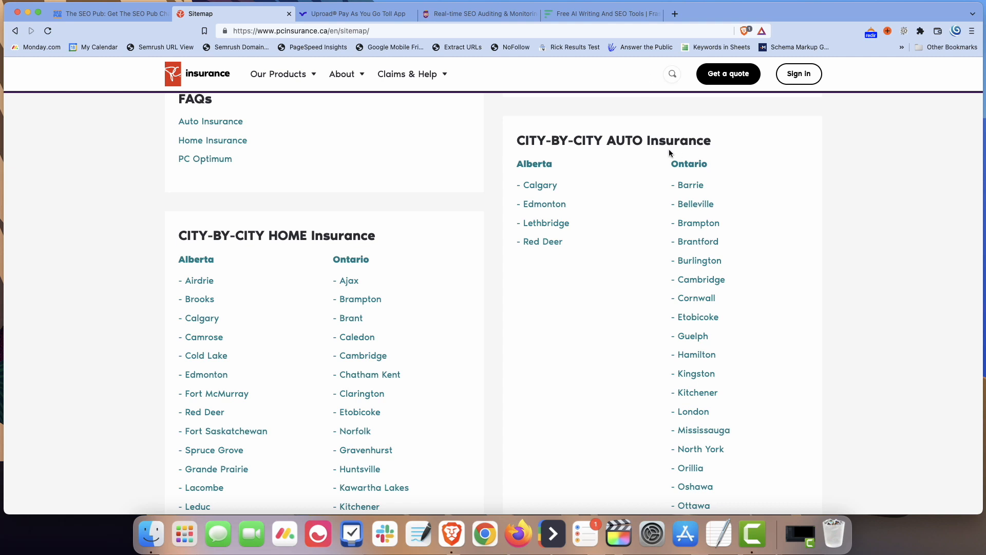
mouse_move(583, 154)
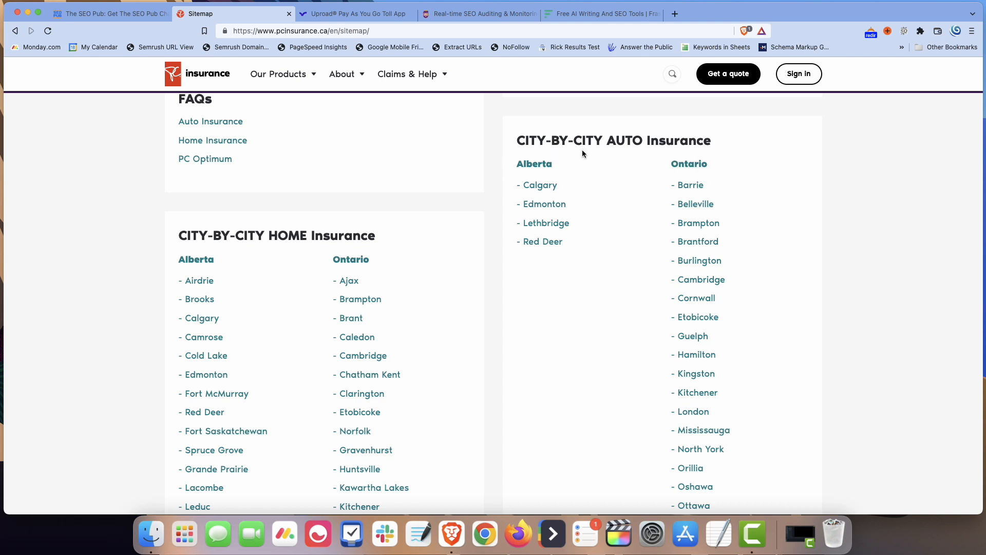
mouse_move(594, 209)
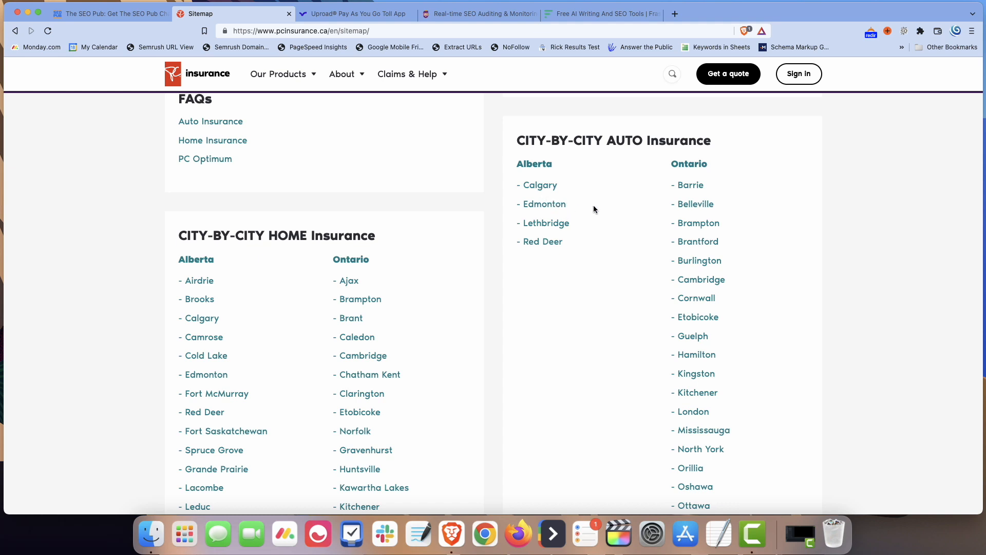
mouse_move(621, 319)
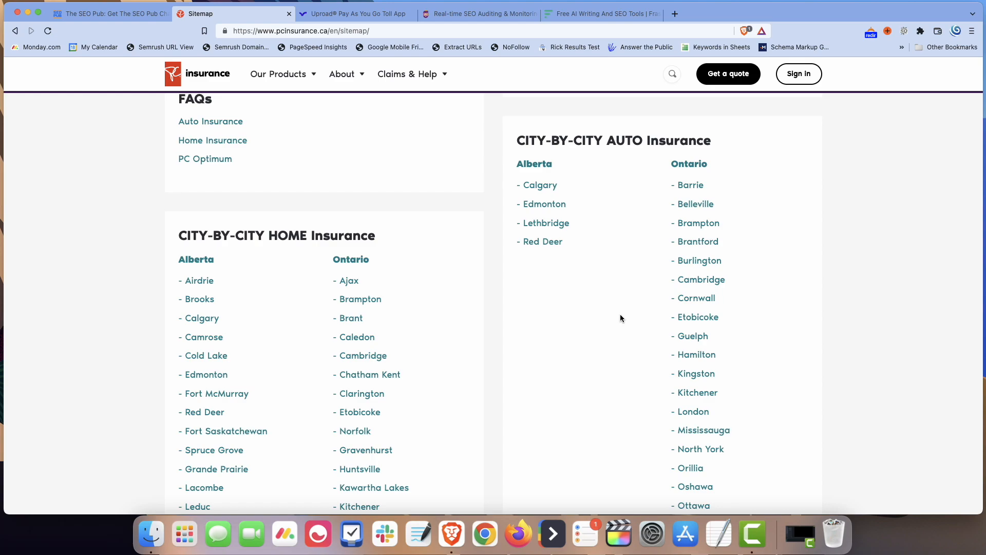
left_click(353, 13)
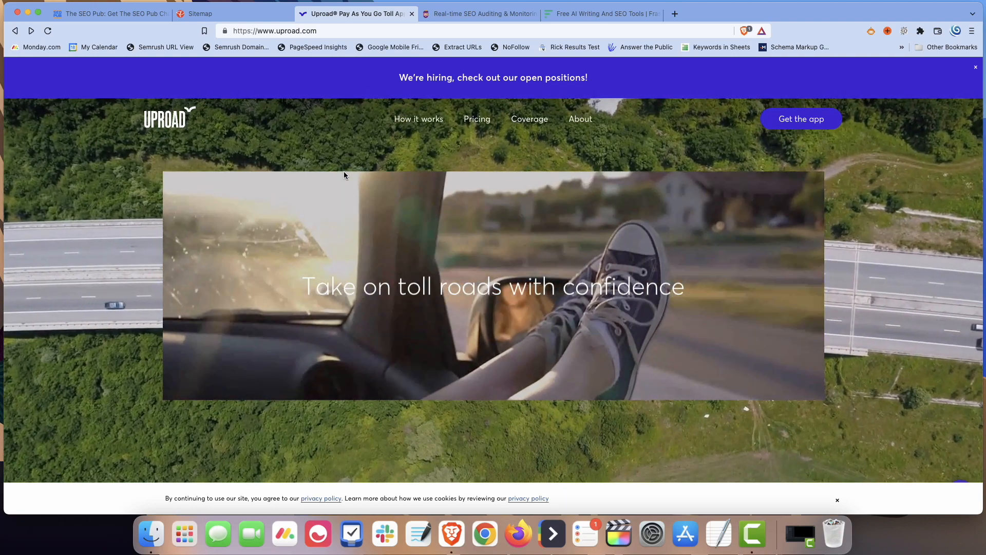
Scroll Uproad's homepage down to the footer with company, toll payment, calculator and FAQ links
scroll("down", 3)
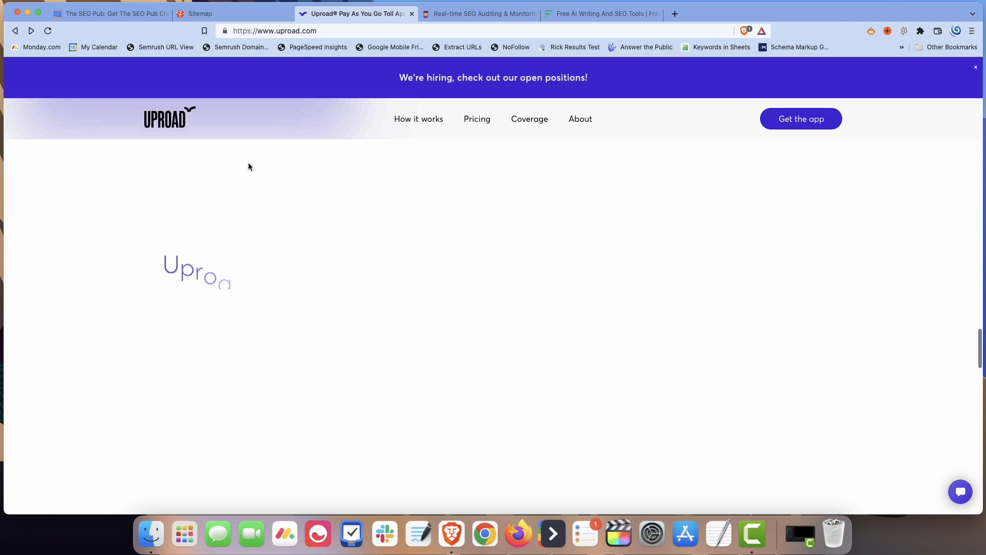
scroll("down", 3)
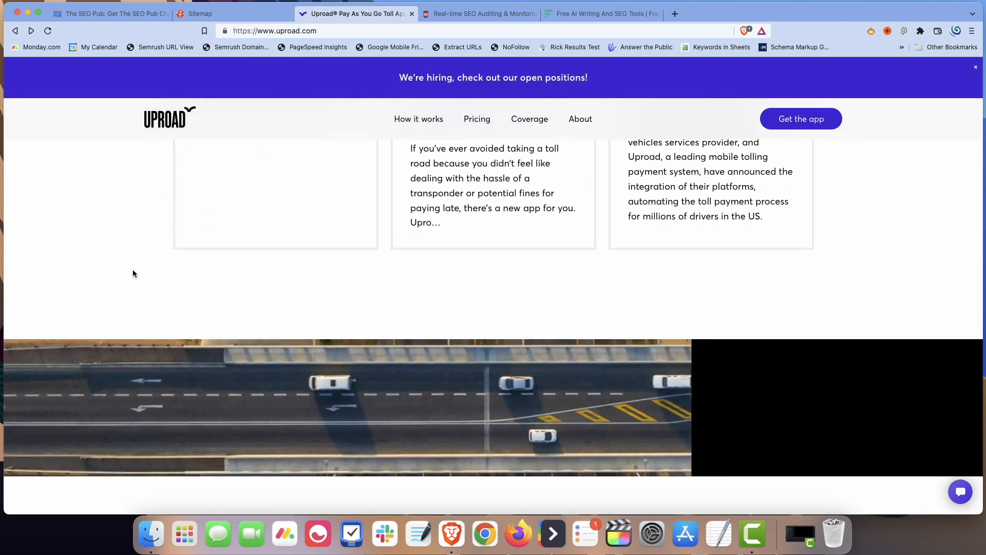
scroll("down", 3)
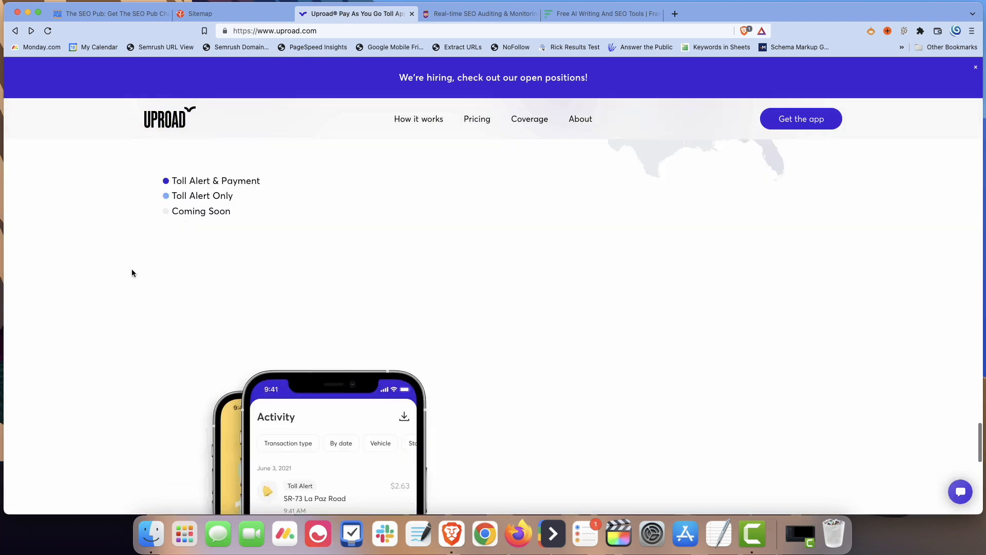
scroll("down", 3)
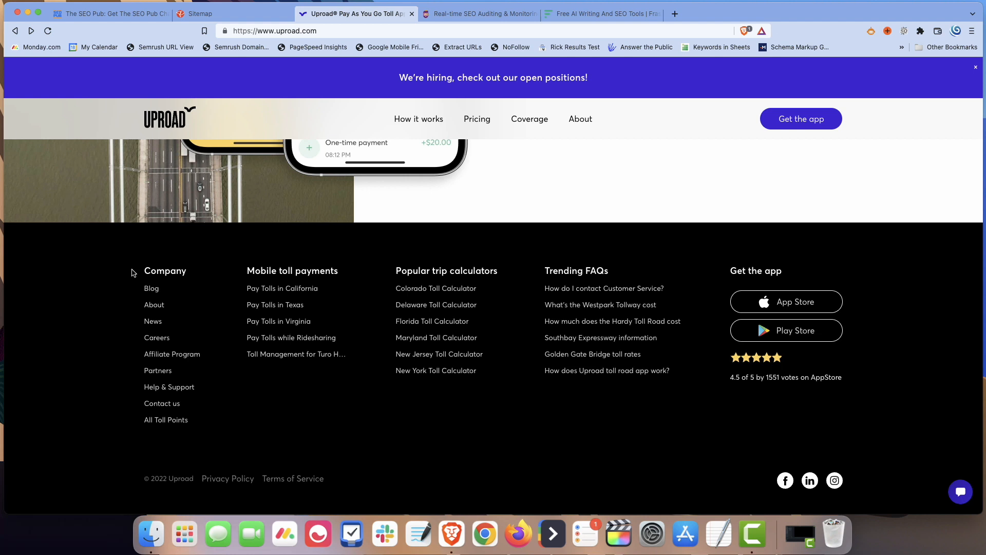
mouse_move(181, 453)
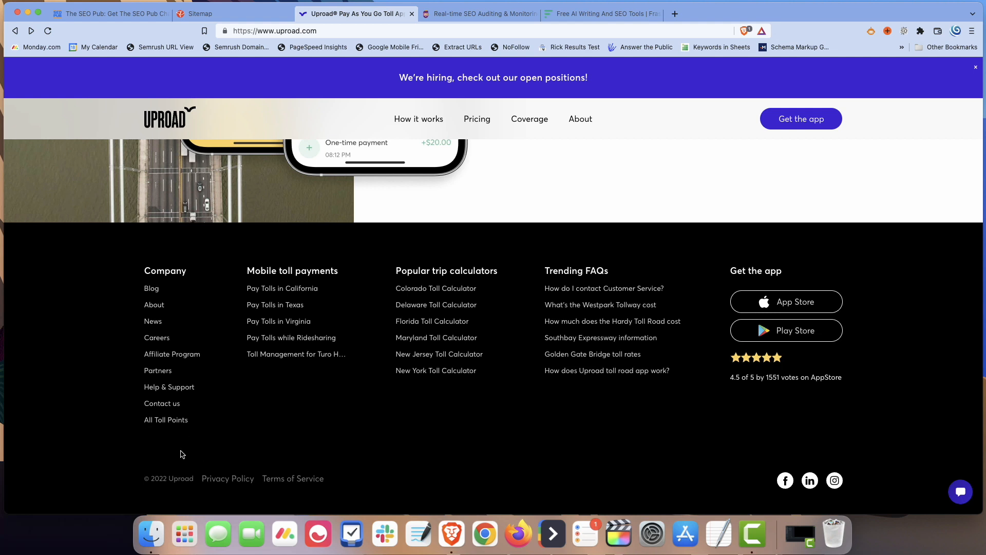
mouse_move(166, 420)
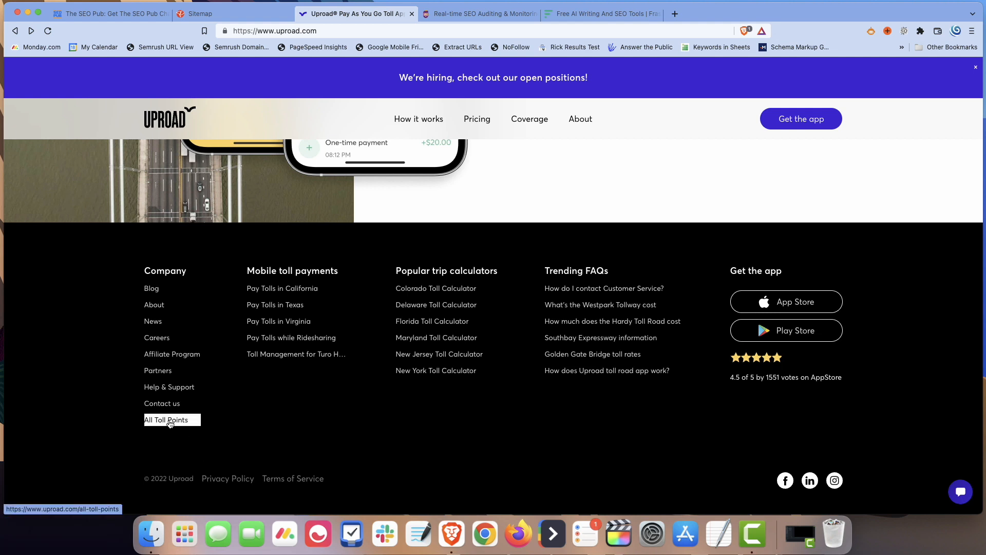
Open All Toll Points, scroll the state lists to New Jersey, and open Benjamin Franklin Bridge
left_click(167, 419)
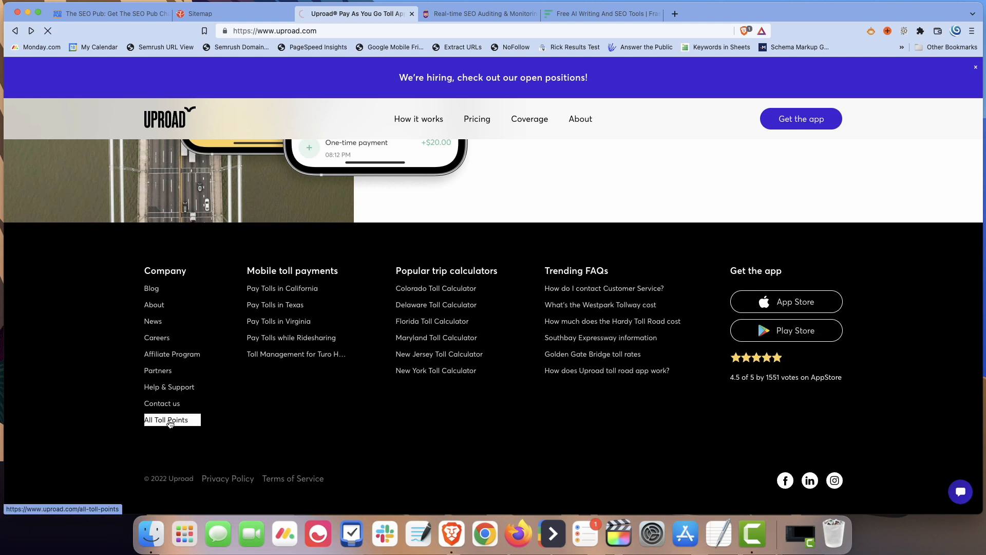
left_click(166, 419)
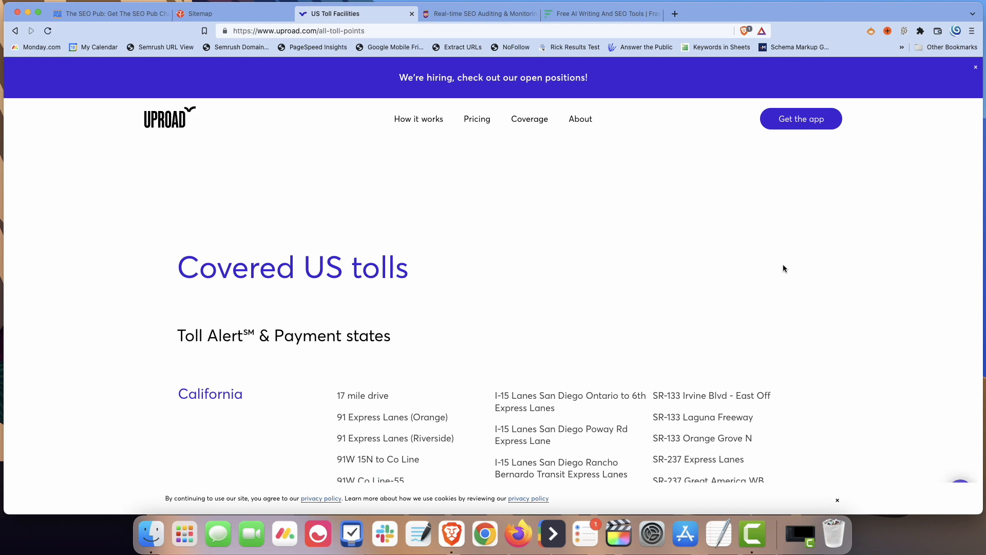
scroll("down", 3)
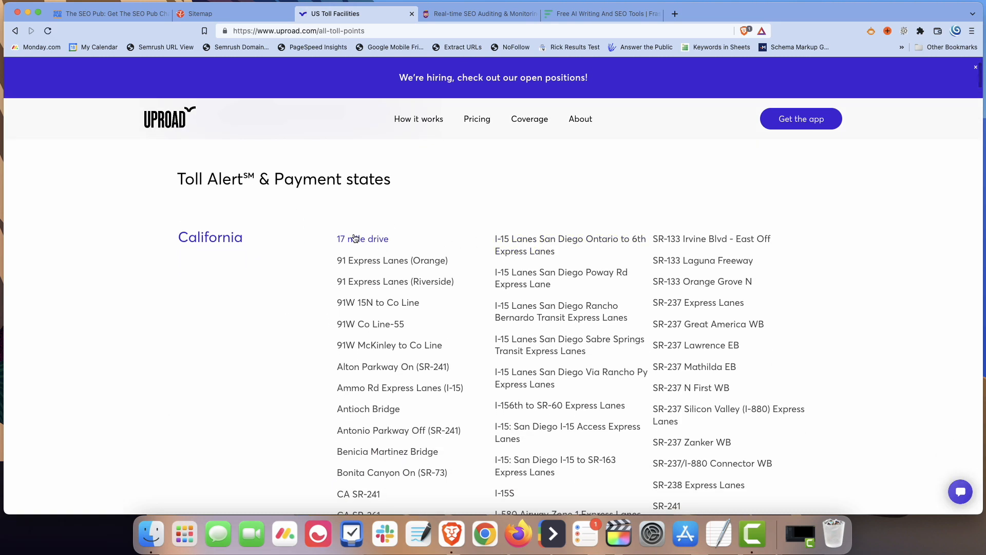
mouse_move(347, 232)
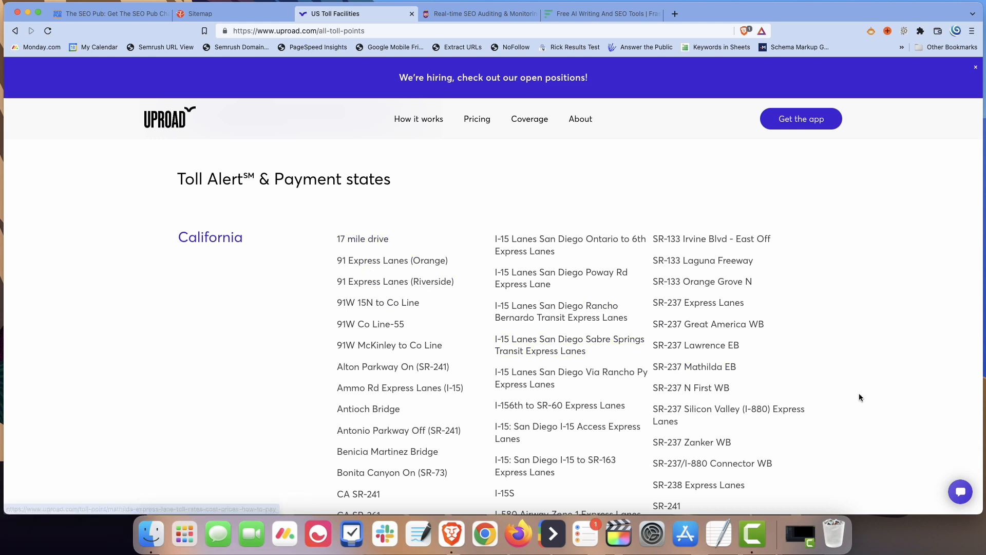
mouse_move(411, 231)
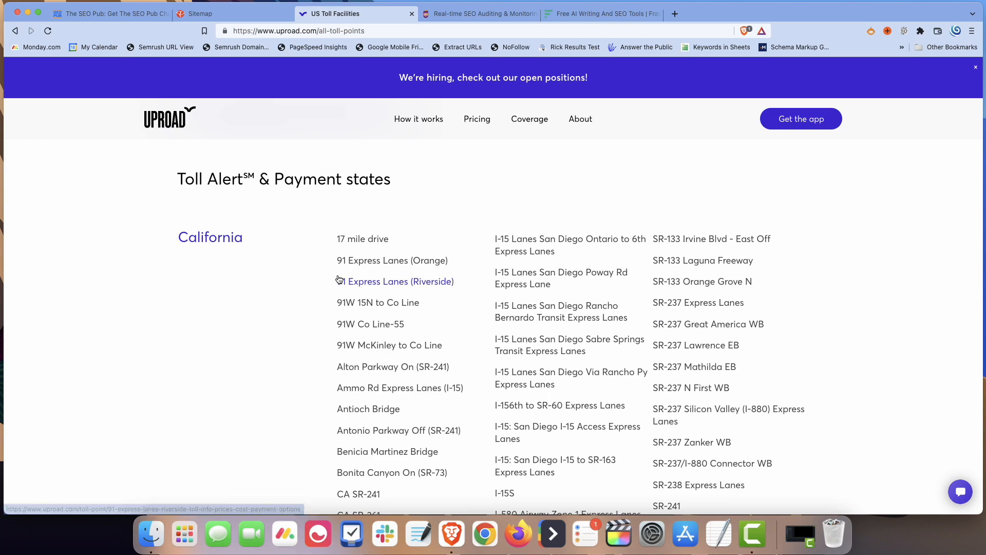
scroll("down", 3)
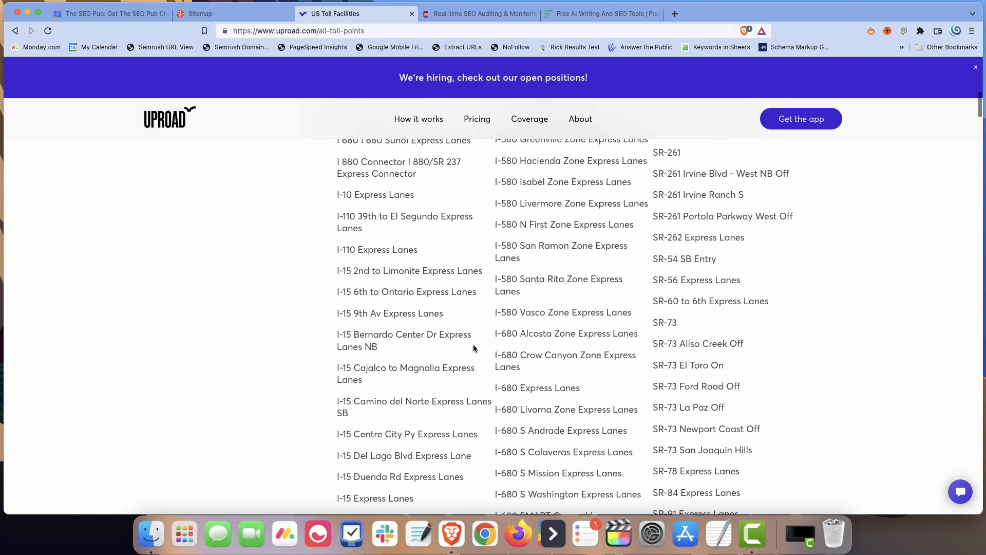
scroll("down", 3)
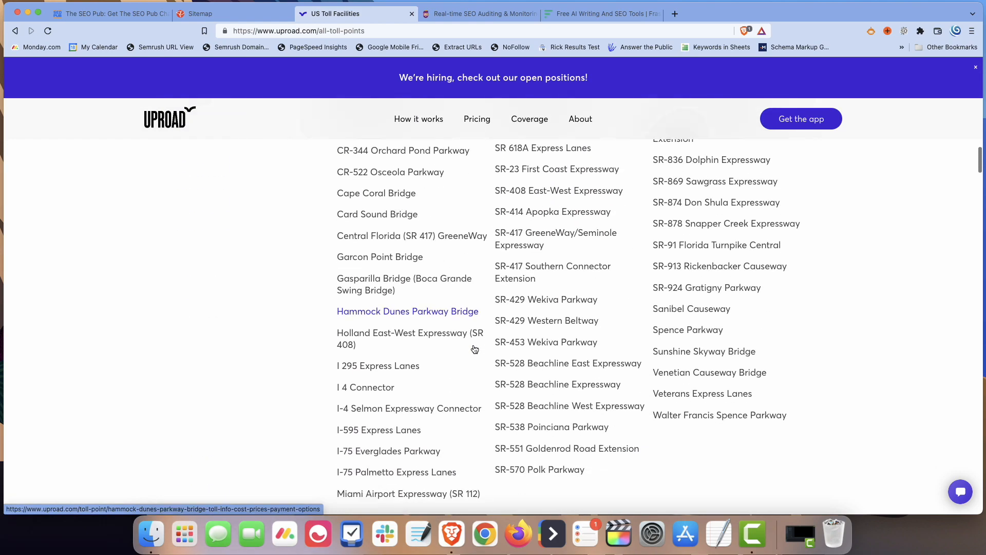
scroll("down", 3)
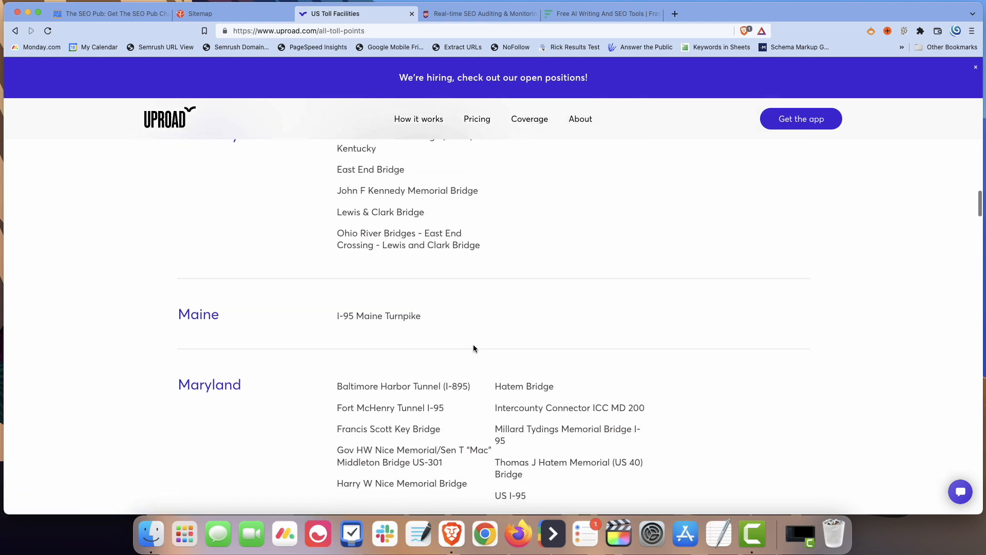
scroll("down", 3)
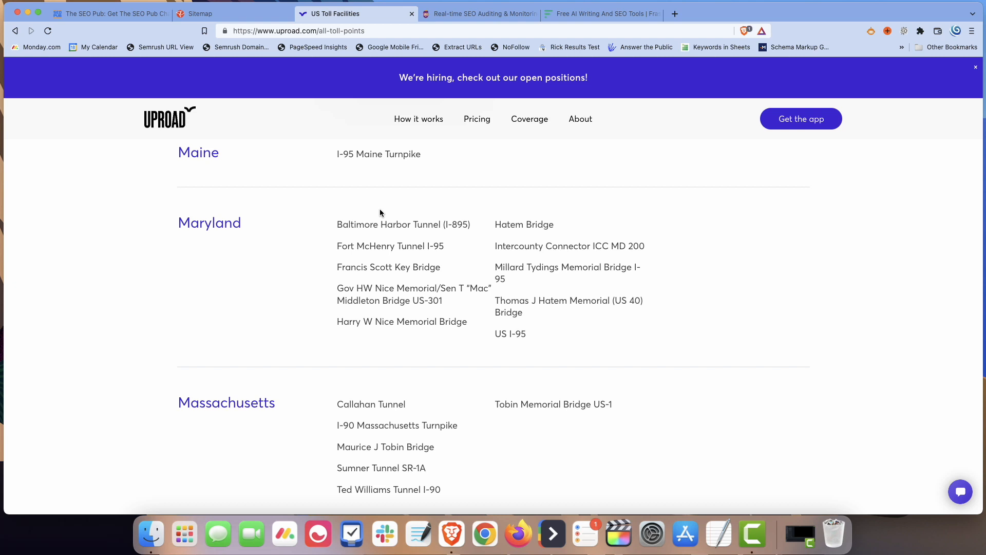
mouse_move(639, 153)
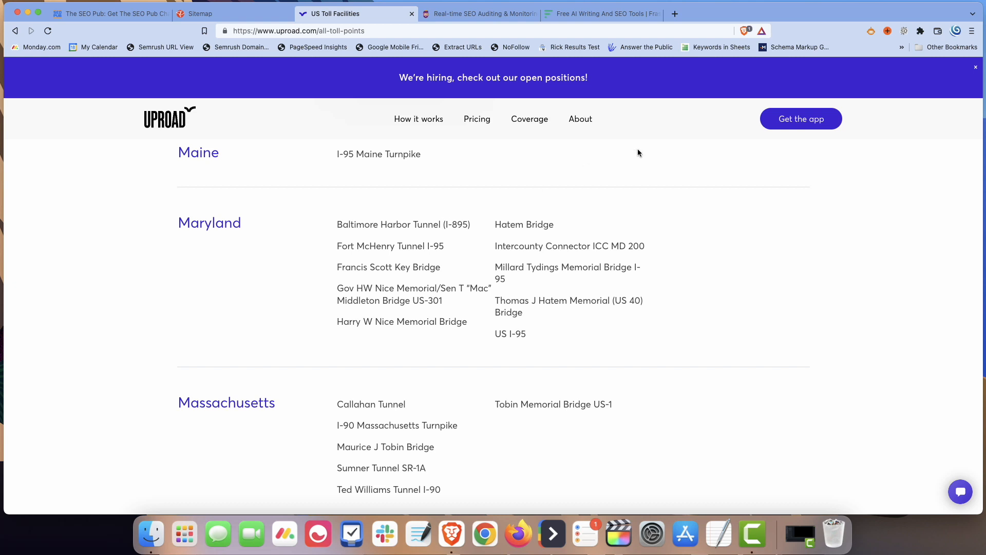
scroll("down", 3)
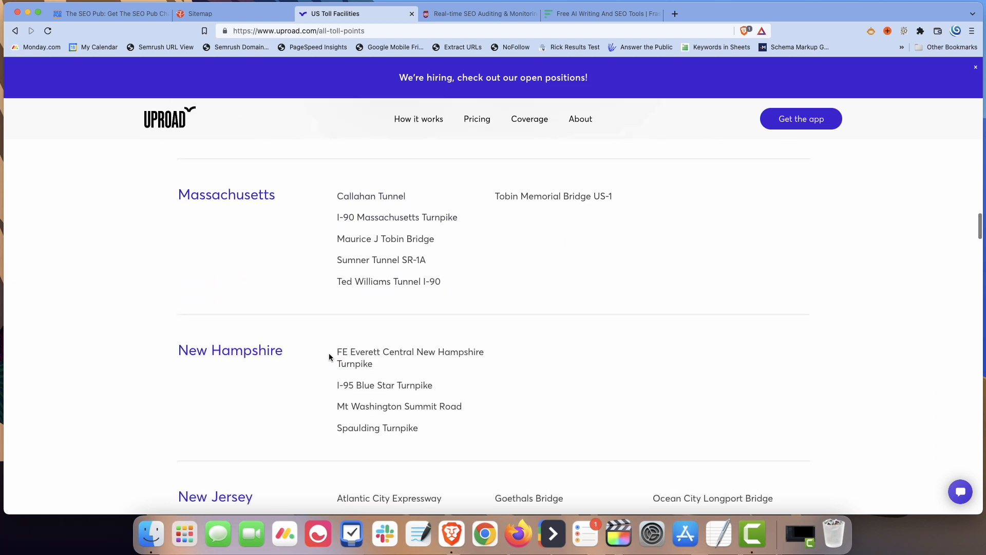
scroll("down", 3)
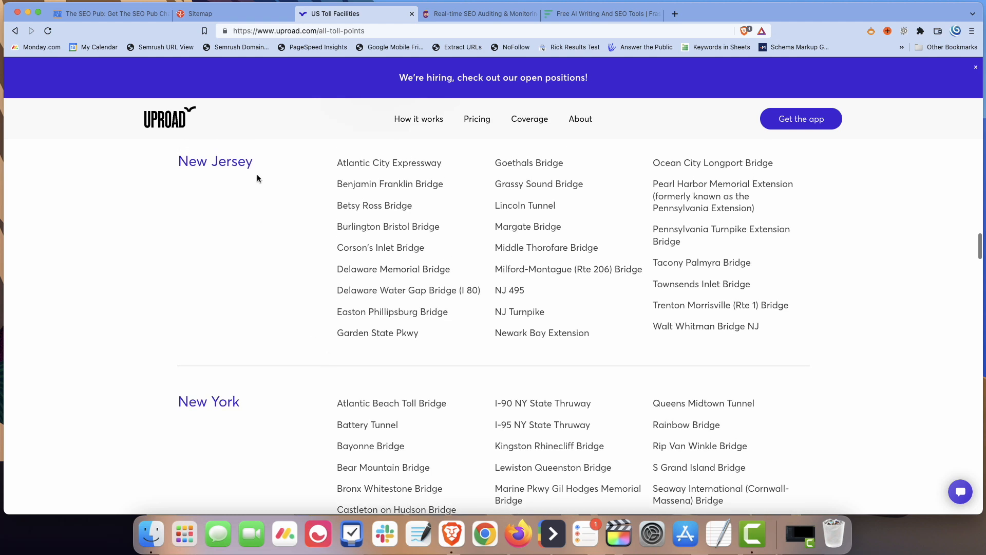
mouse_move(389, 184)
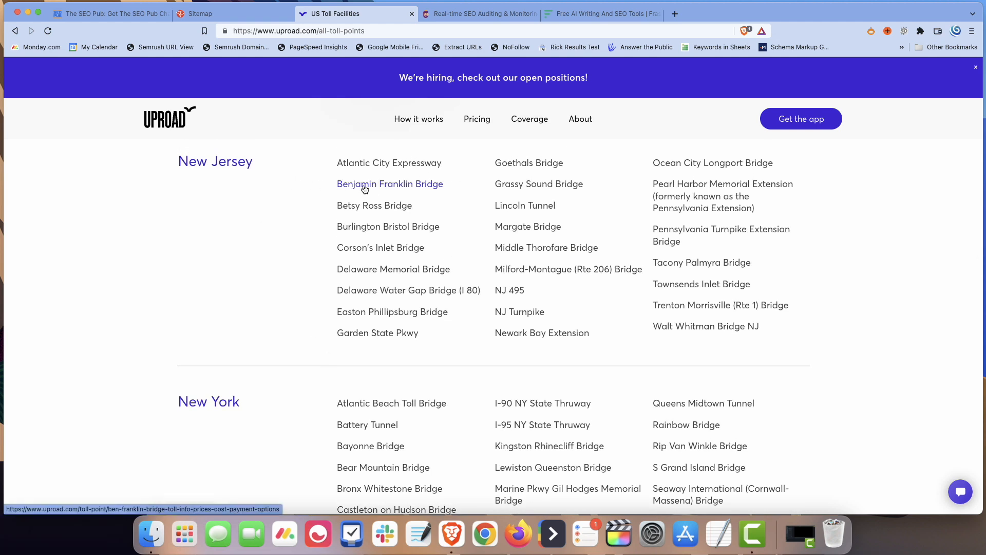
mouse_move(278, 211)
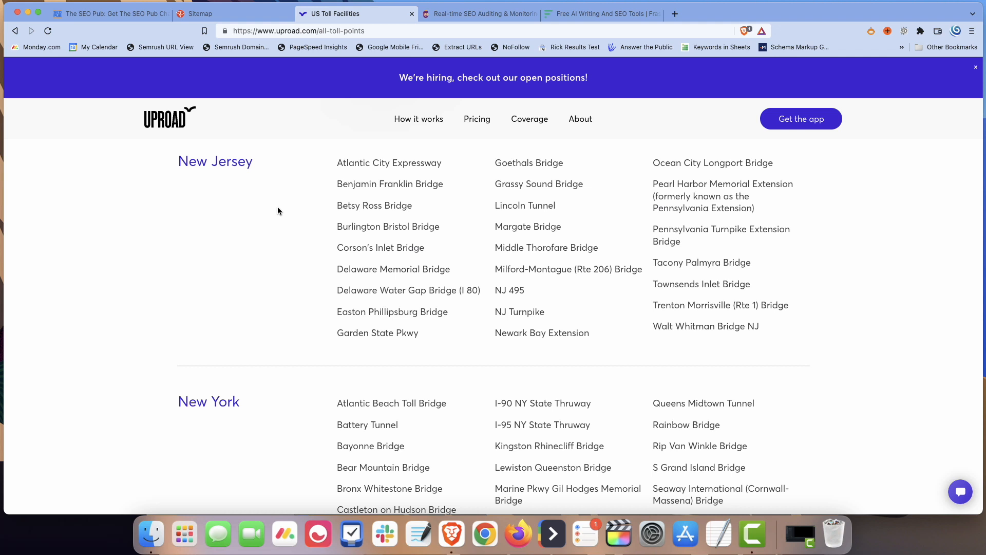
mouse_move(389, 184)
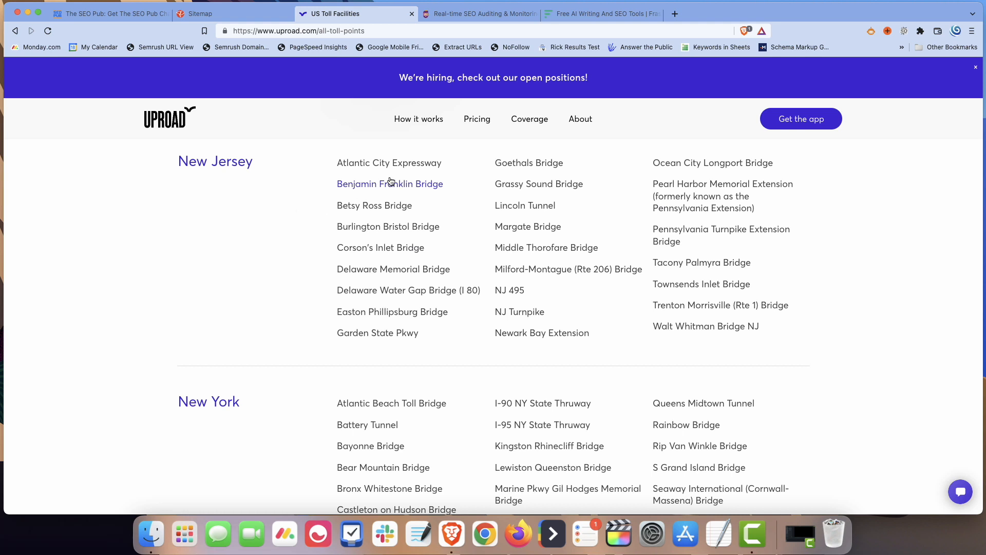
left_click(389, 184)
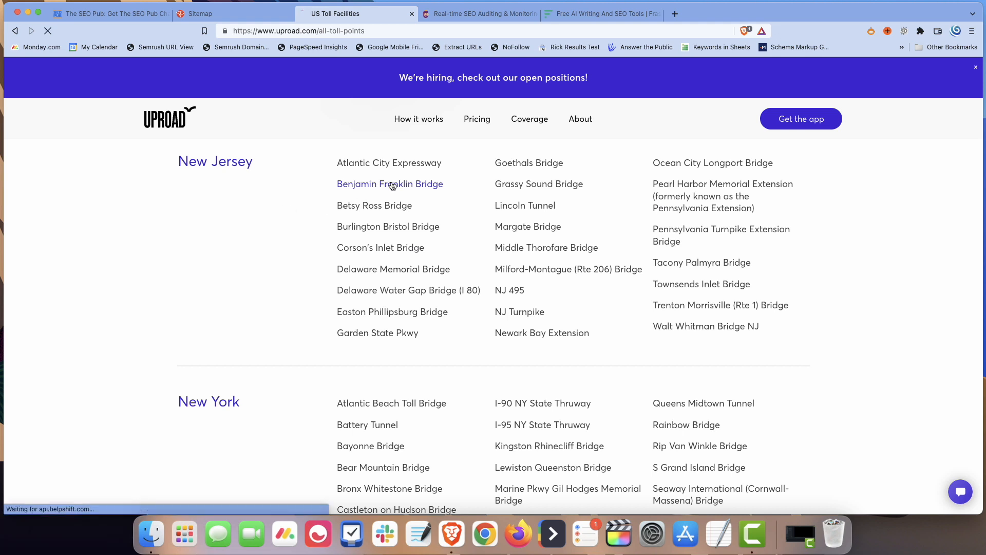
left_click(389, 184)
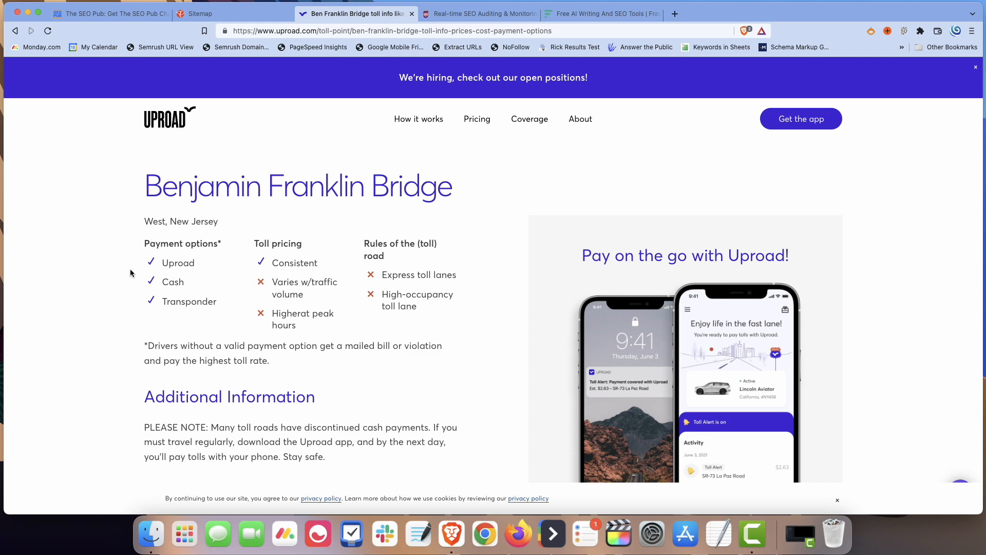
scroll("down", 3)
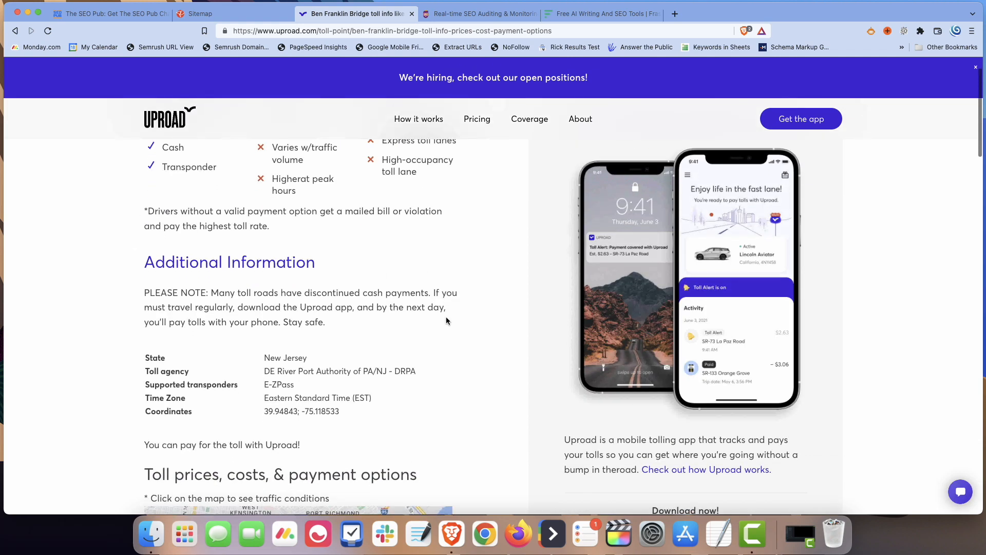
scroll("down", 3)
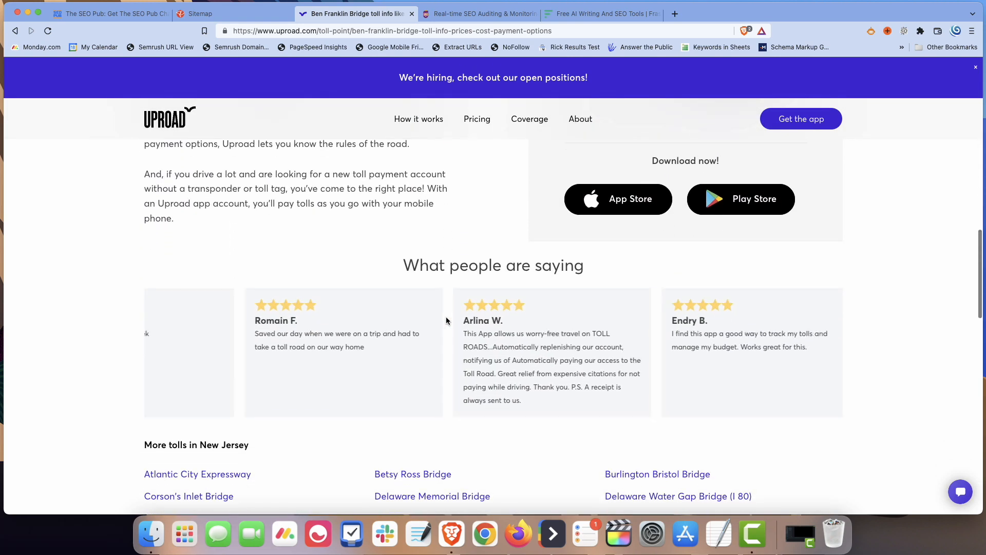
scroll("up", 3)
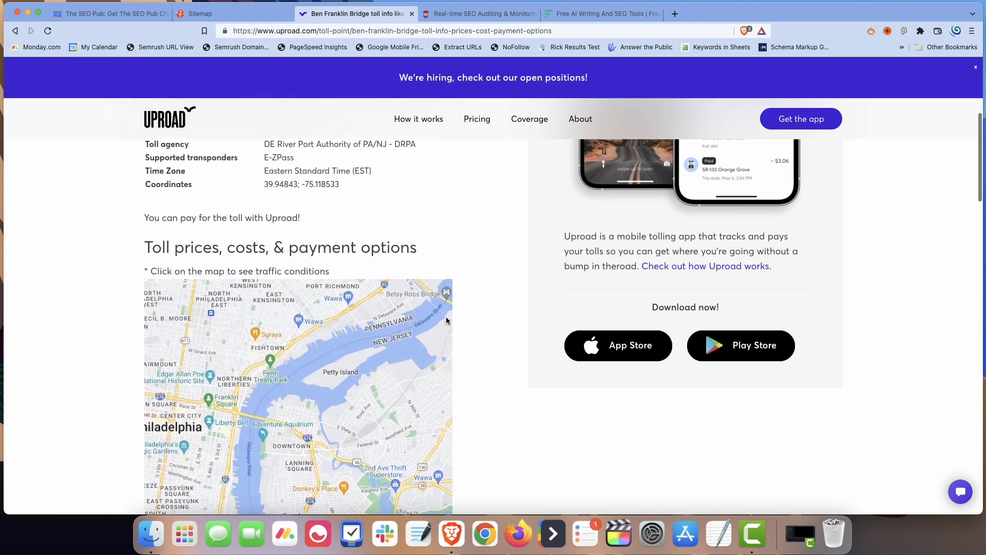
scroll("up", 3)
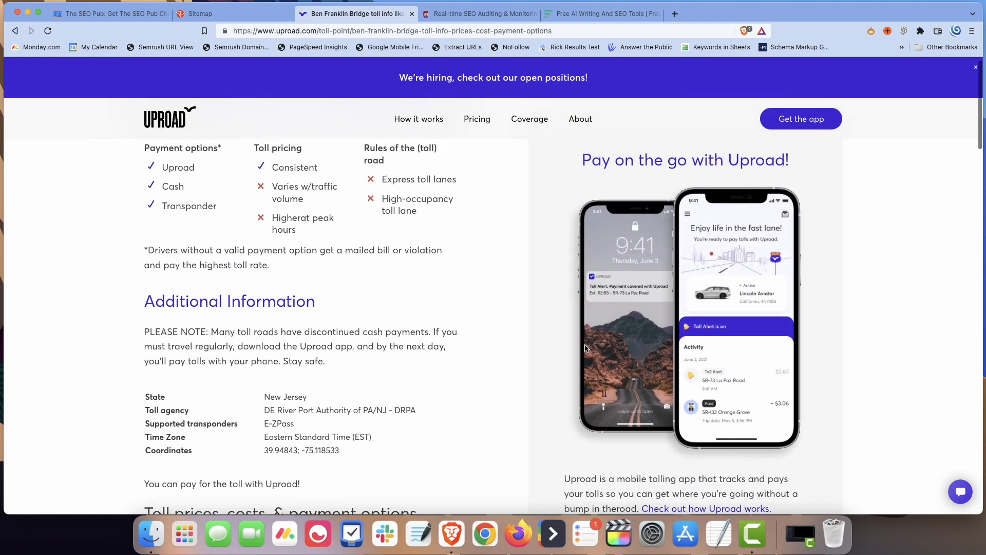
scroll("up", 3)
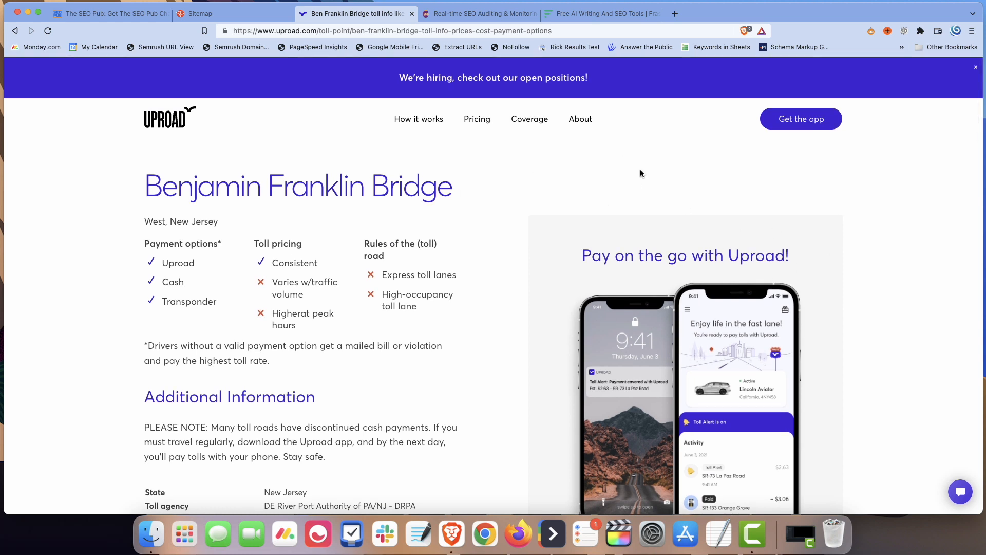
mouse_move(797, 296)
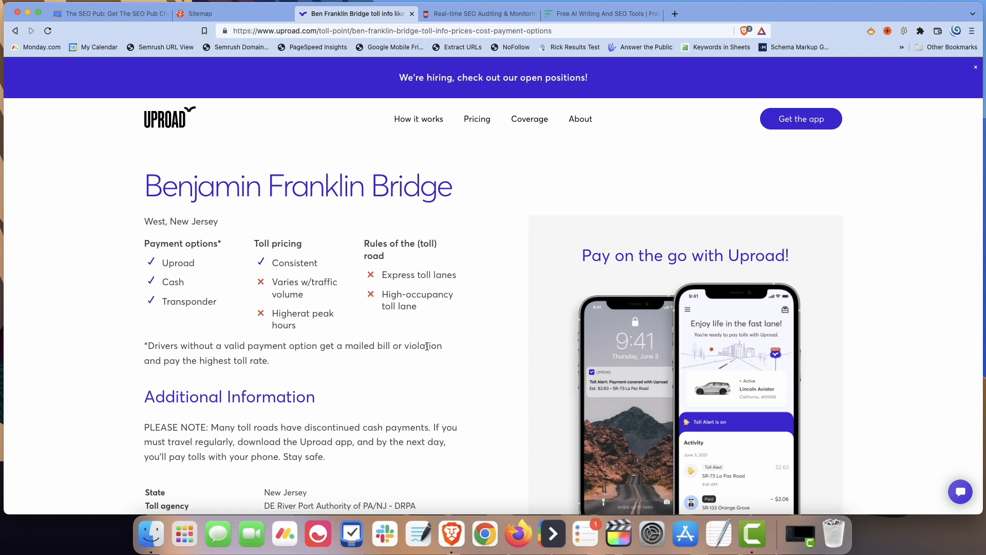
mouse_move(597, 379)
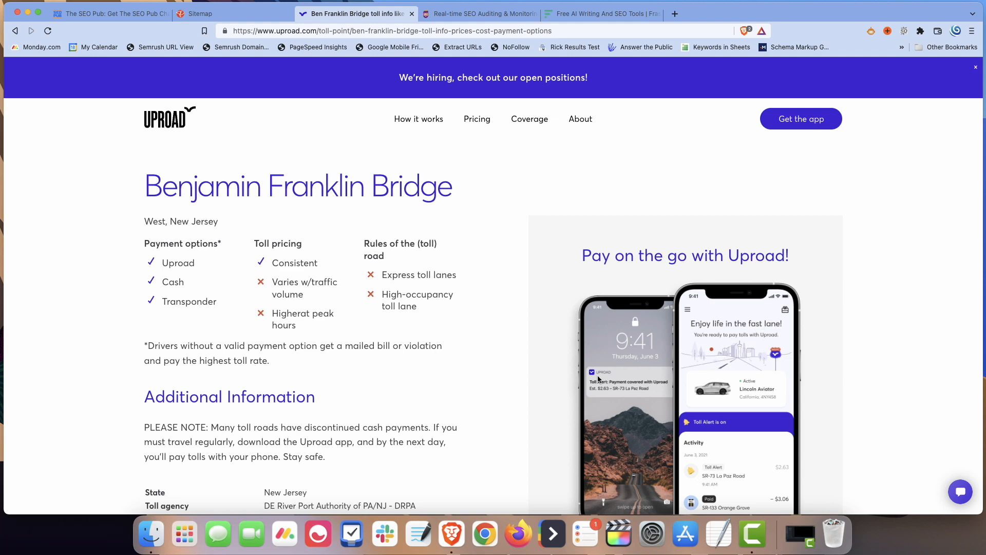
scroll("down", 3)
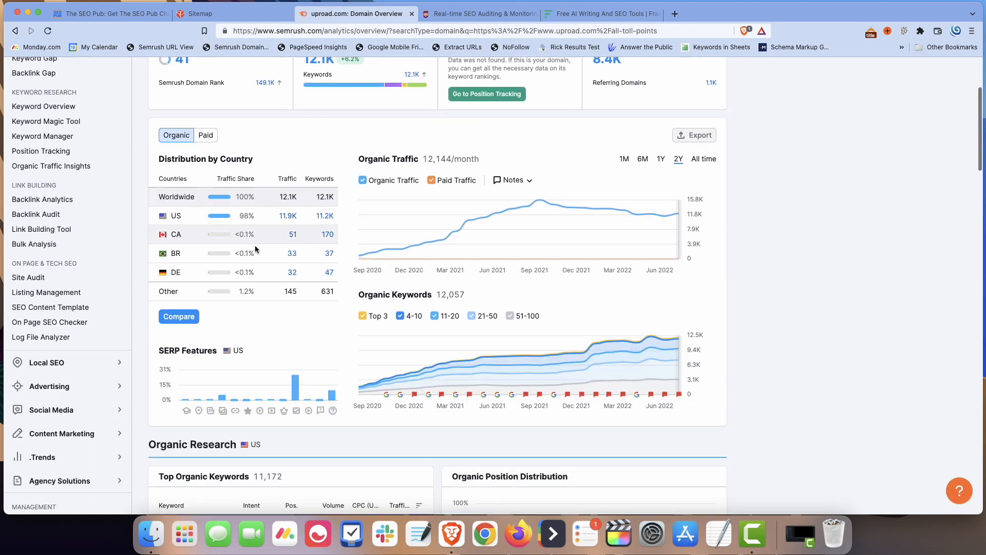
Open uproad.com's Top Organic Keywords details and switch to the Pages report
scroll("down", 3)
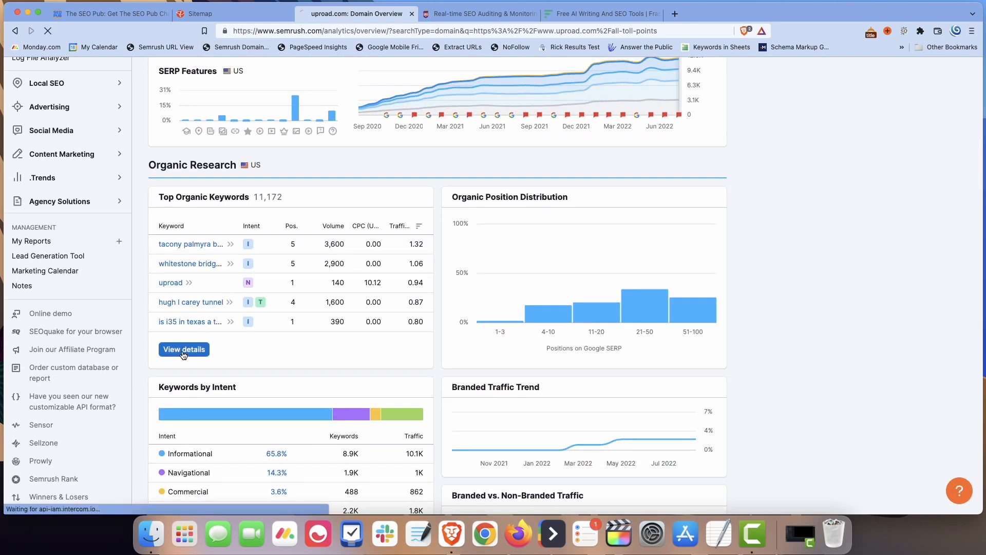
left_click(184, 350)
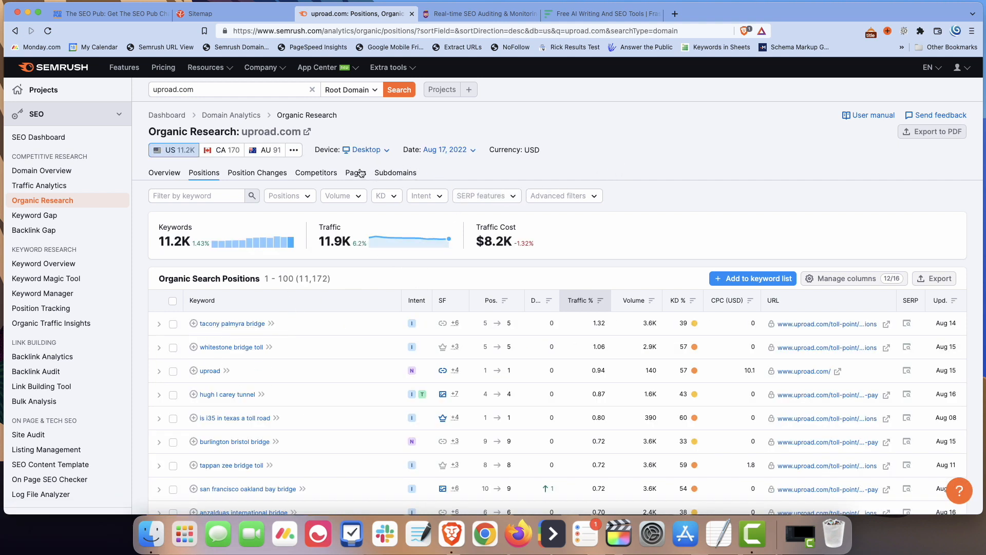
left_click(355, 172)
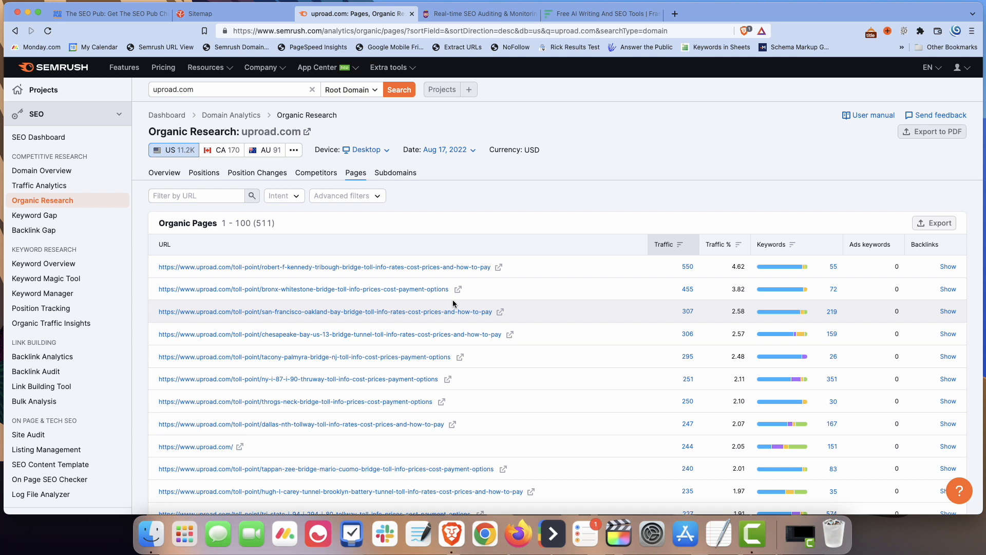
mouse_move(292, 285)
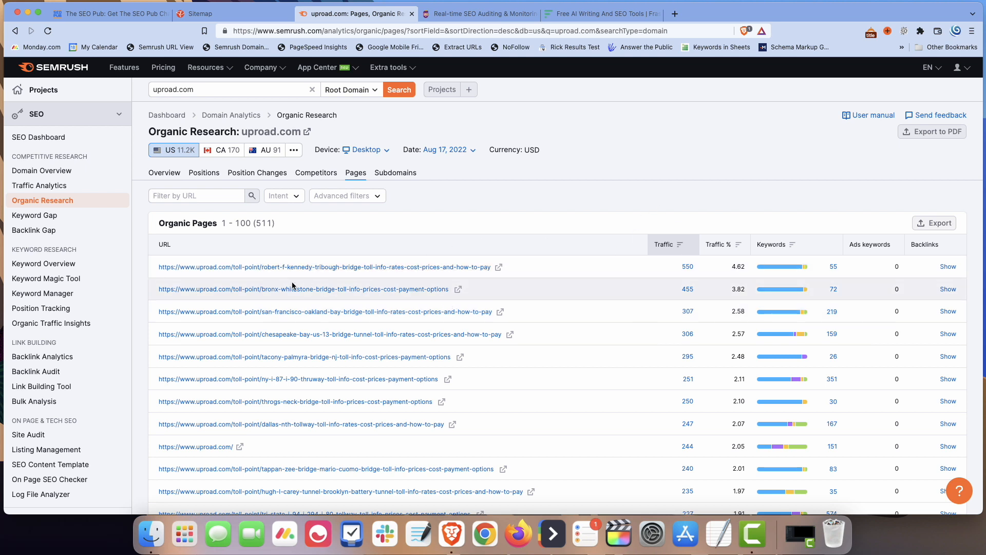
mouse_move(330, 326)
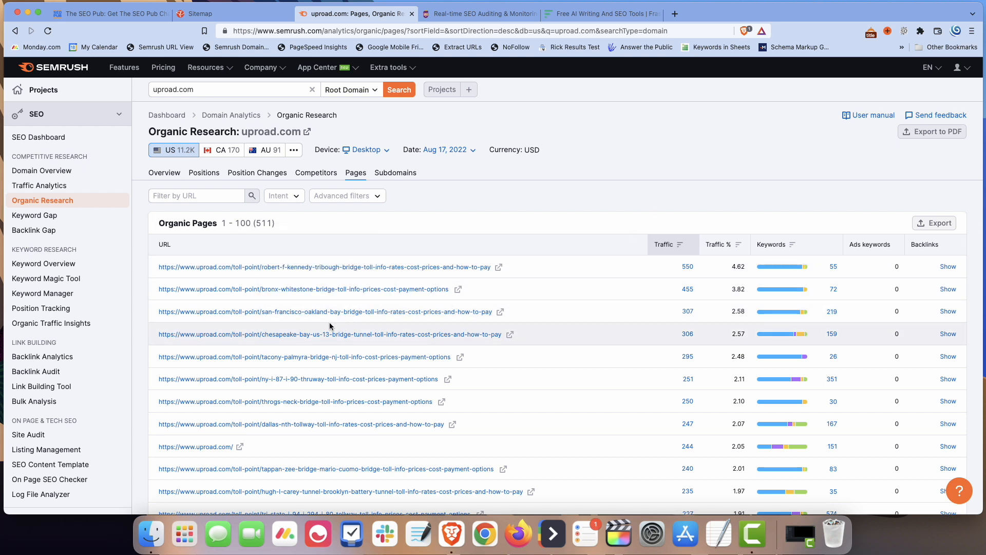
mouse_move(253, 369)
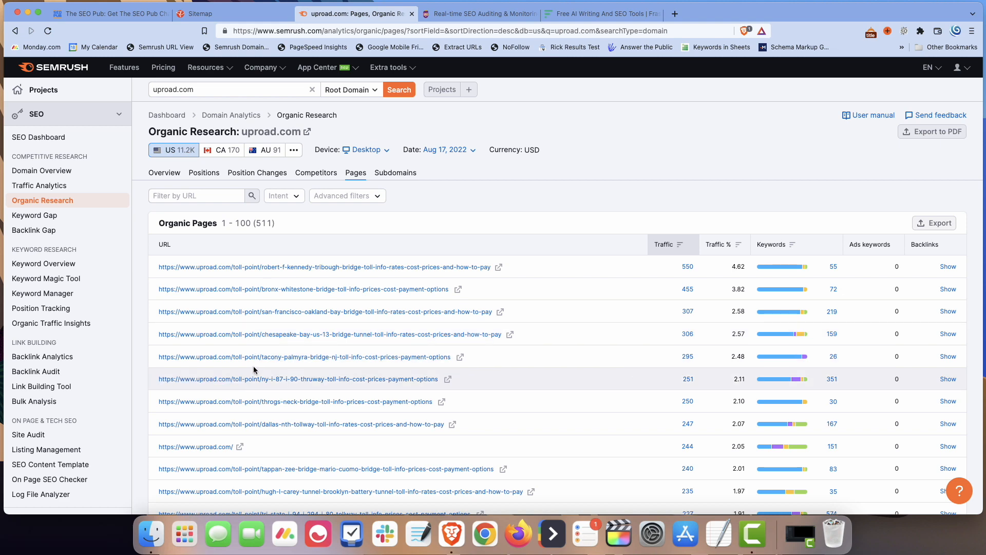
Scroll through the 511 uproad.com toll-point pages ranked by traffic
scroll("down", 3)
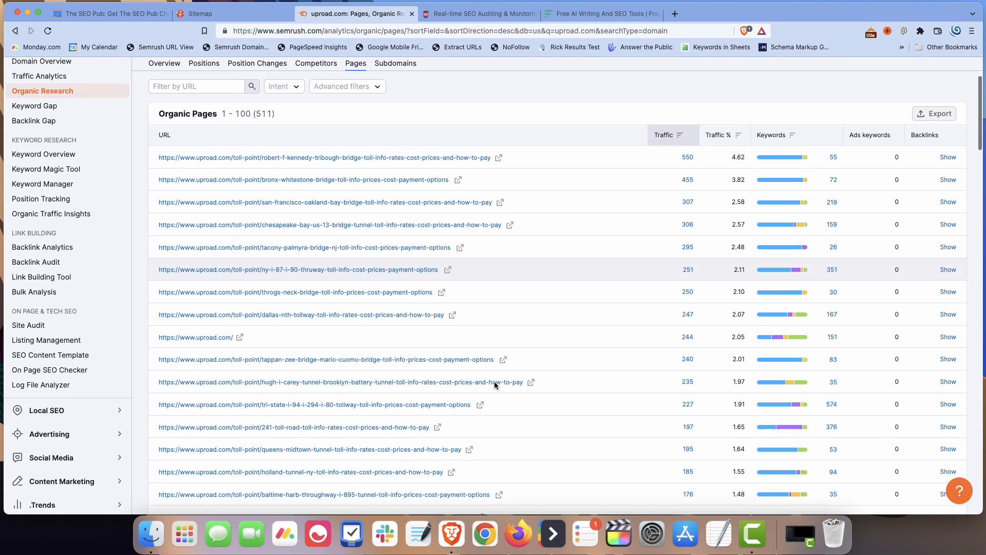
scroll("down", 3)
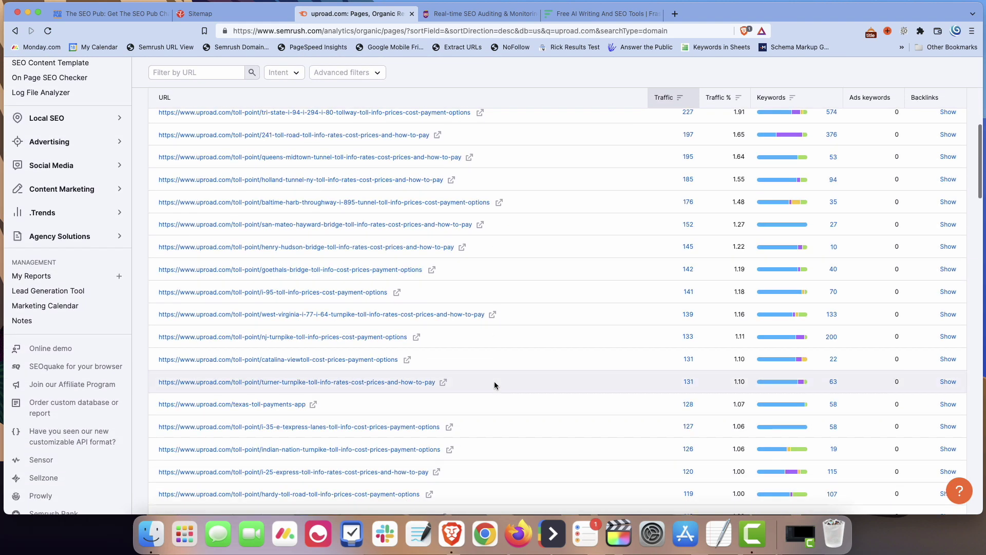
scroll("down", 3)
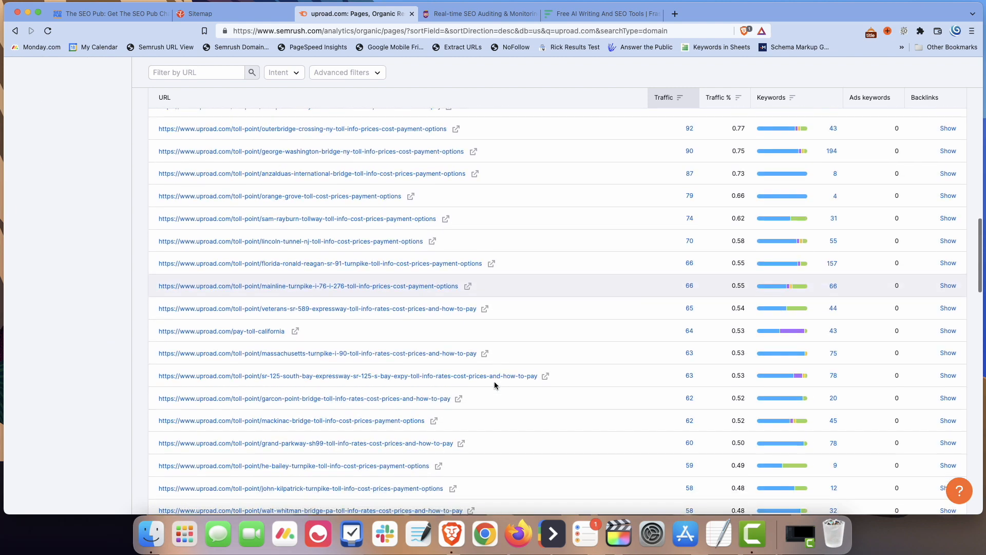
scroll("down", 3)
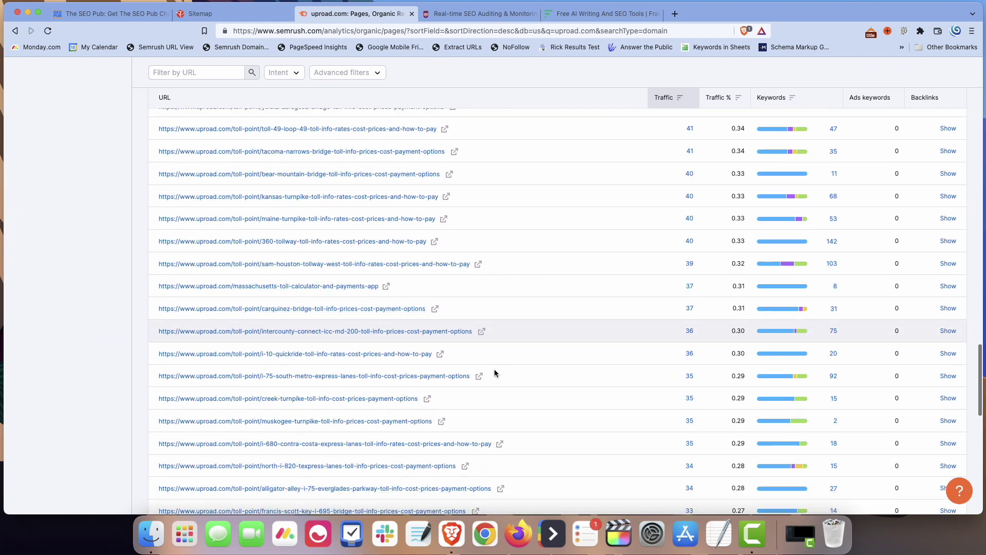
scroll("down", 3)
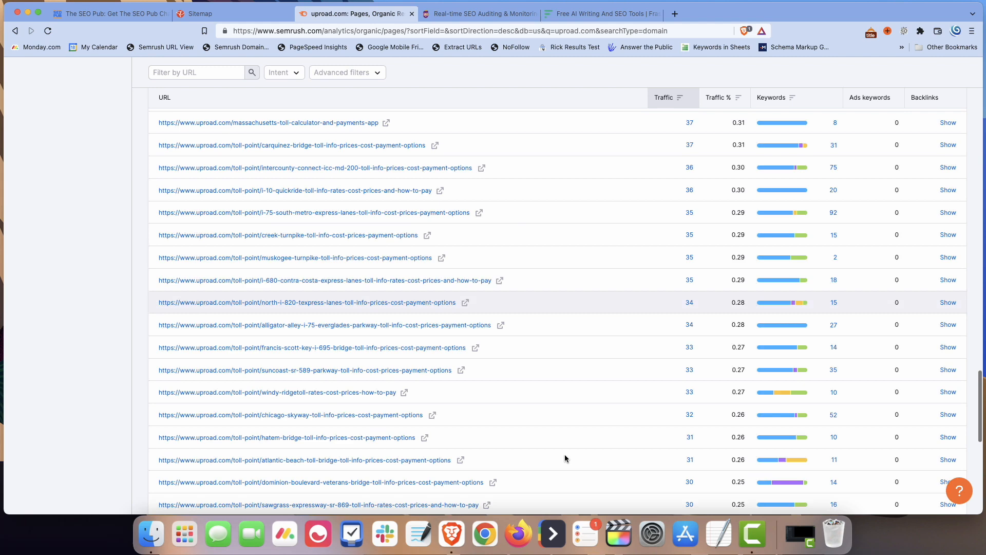
scroll("down", 3)
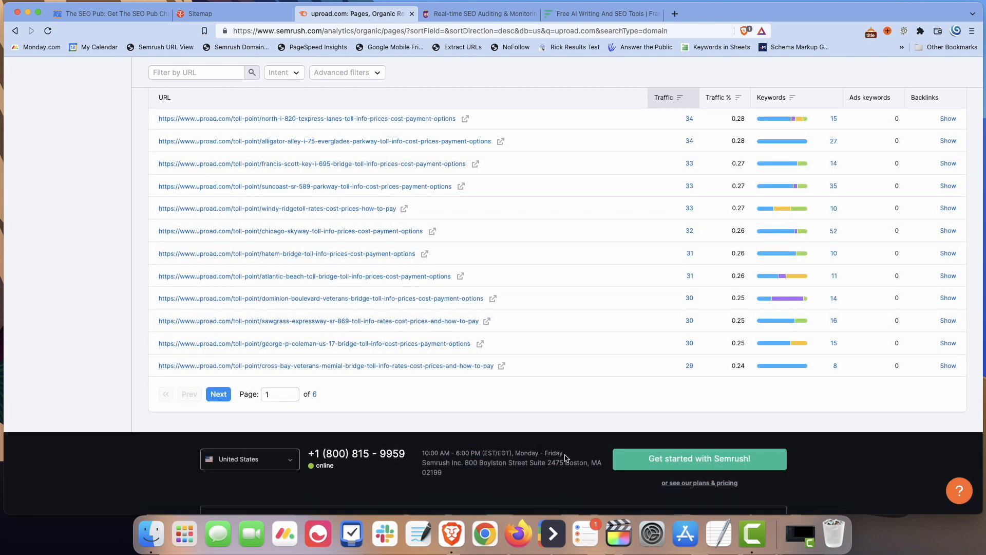
mouse_move(307, 384)
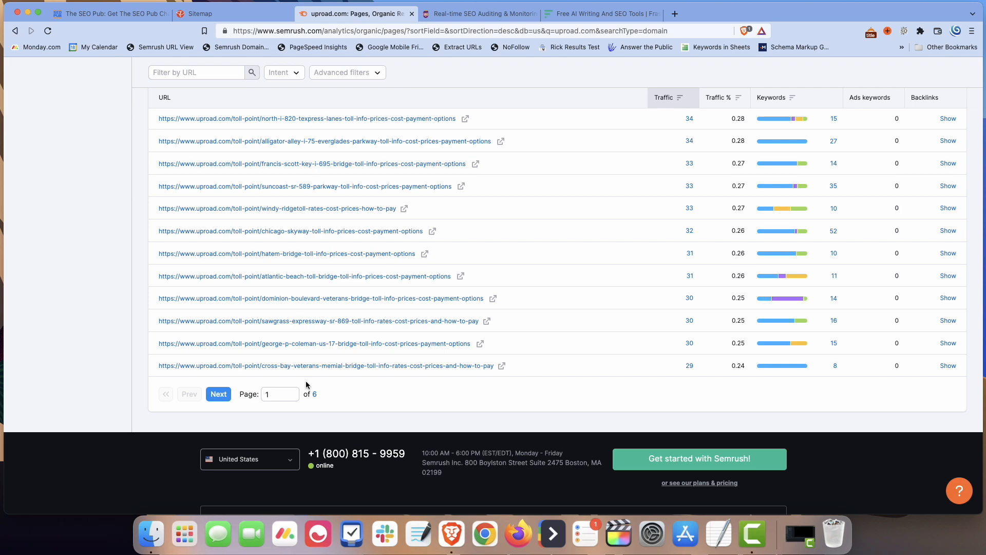
scroll("up", 3)
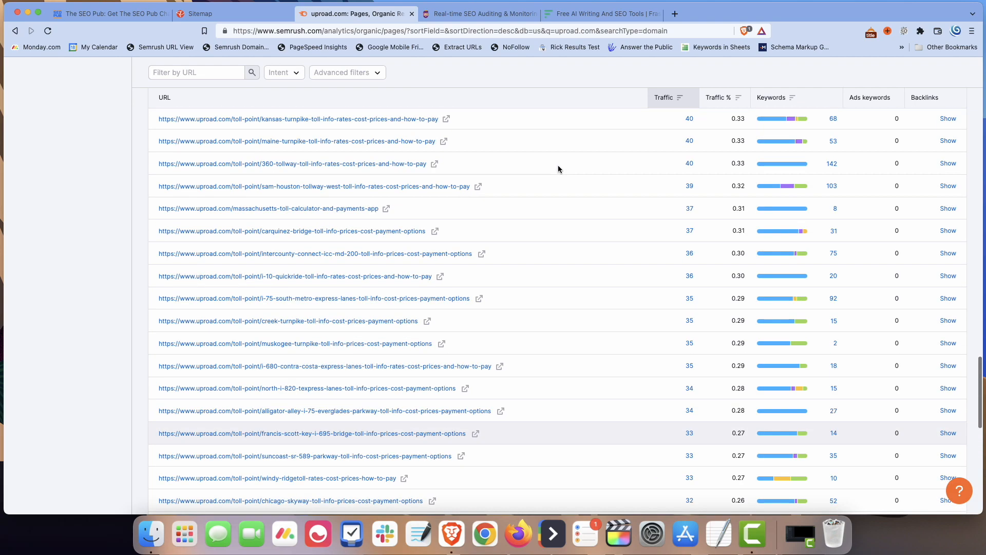
scroll("up", 3)
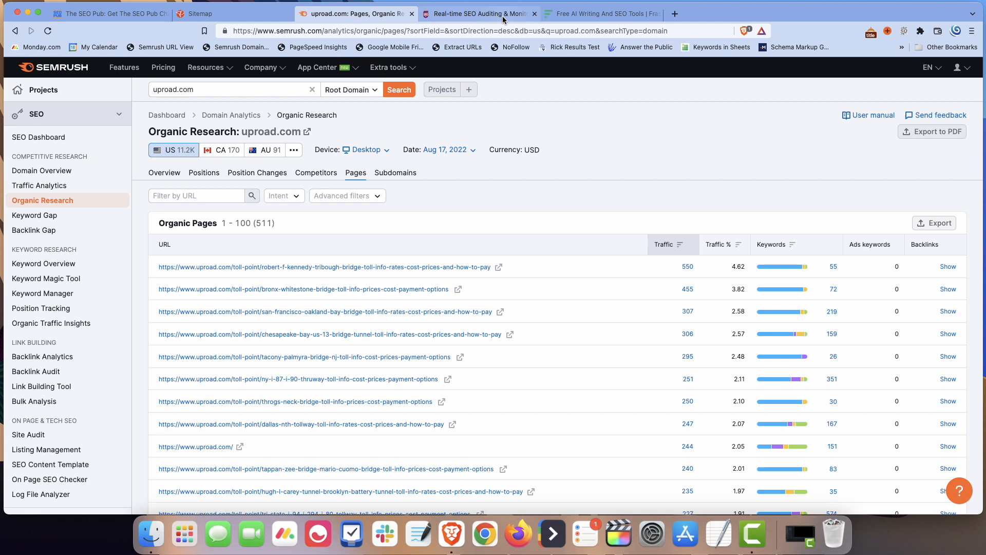
Switch to the ContentKing tab, scroll to the footer, and open the Academy page
left_click(479, 13)
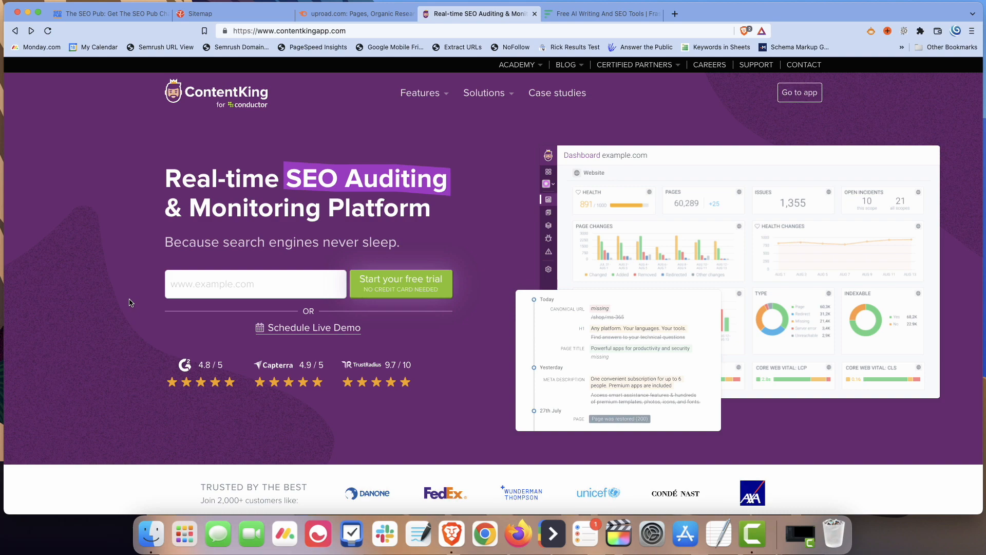
scroll("down", 3)
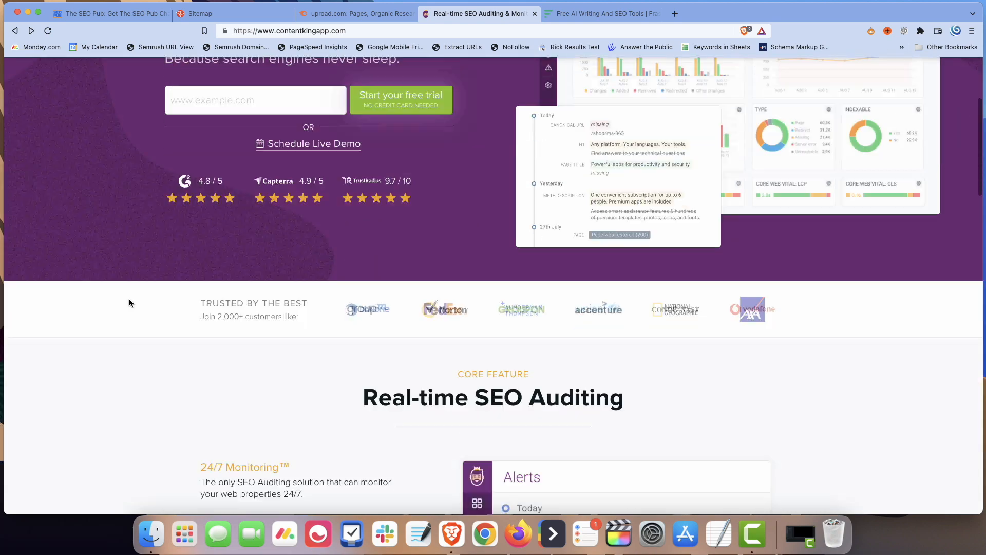
scroll("down", 3)
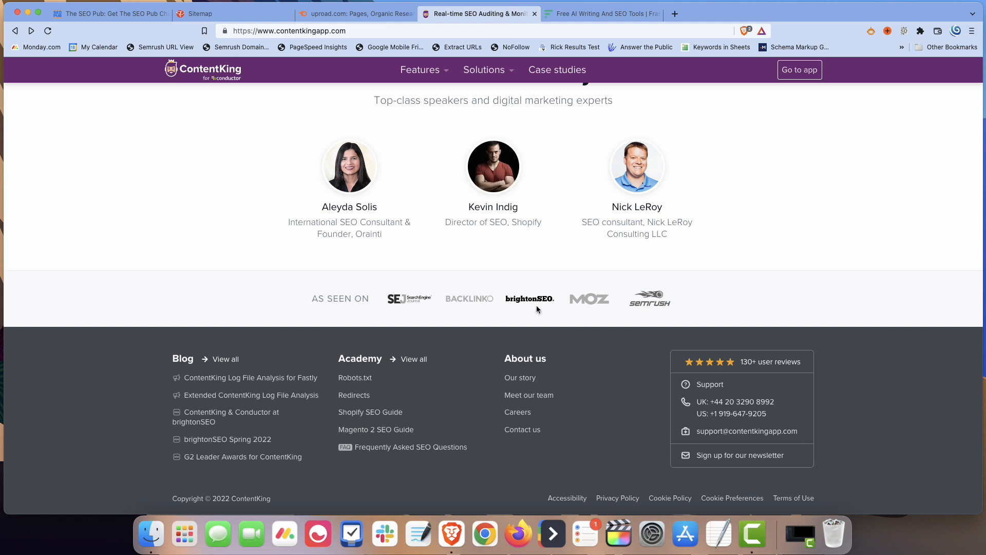
mouse_move(423, 359)
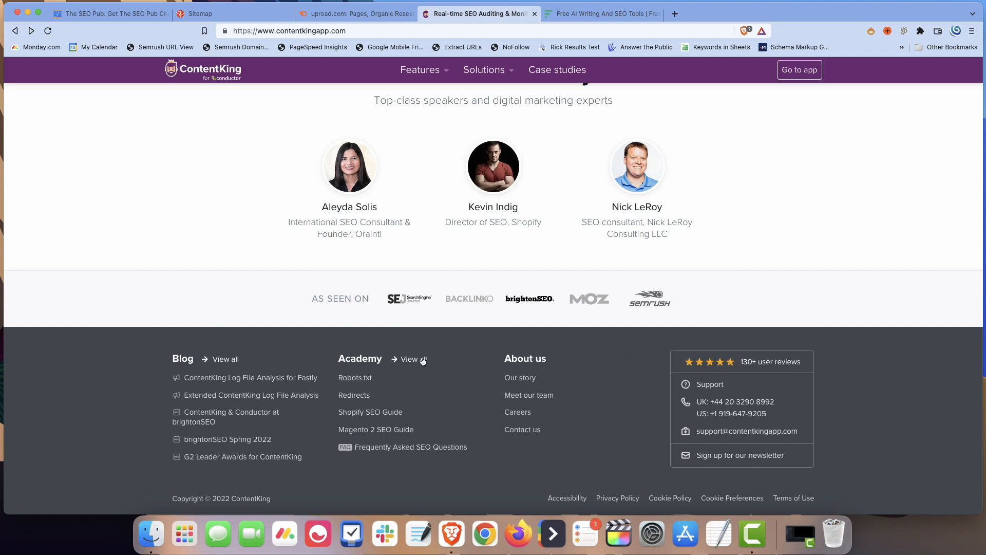
left_click(409, 359)
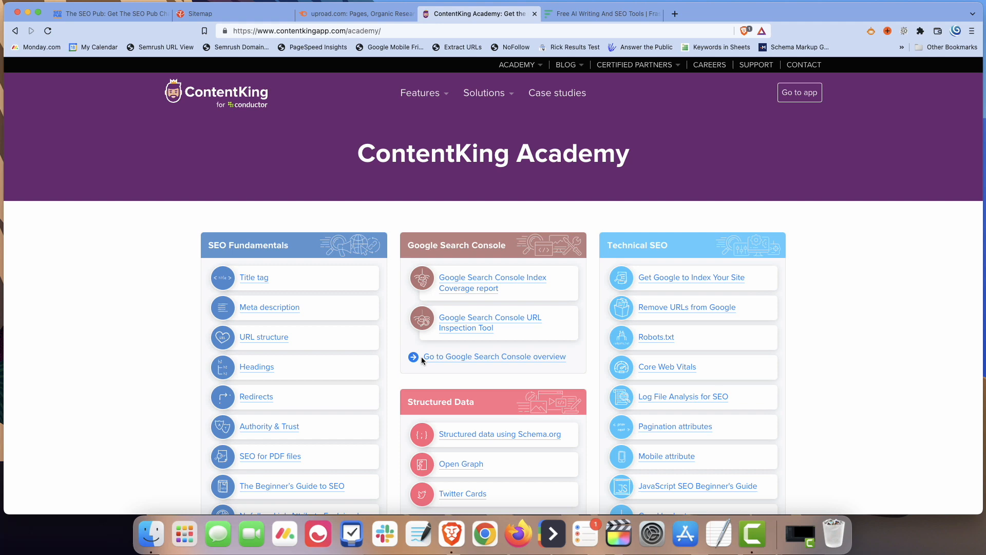
mouse_move(232, 177)
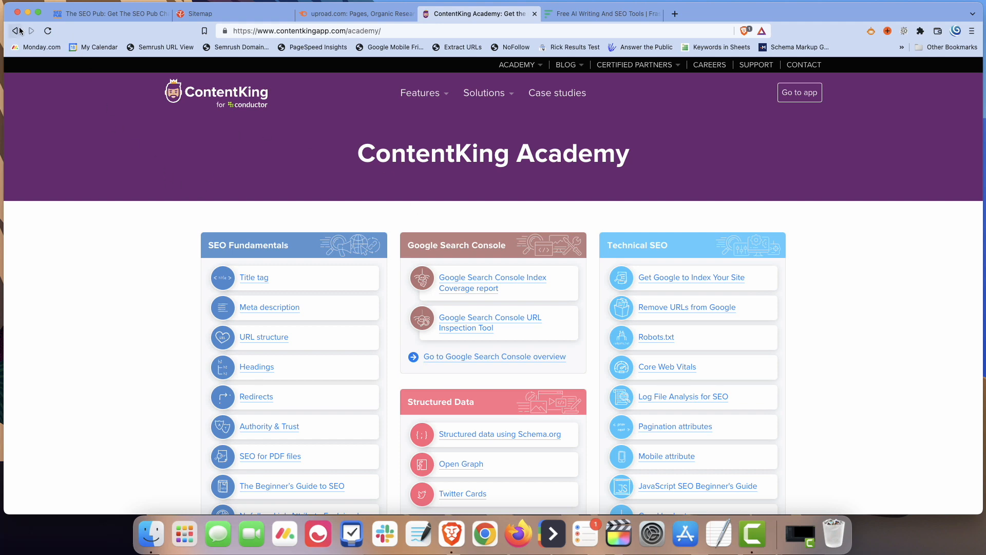
left_click(15, 30)
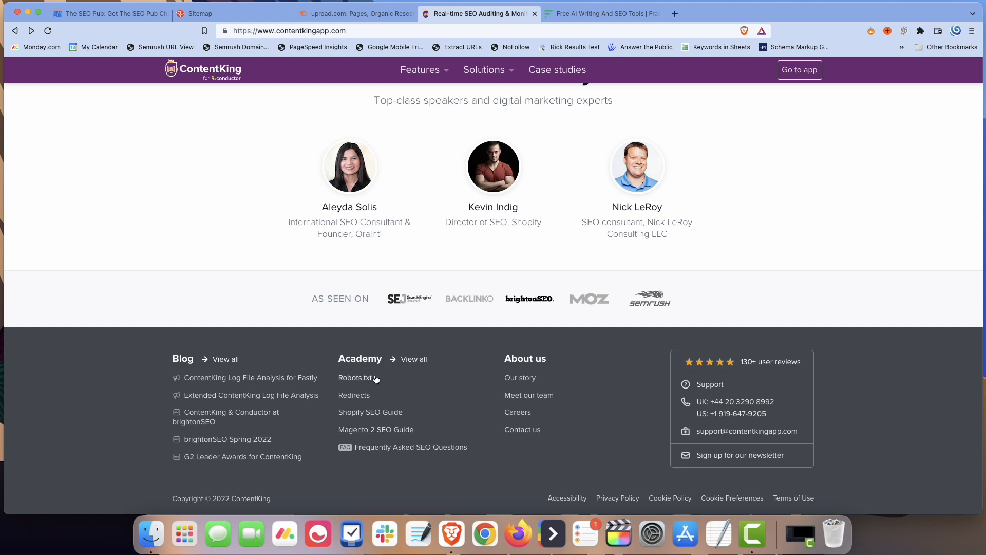
mouse_move(388, 434)
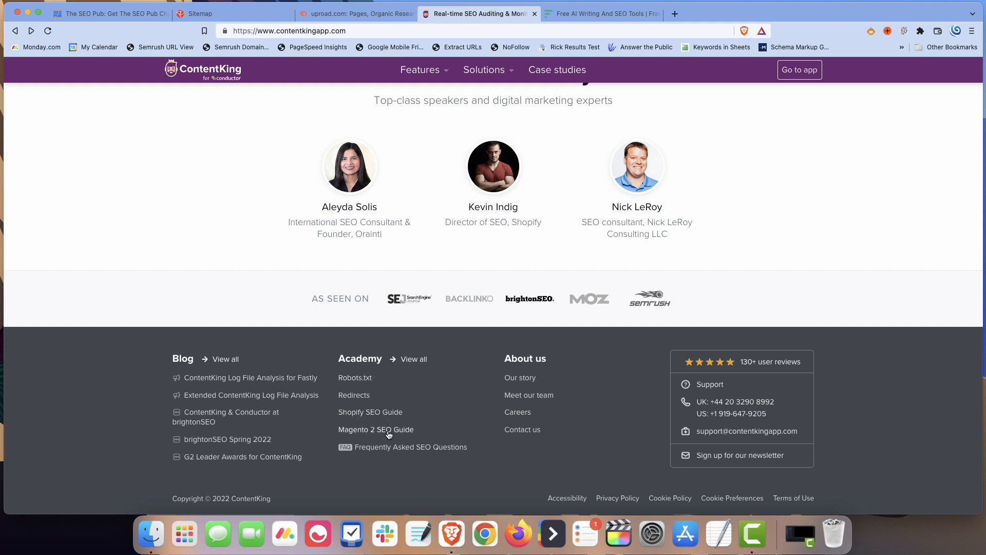
mouse_move(400, 397)
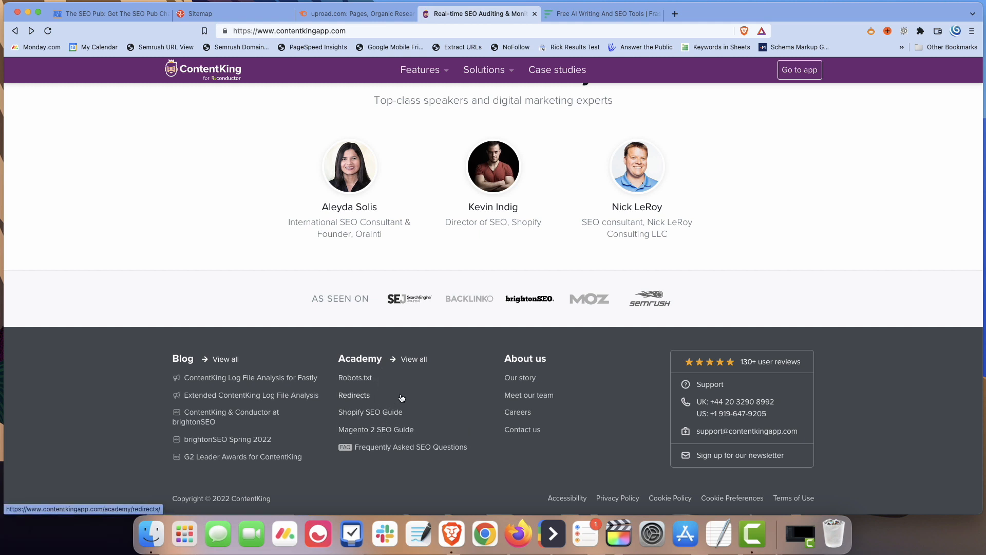
mouse_move(363, 422)
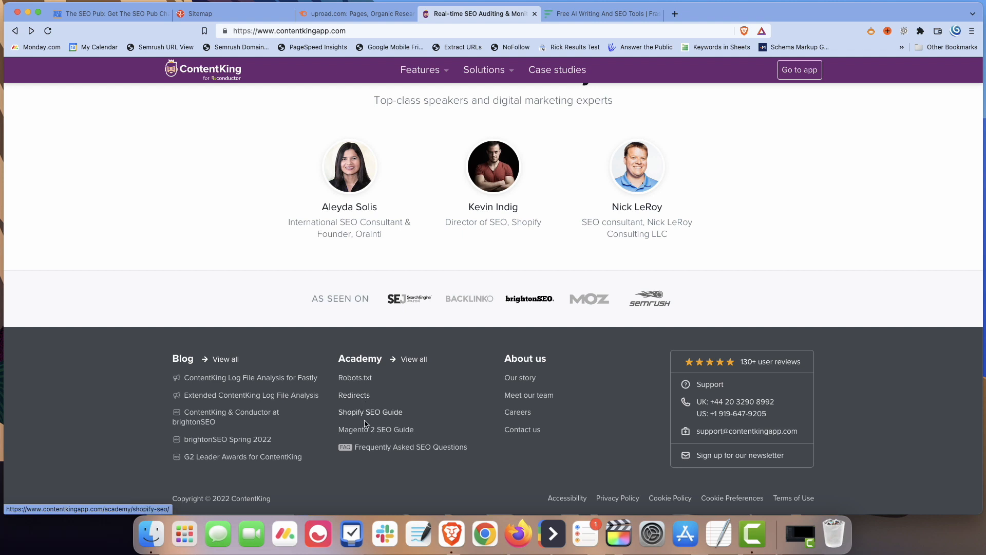
left_click(407, 359)
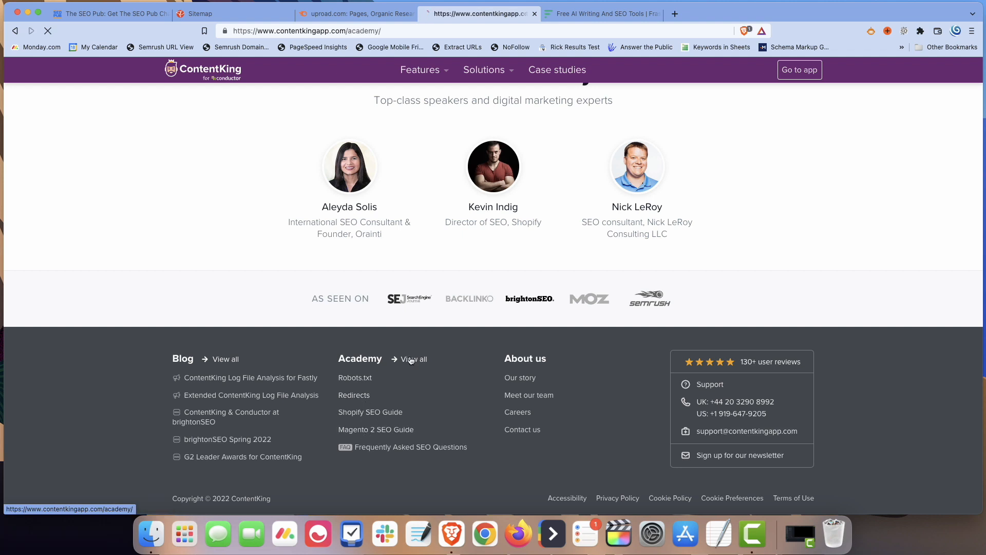
left_click(413, 358)
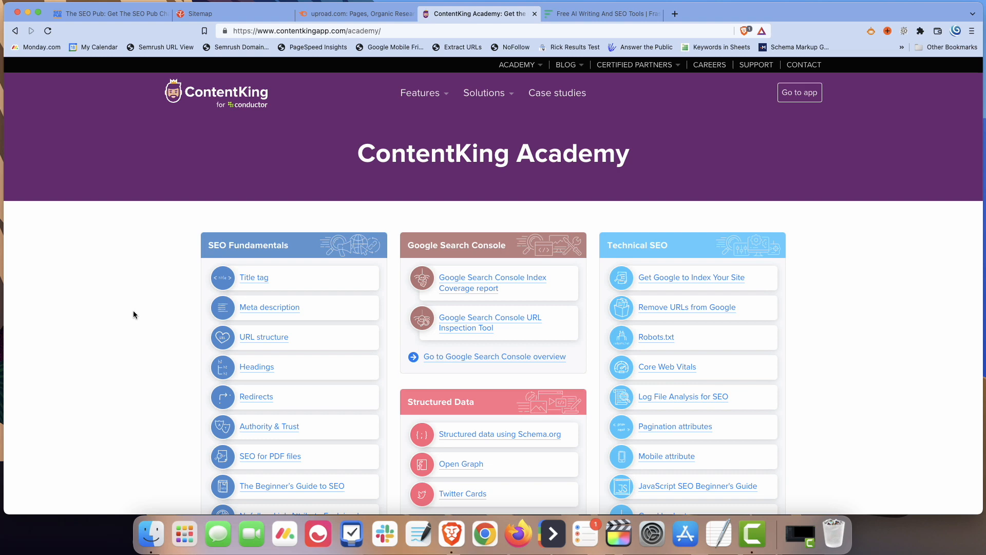
scroll("down", 3)
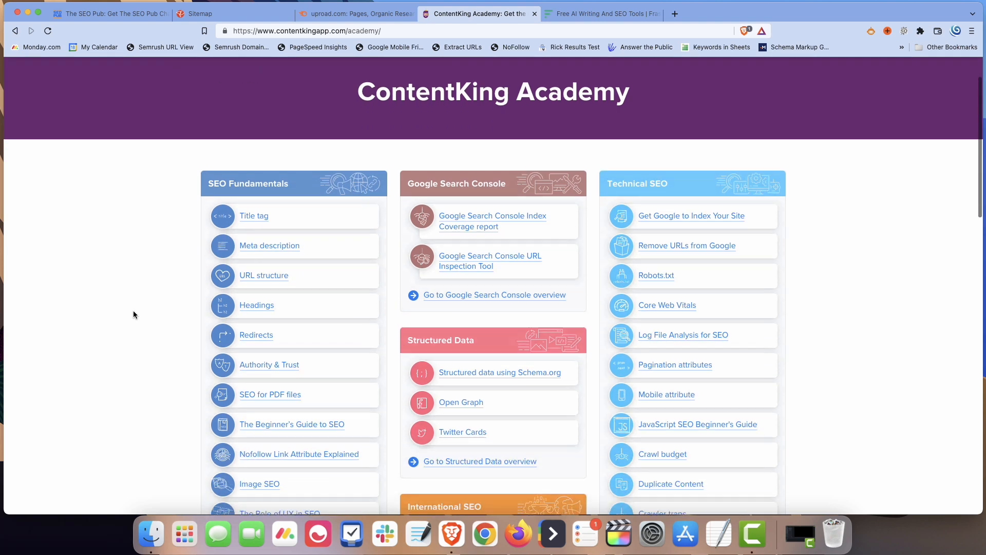
scroll("down", 3)
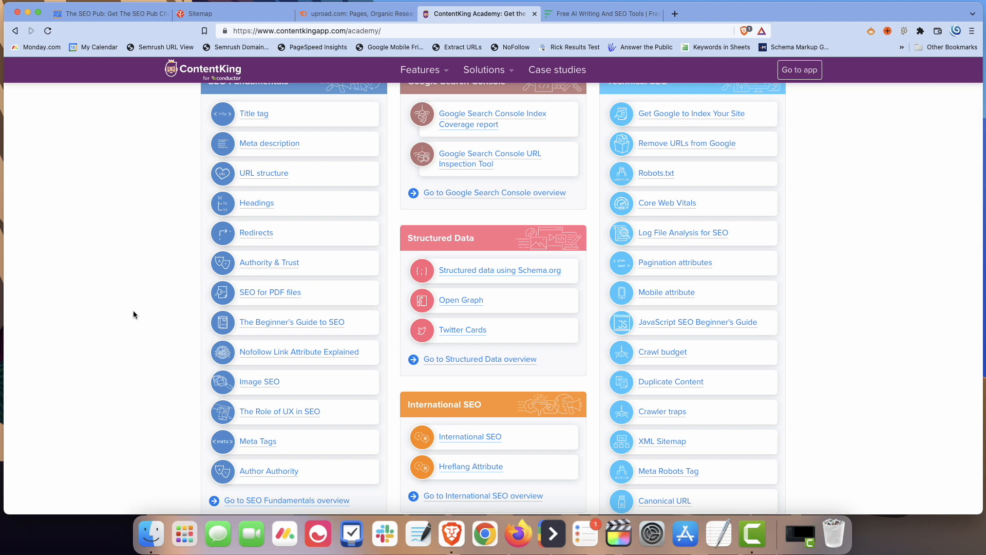
scroll("down", 3)
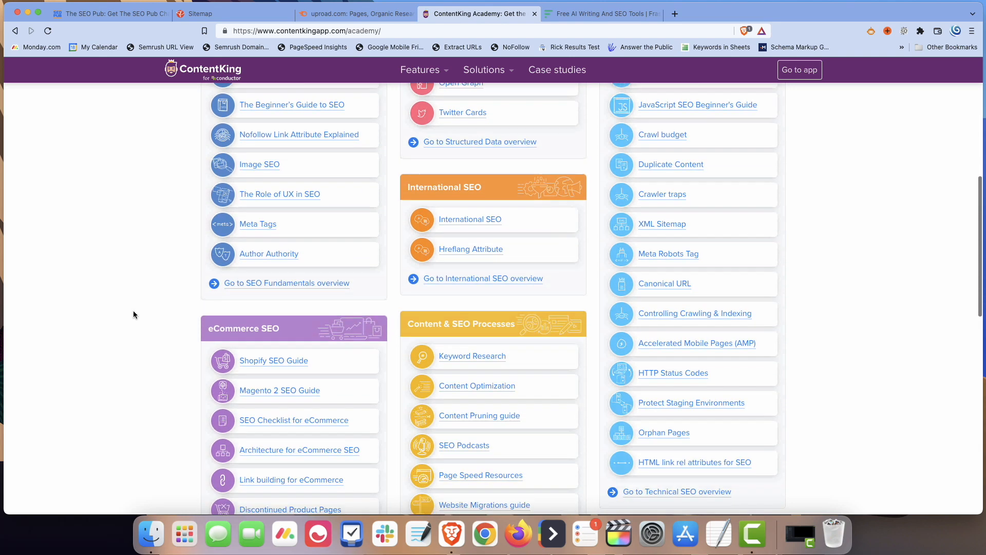
scroll("down", 3)
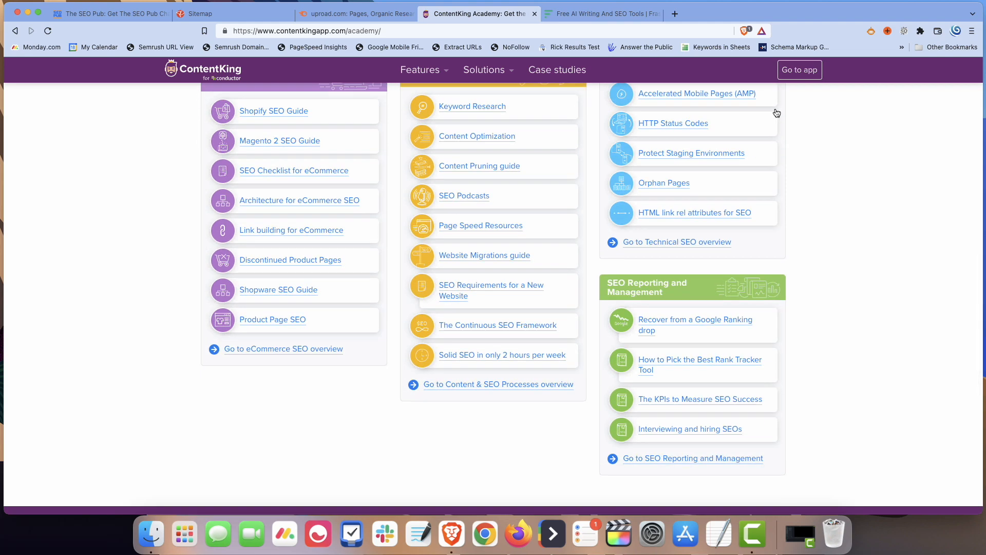
scroll("up", 3)
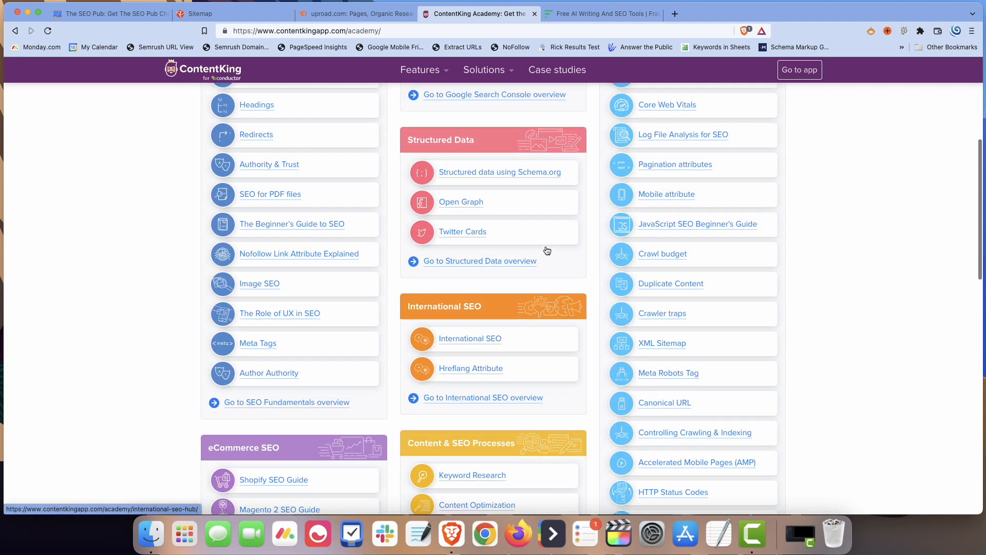
scroll("up", 3)
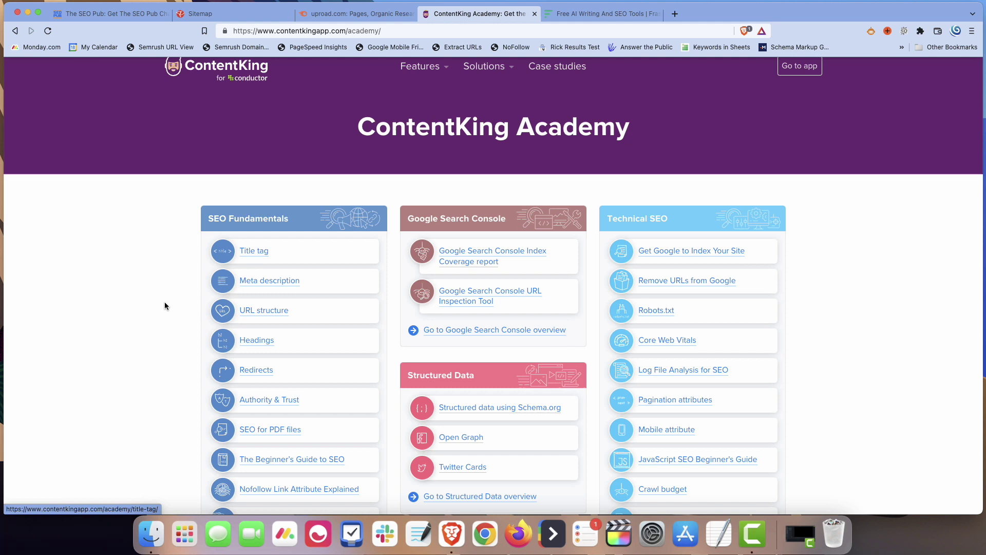
mouse_move(799, 292)
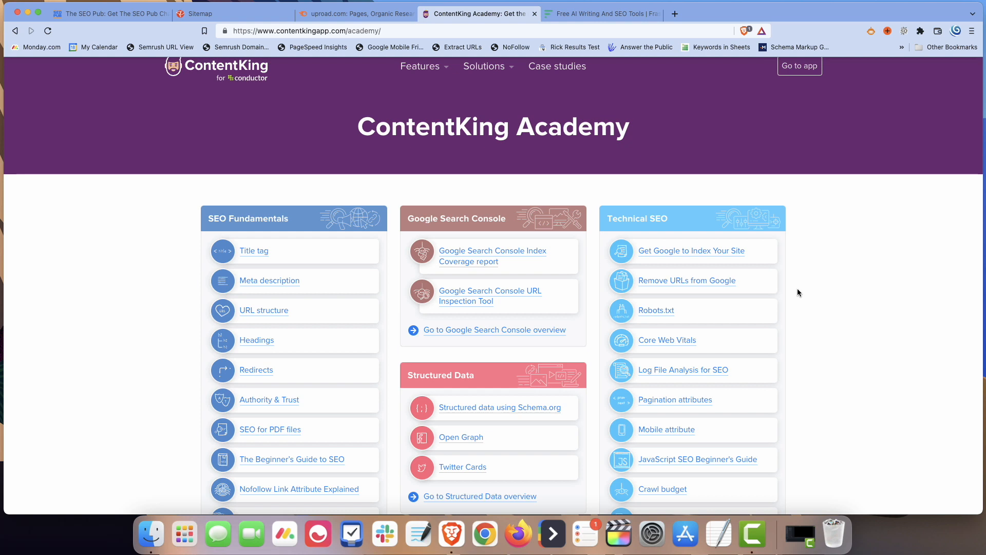
mouse_move(688, 333)
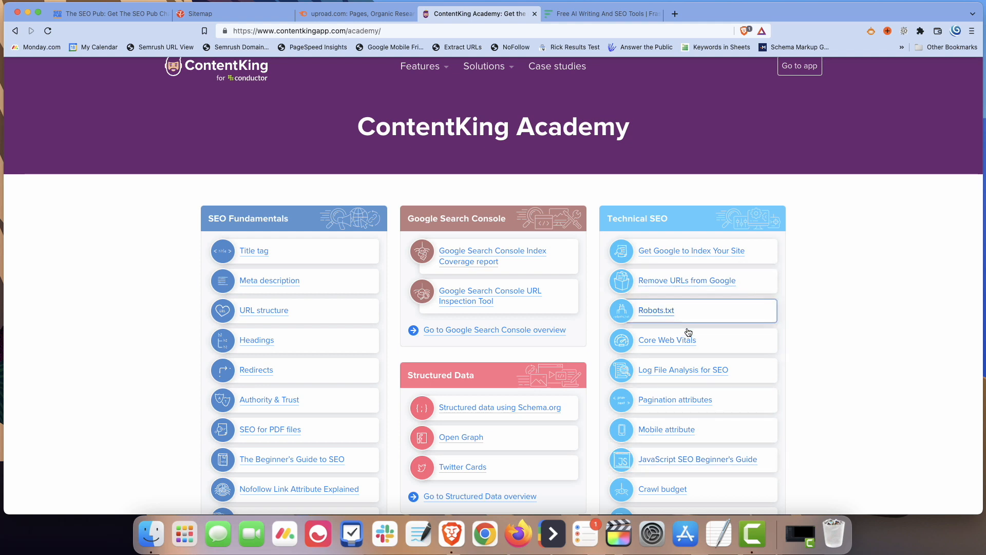
mouse_move(784, 266)
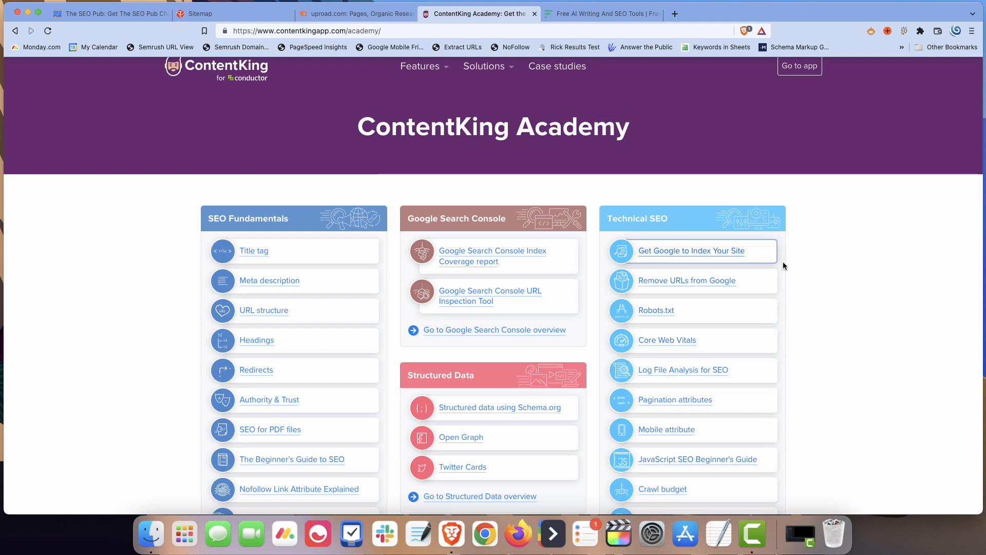
mouse_move(744, 278)
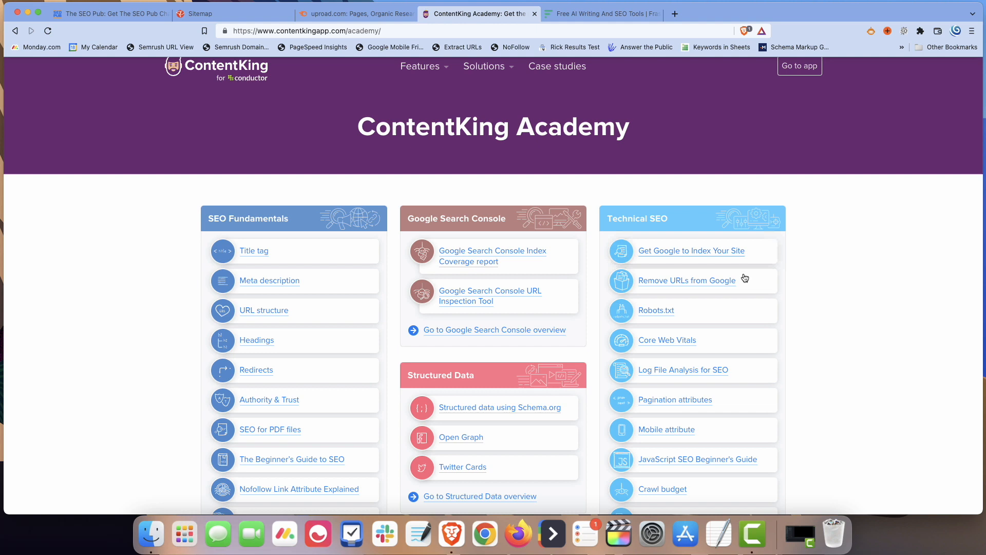
mouse_move(167, 323)
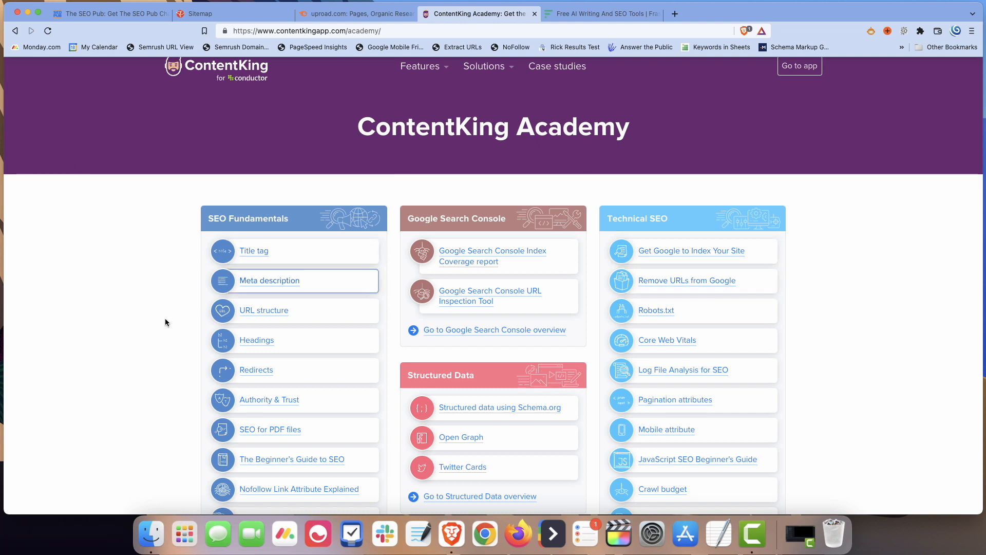
mouse_move(114, 353)
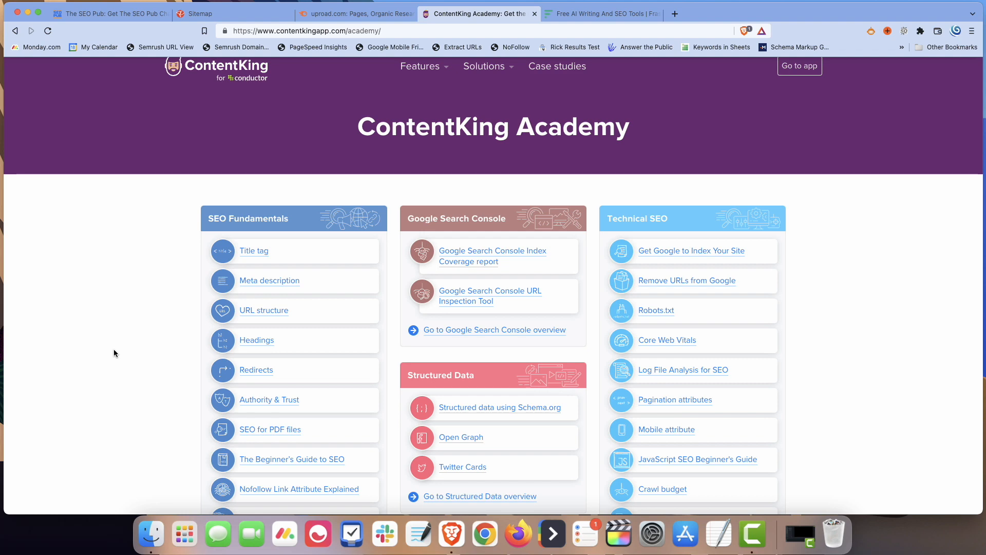
mouse_move(669, 320)
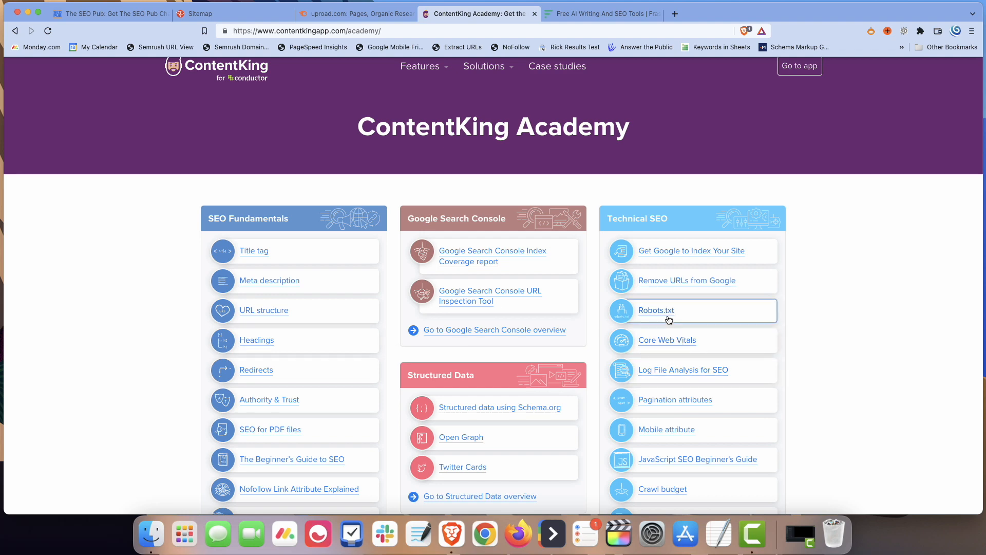
scroll("down", 3)
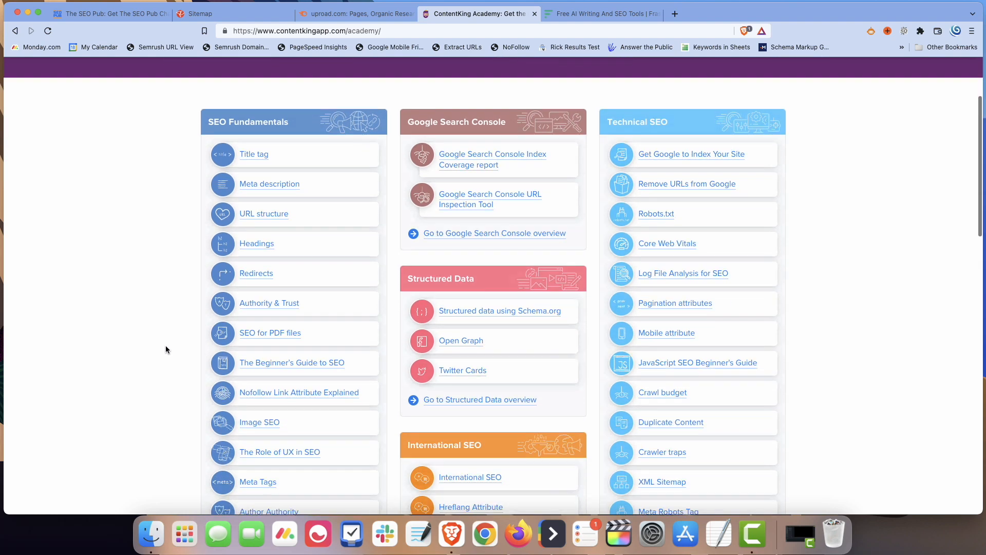
scroll("down", 3)
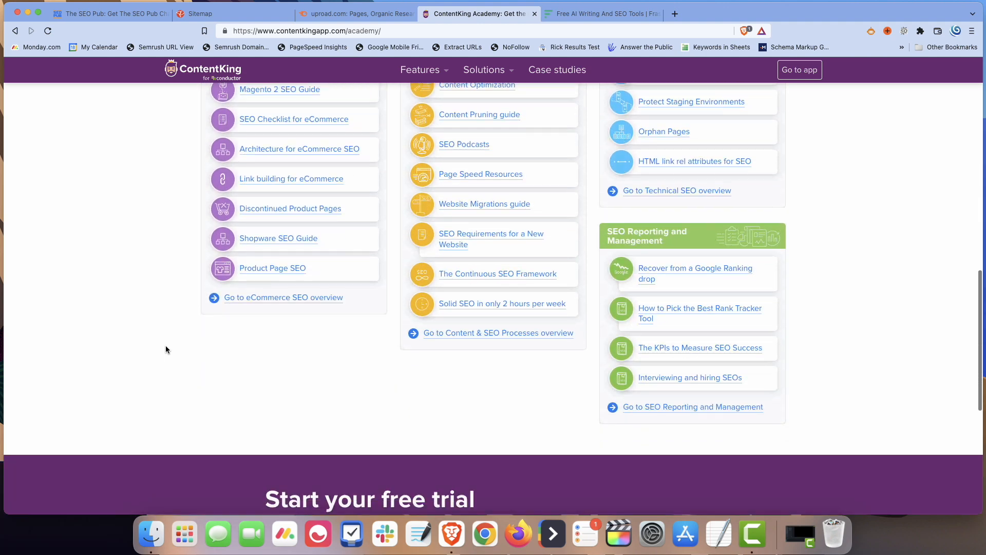
scroll("up", 3)
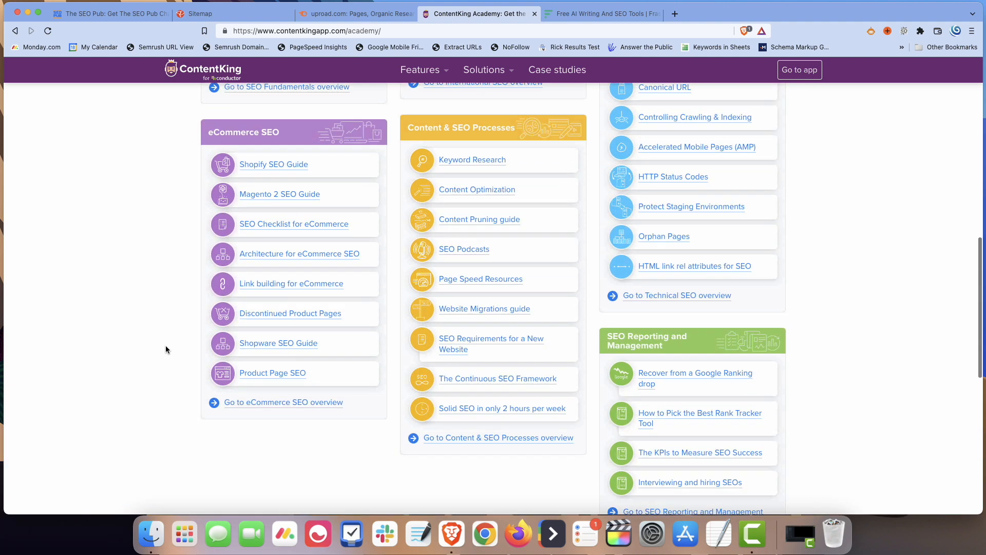
scroll("up", 3)
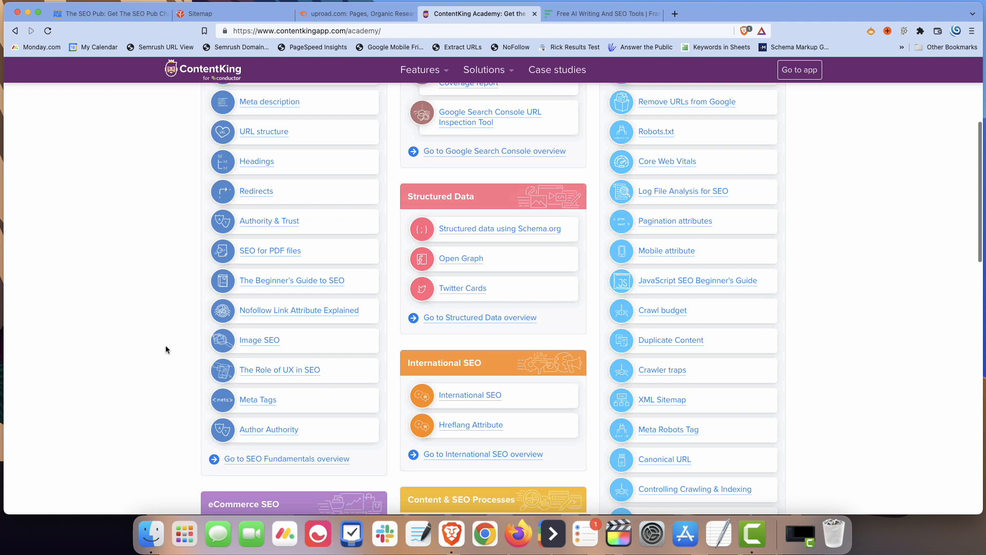
scroll("up", 3)
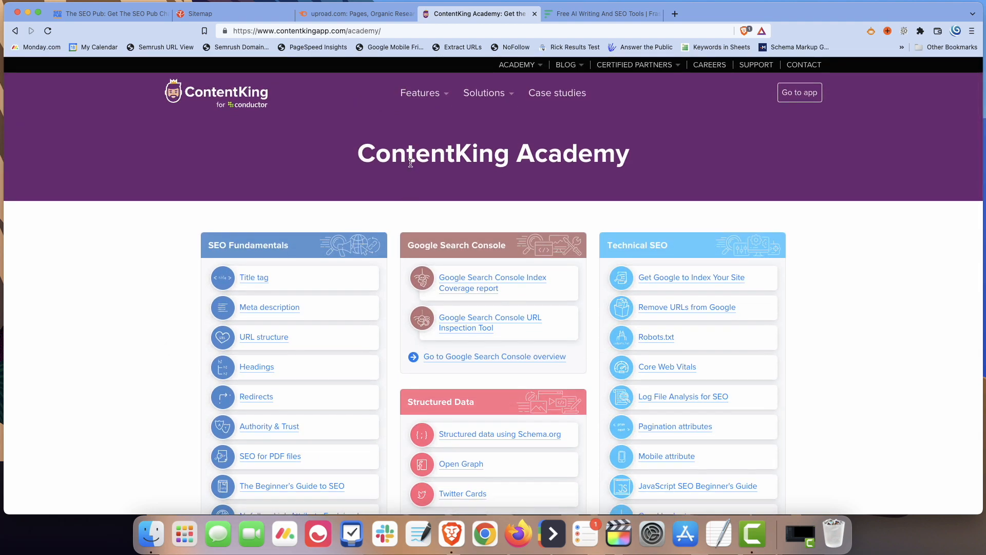
mouse_move(358, 91)
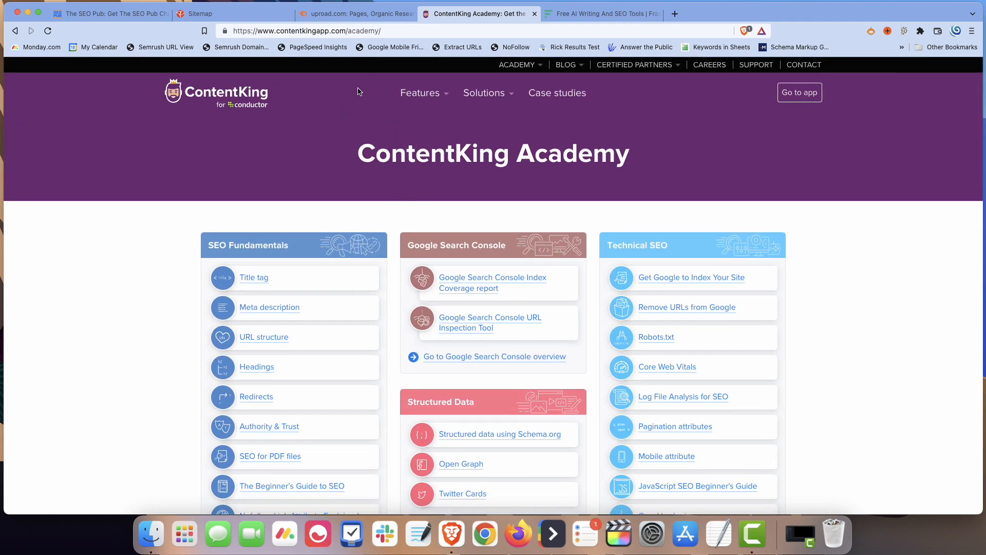
left_click(484, 93)
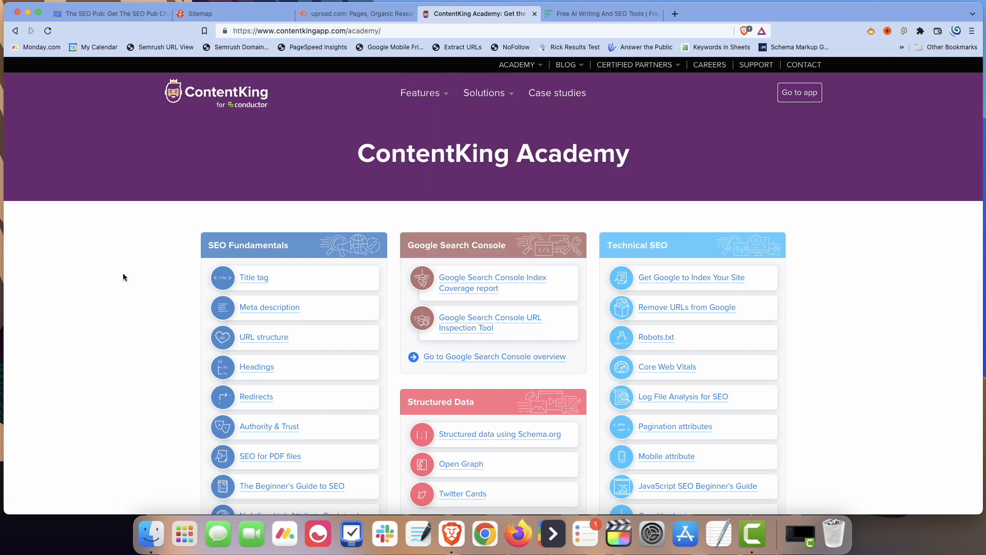
scroll("down", 3)
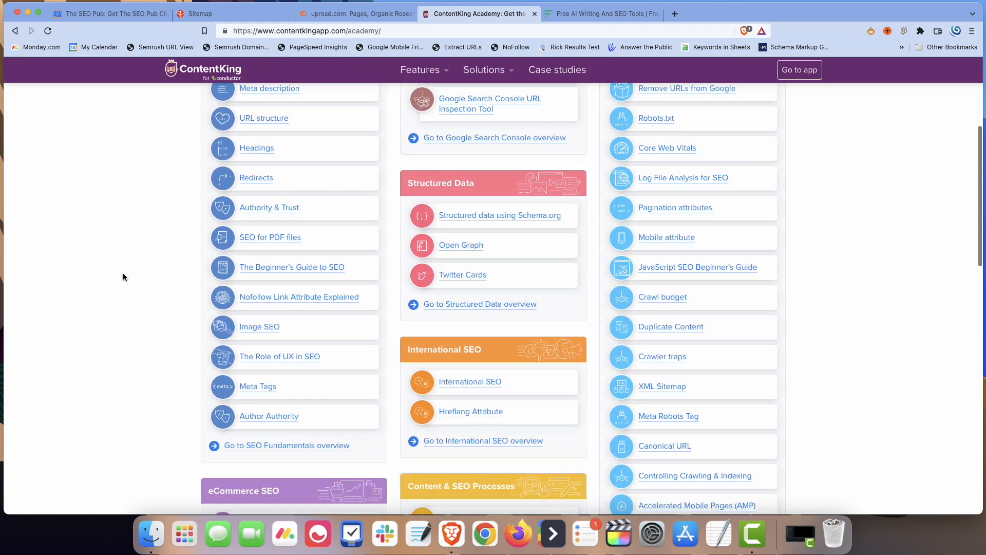
scroll("down", 3)
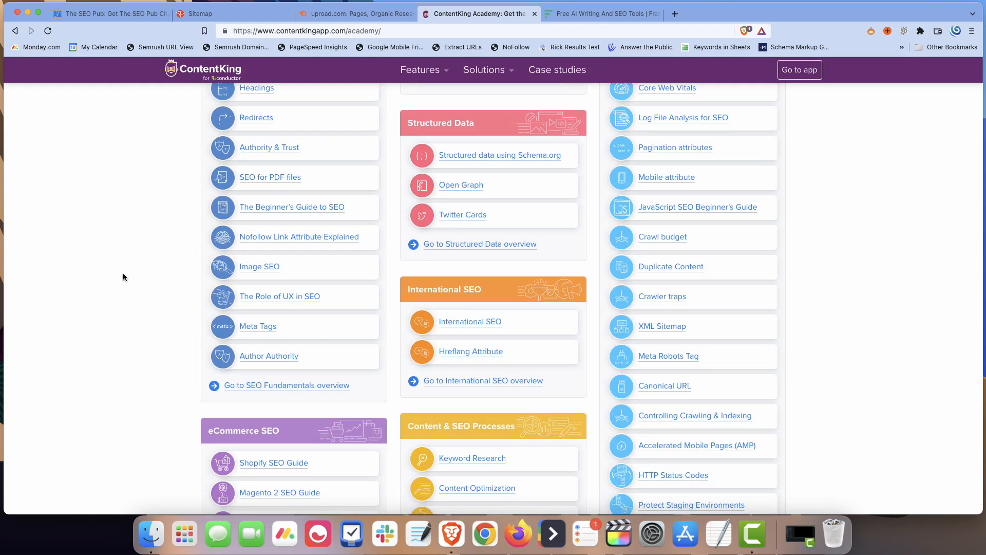
scroll("down", 3)
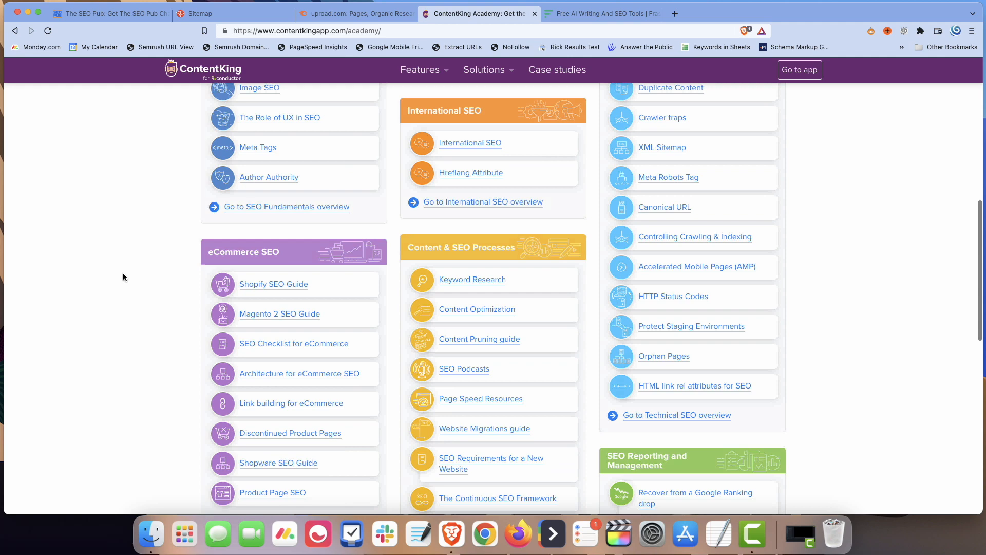
scroll("down", 3)
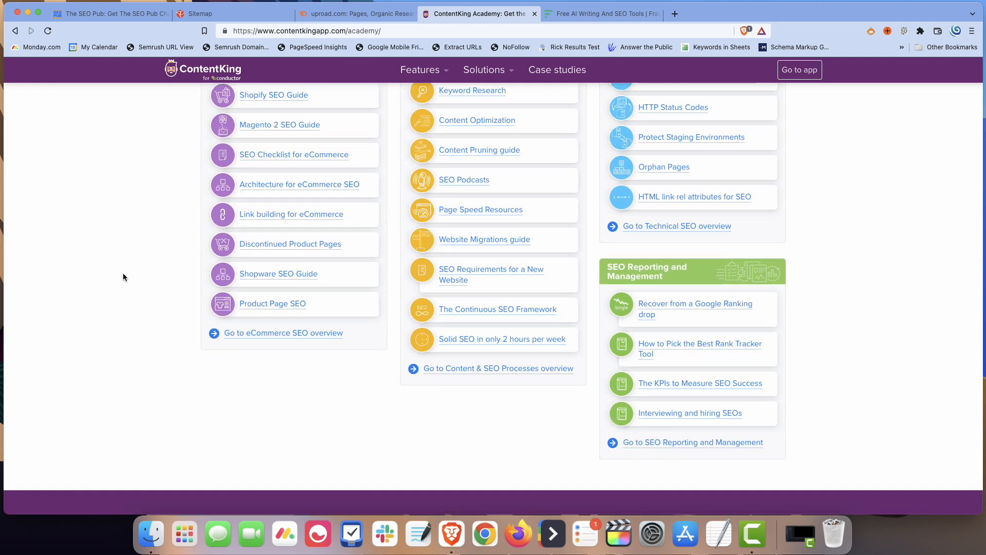
scroll("up", 3)
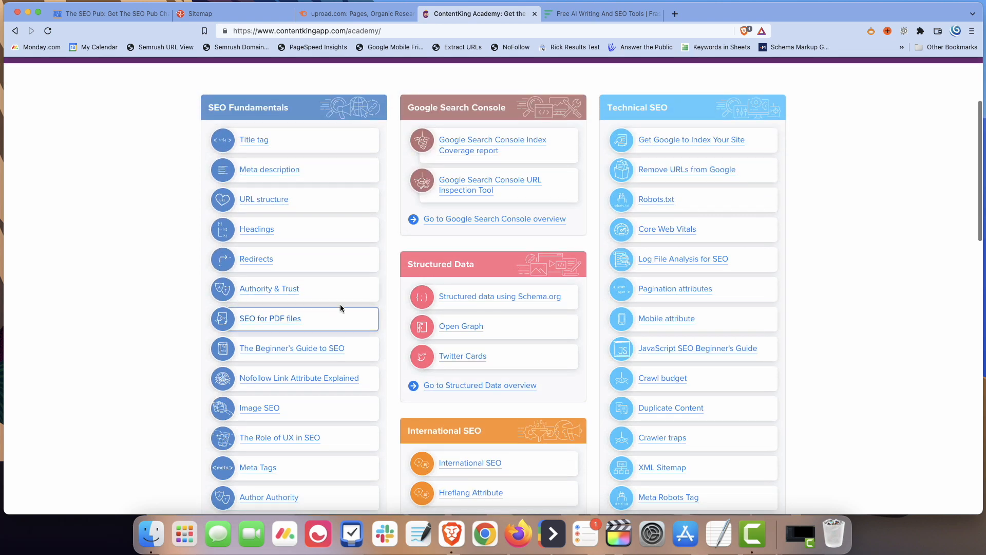
mouse_move(142, 352)
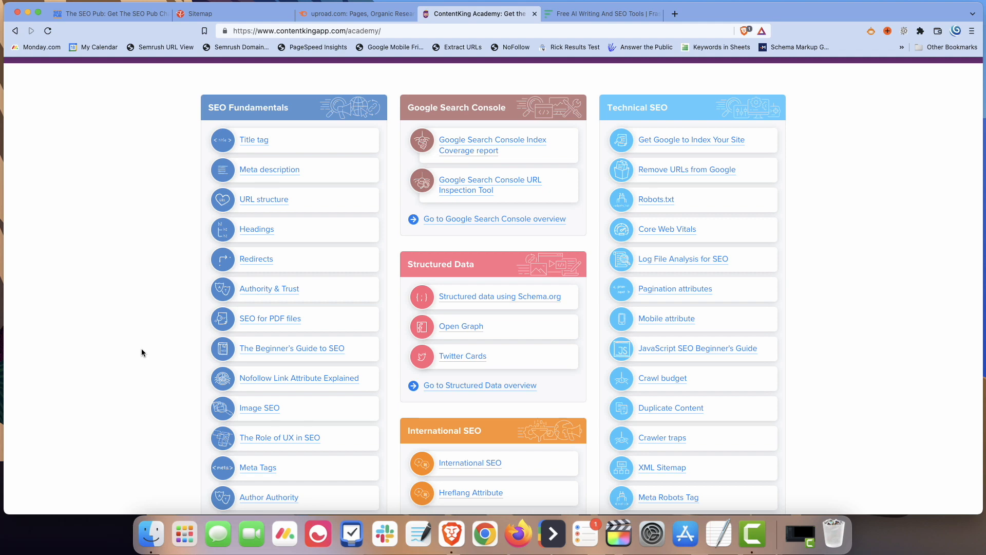
mouse_move(243, 57)
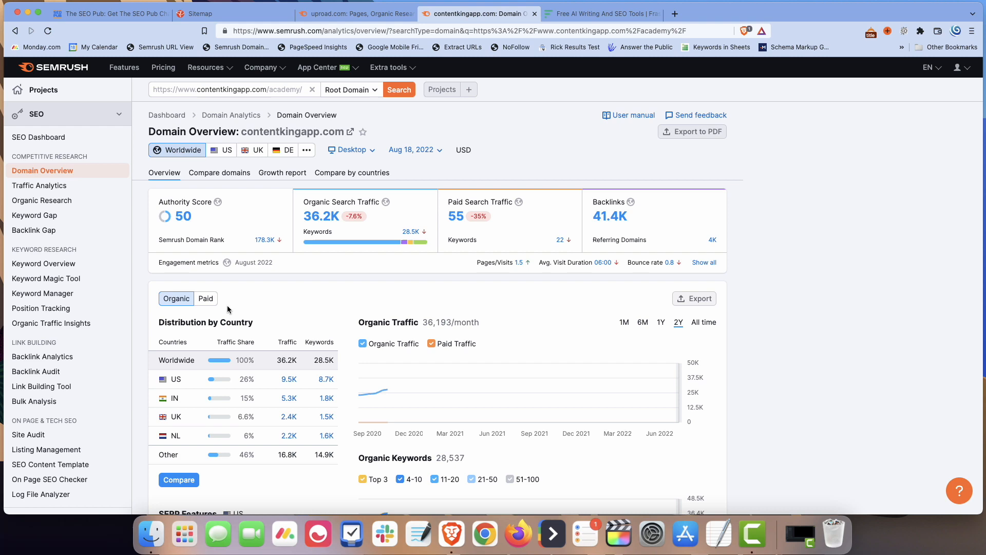
Review contentkingapp.com's top-traffic pages in the Pages report, then navigate back through history
scroll("down", 3)
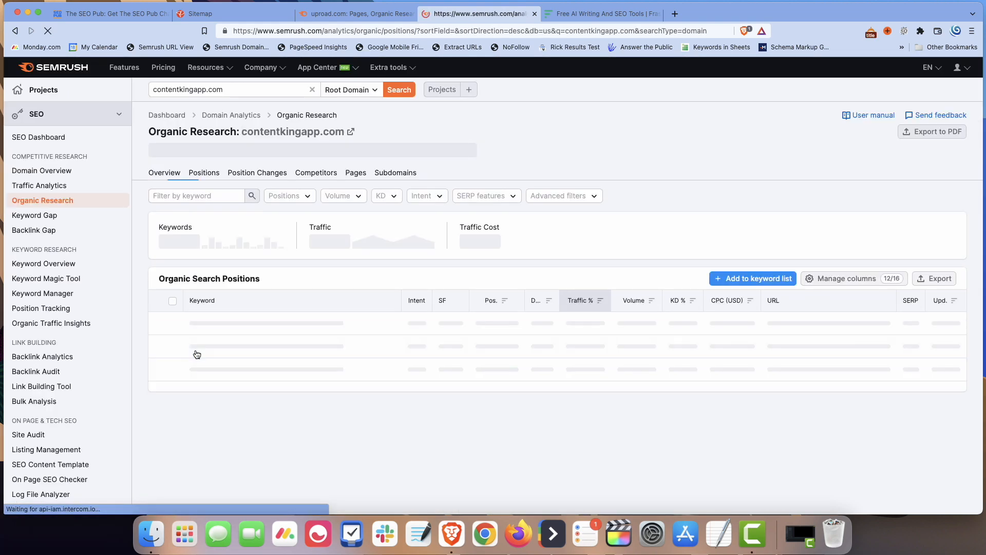
left_click(355, 173)
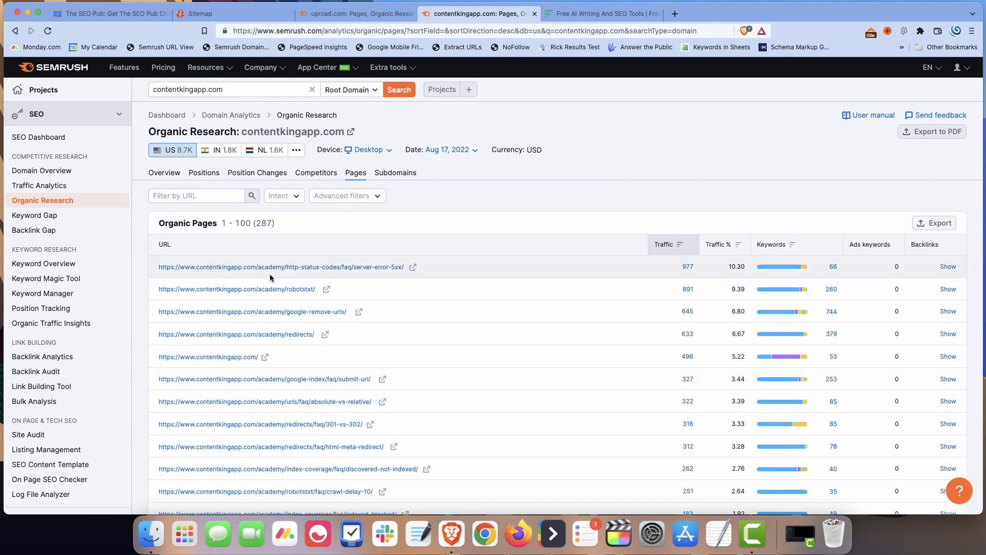
mouse_move(452, 347)
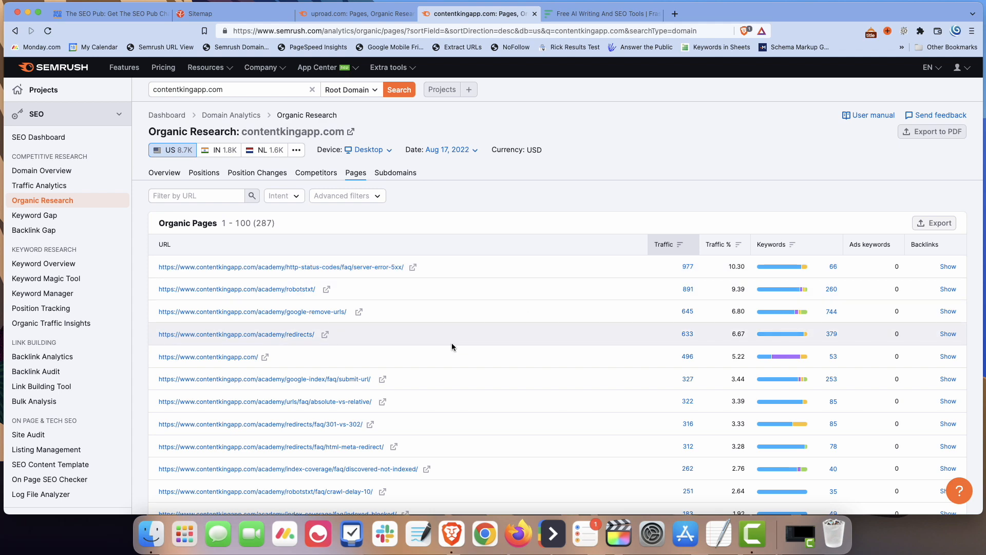
scroll("down", 3)
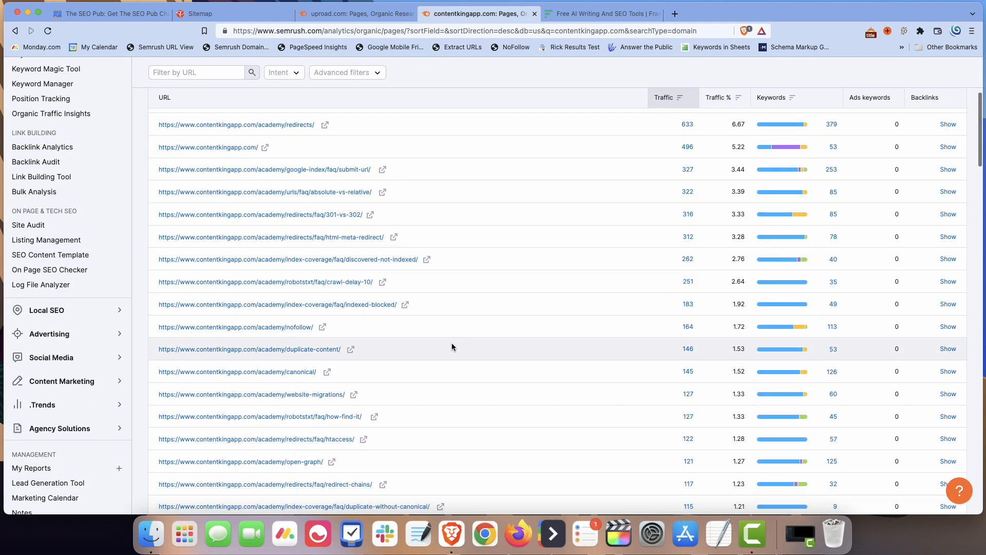
scroll("down", 3)
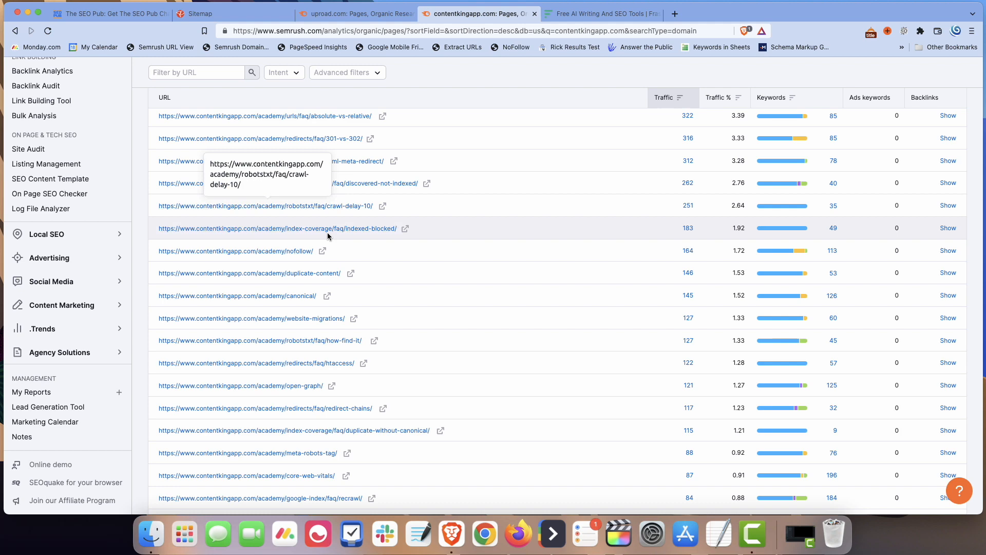
scroll("down", 3)
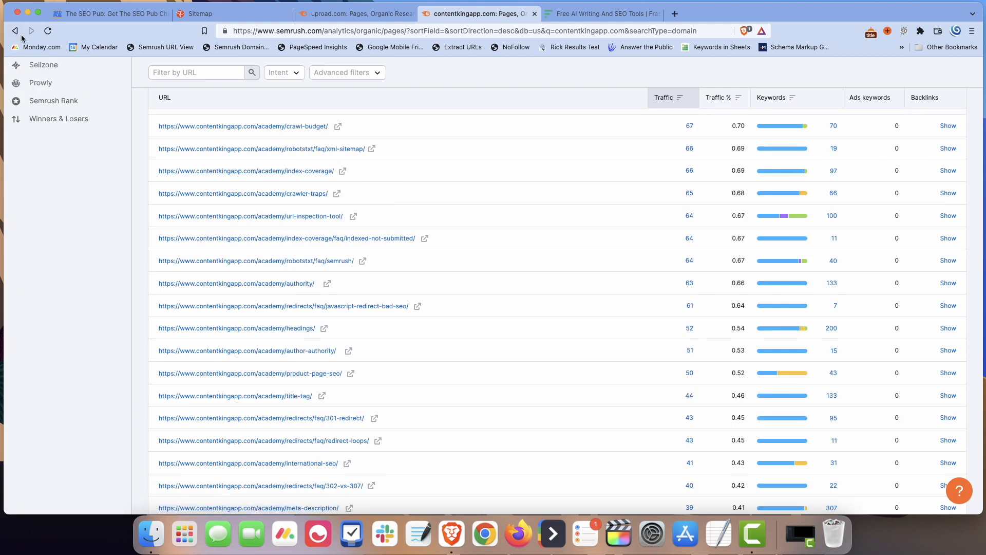
left_click(14, 30)
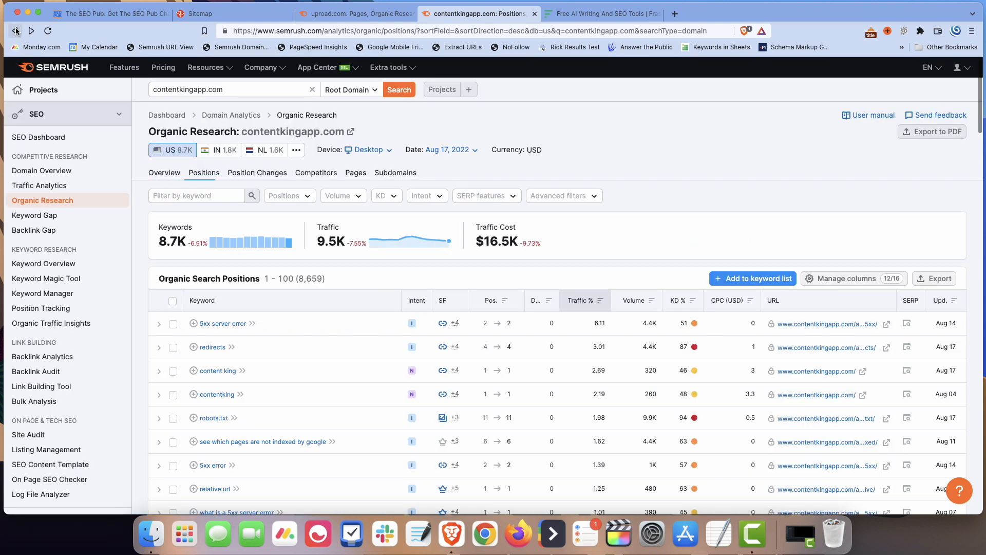
left_click(13, 31)
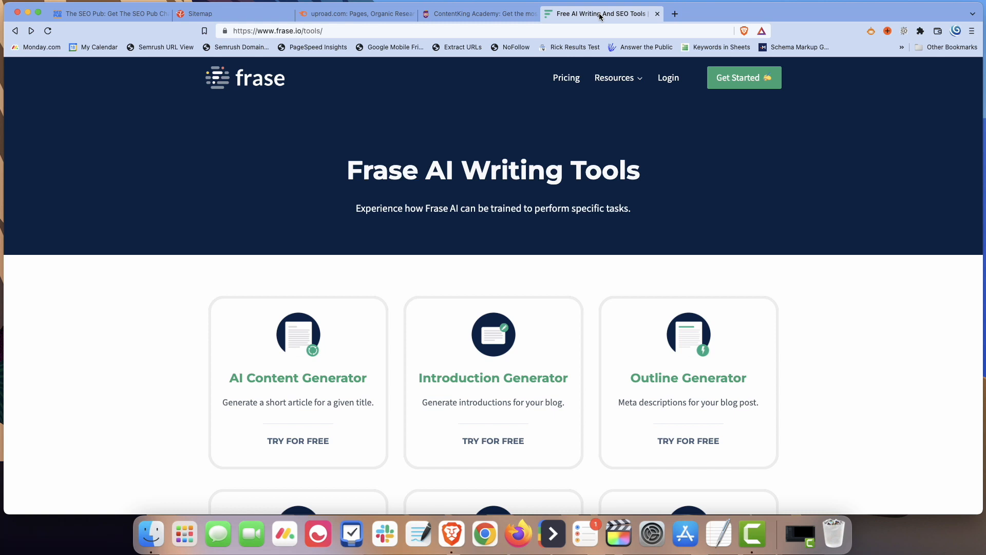
mouse_move(280, 92)
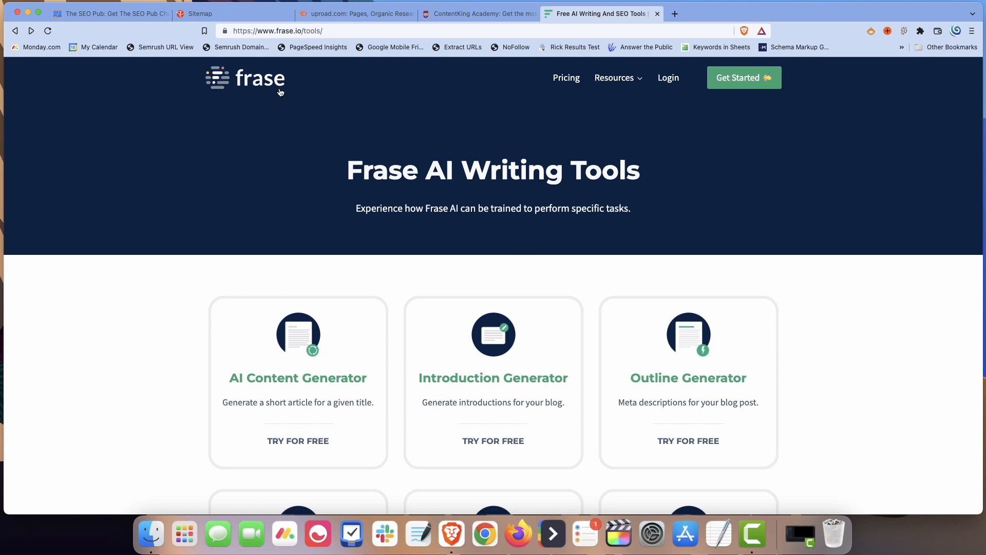
Open the Frase homepage from the free AI writing tools page via the frase logo
left_click(246, 77)
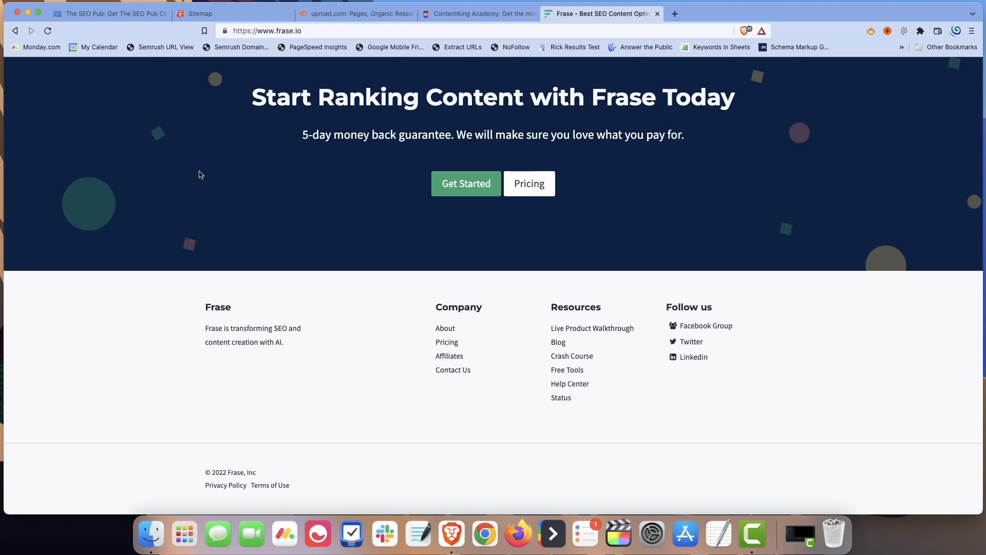
mouse_move(560, 397)
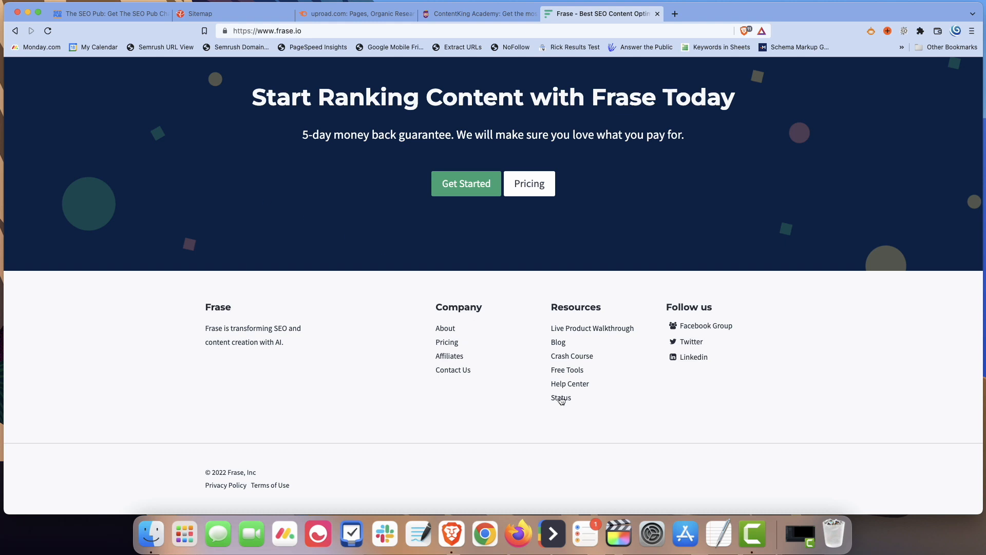
Open frase.io/tools and scroll through the tool cards to Sentence Rewriter and back up
left_click(566, 370)
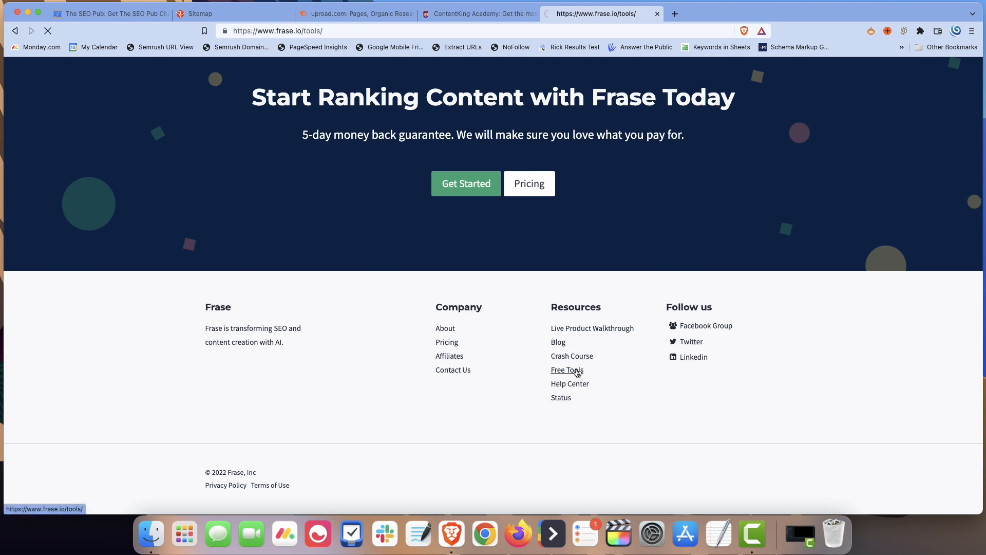
left_click(566, 370)
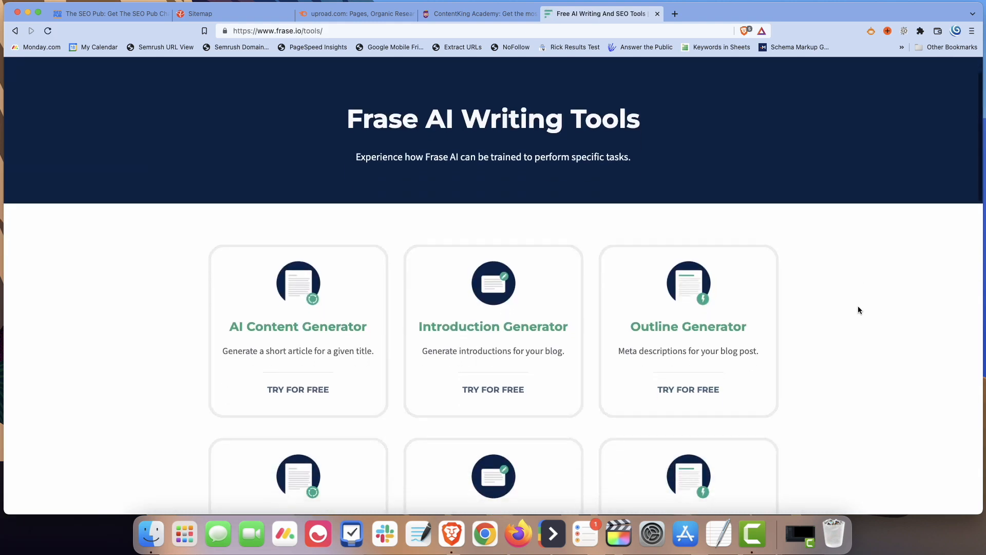
scroll("down", 3)
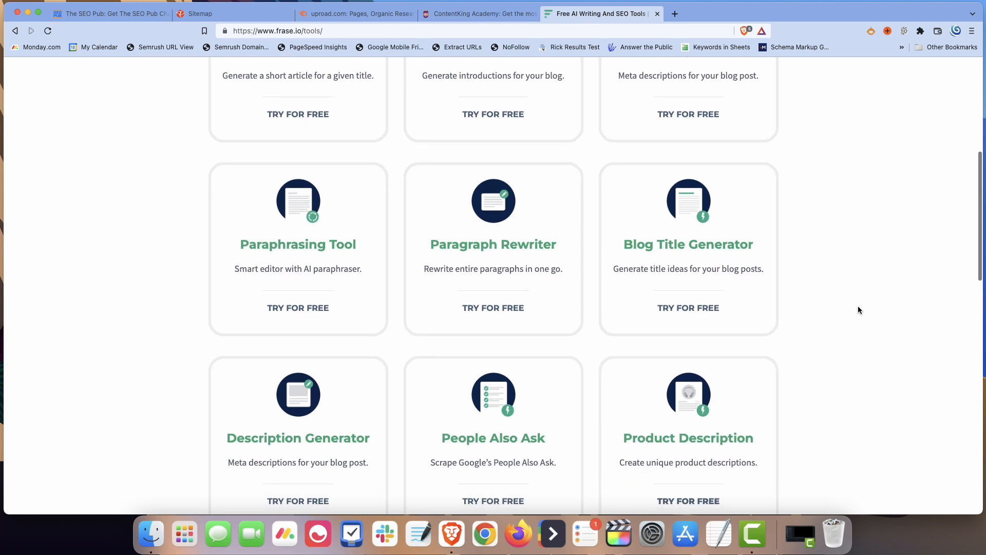
scroll("down", 3)
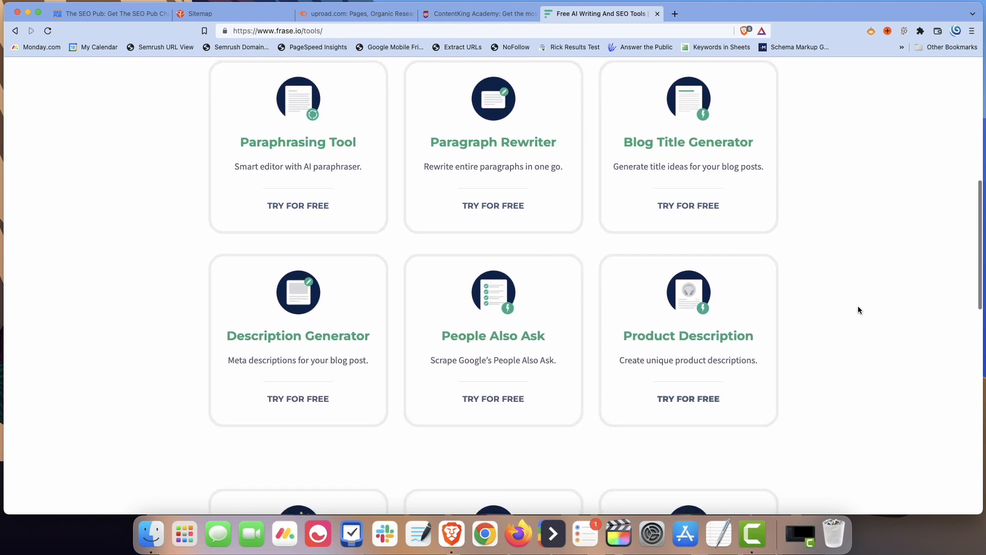
scroll("down", 3)
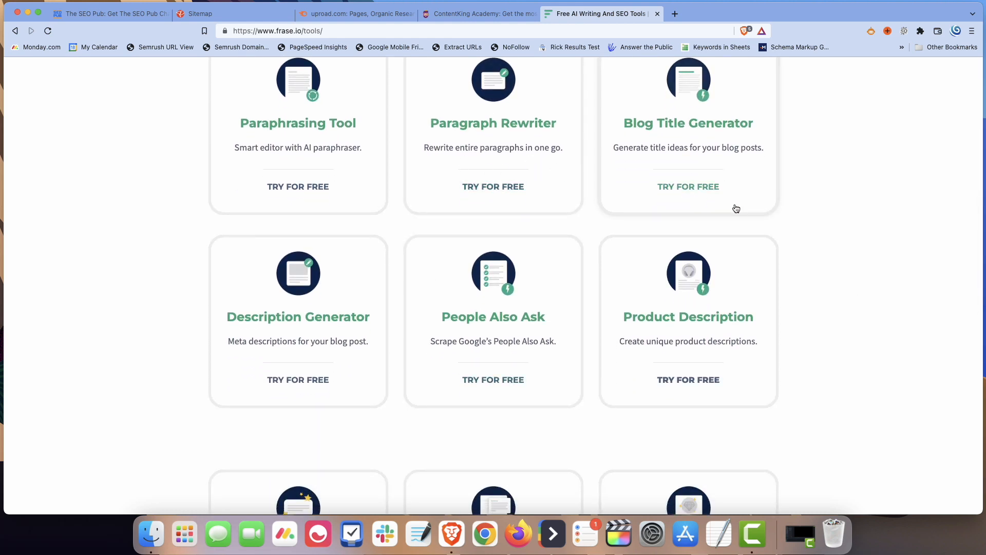
scroll("down", 3)
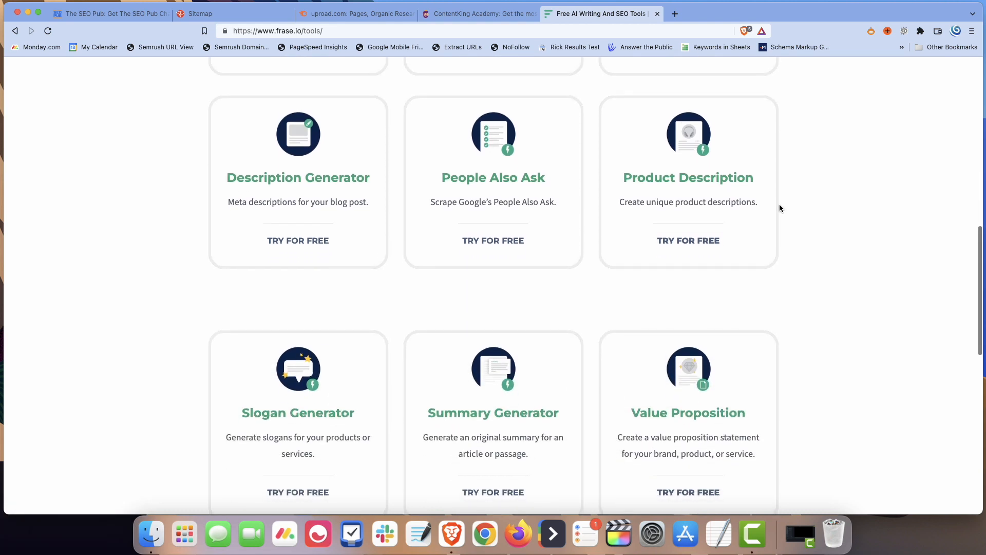
scroll("down", 3)
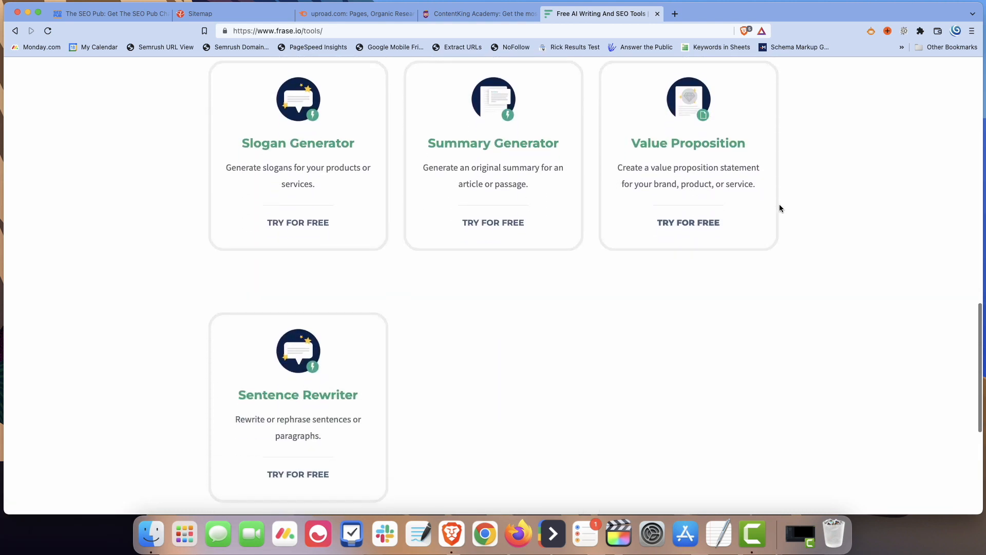
scroll("up", 3)
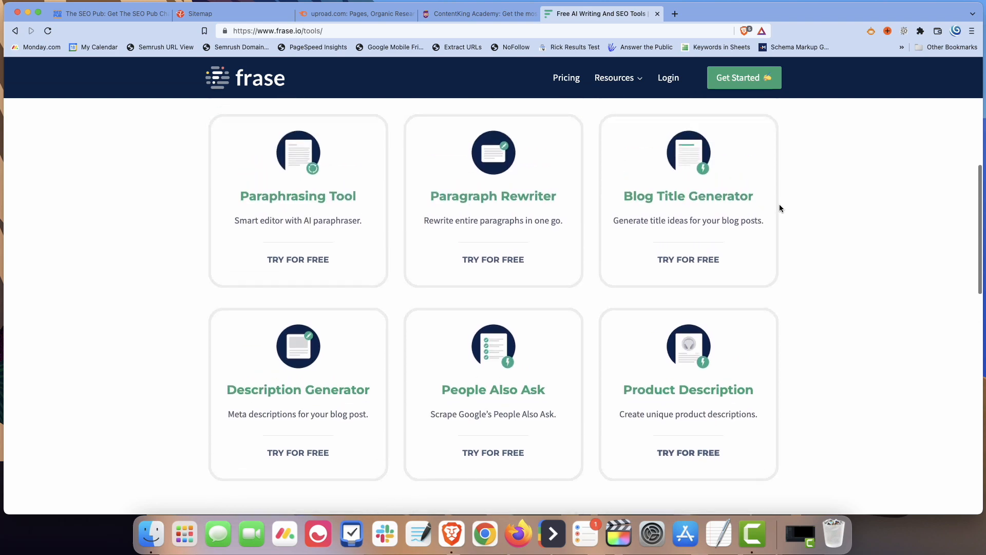
scroll("up", 3)
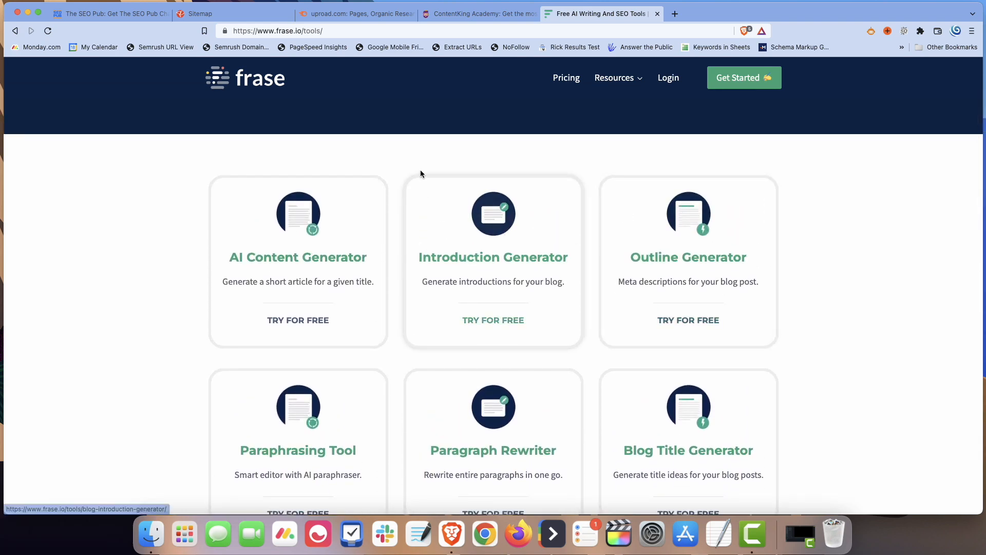
Open frase.io's domain overview in Semrush and switch to its Pages report
left_click(241, 47)
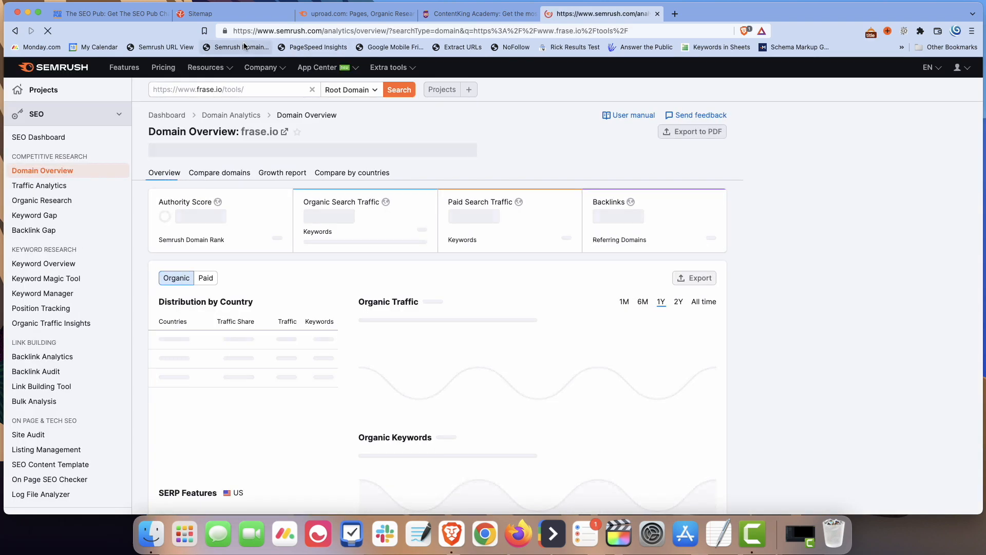
scroll("down", 3)
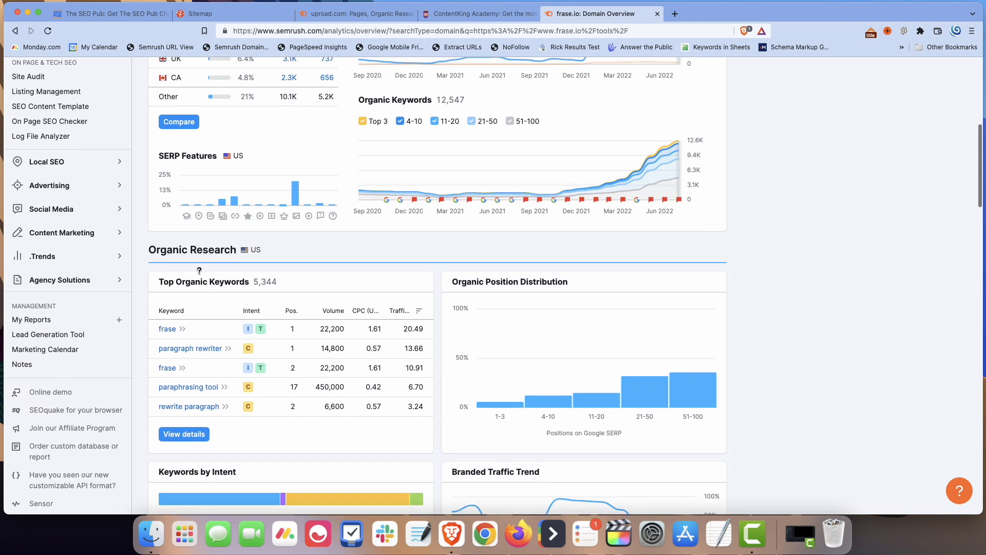
left_click(184, 434)
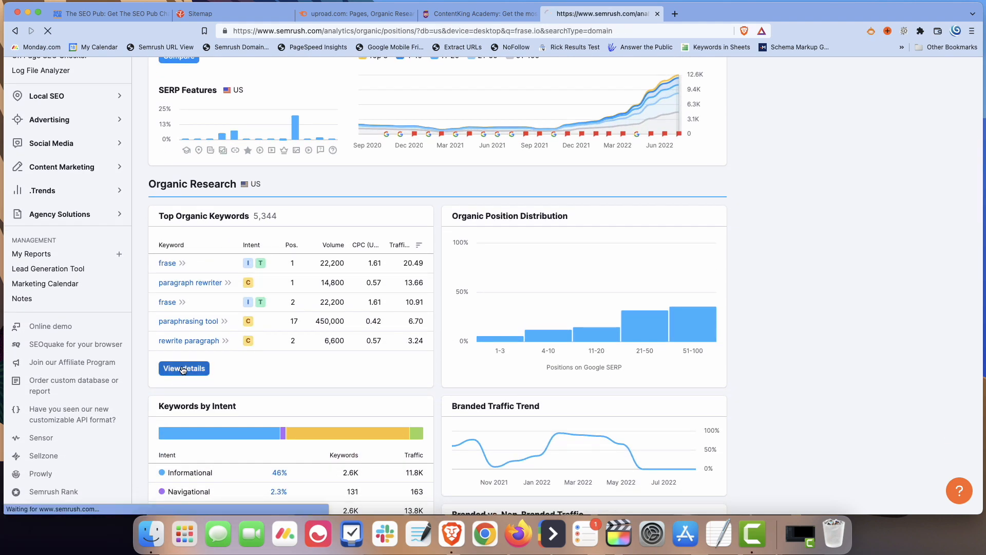
left_click(184, 367)
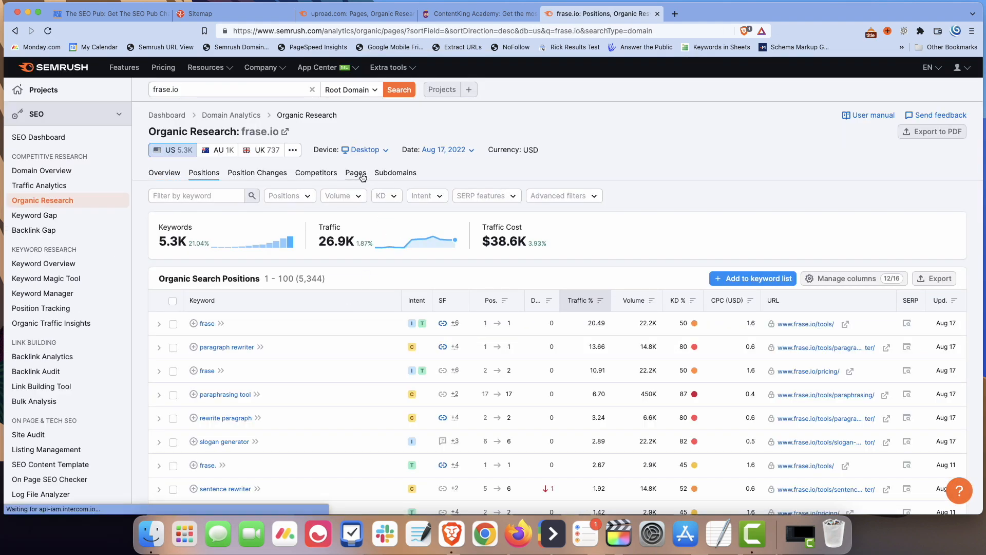
left_click(356, 173)
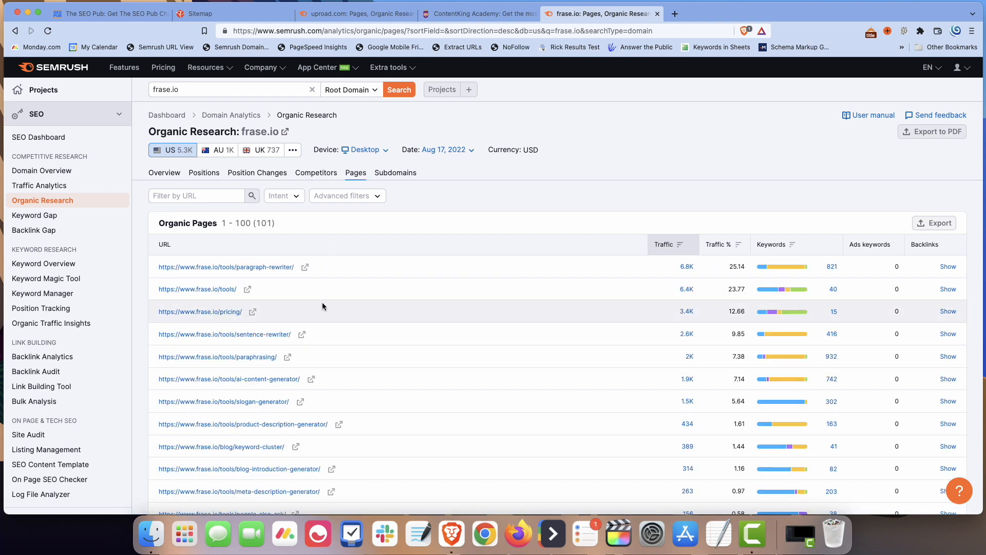
Filter the pages by URL 'tools' to 17 results, then return to the positions report
left_click(195, 195)
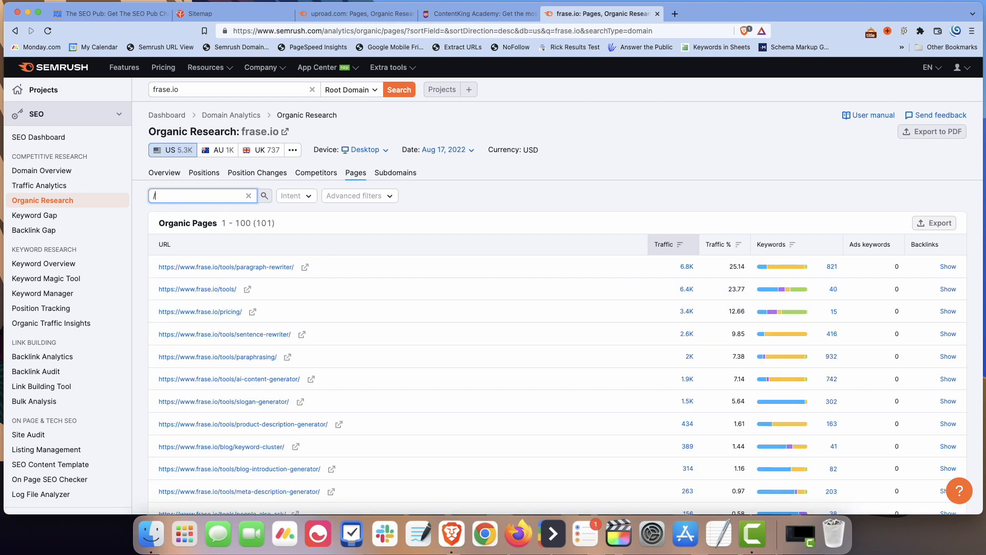
type("tools")
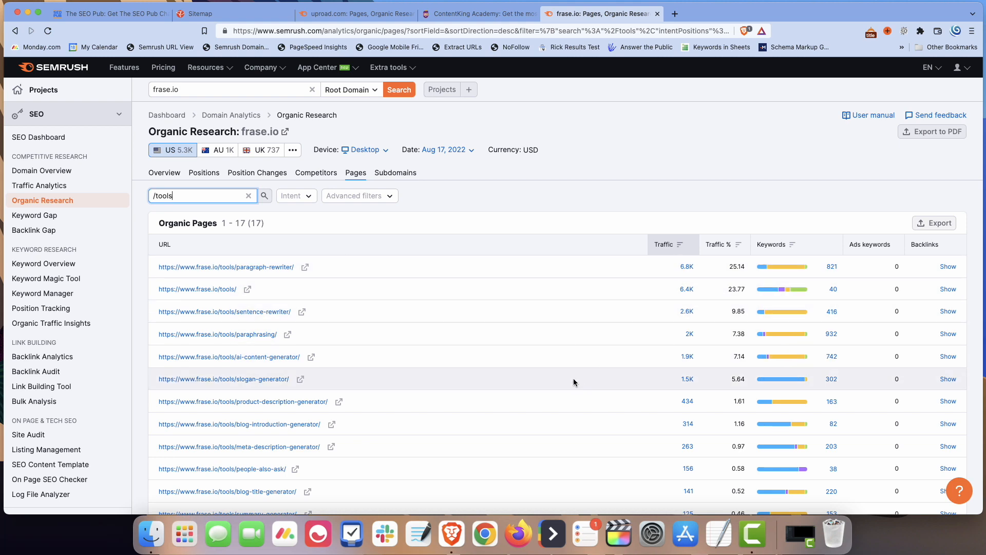
scroll("down", 3)
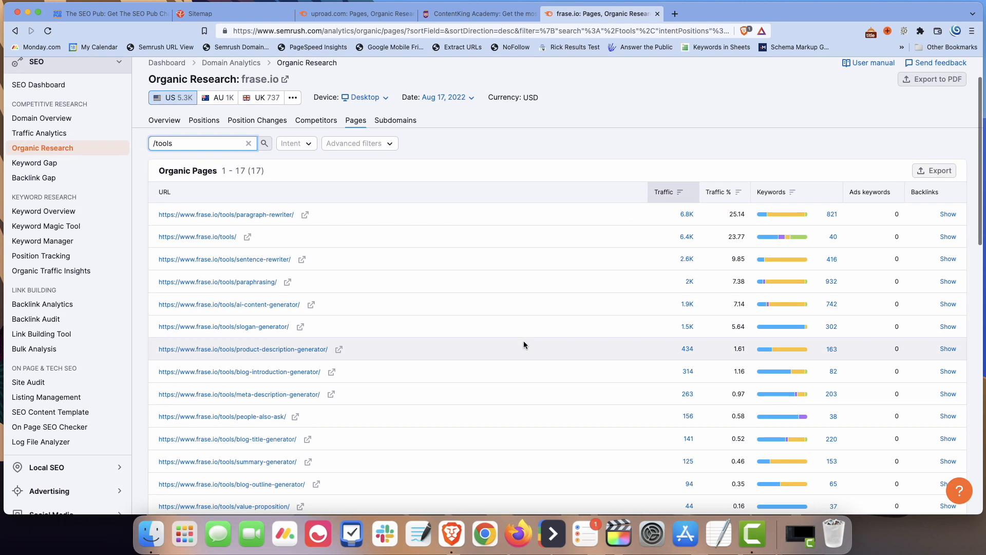
mouse_move(467, 205)
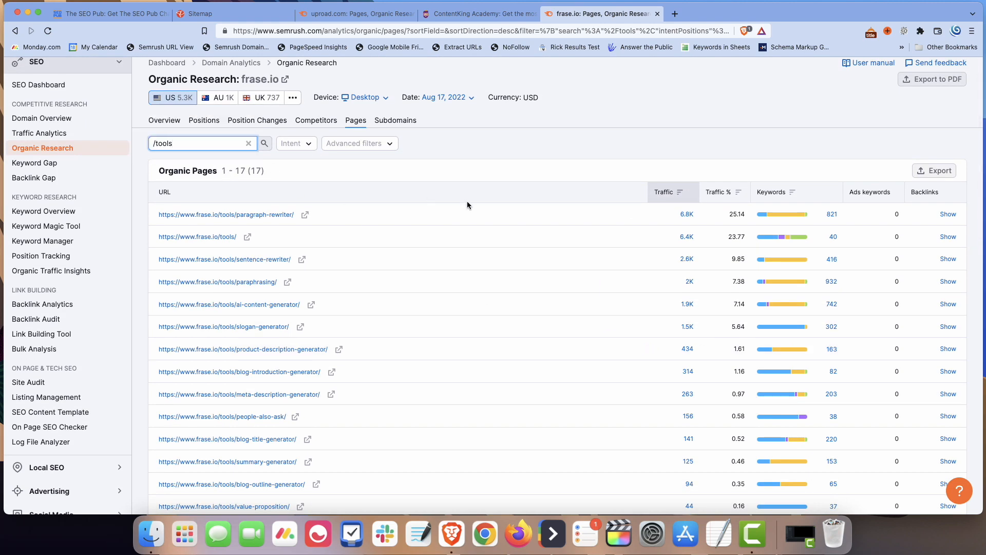
left_click(15, 31)
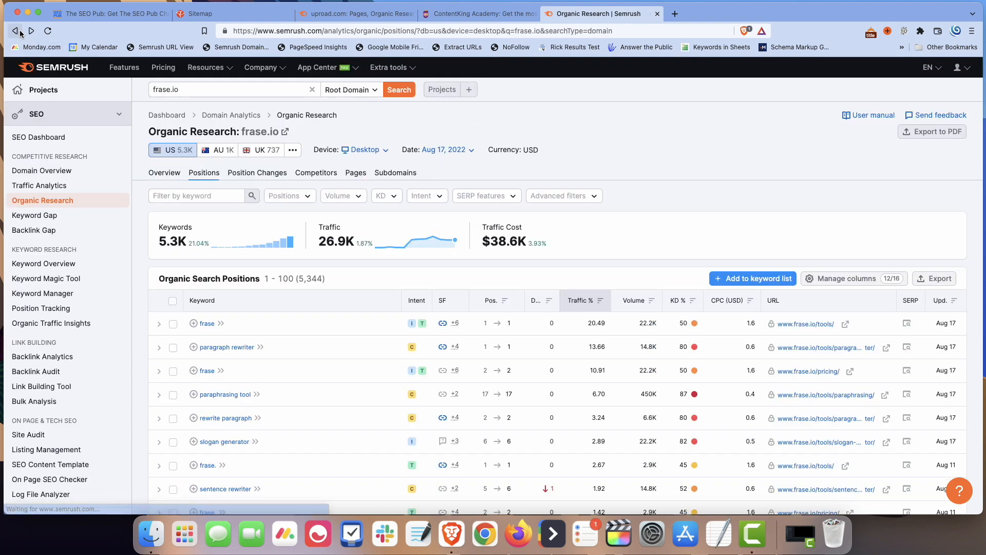
Return to Frase's free tools page, then scroll up on the Frase homepage
left_click(805, 324)
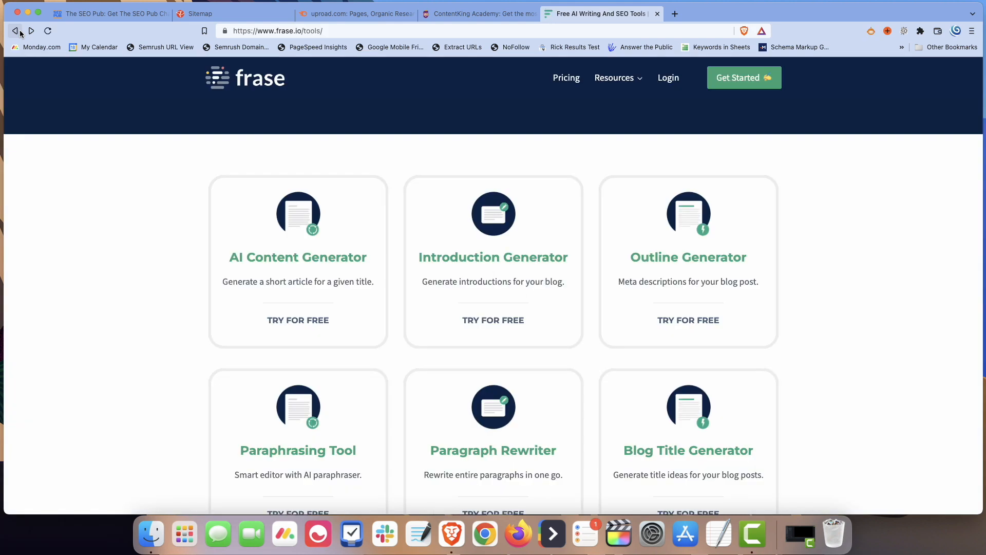
mouse_move(309, 113)
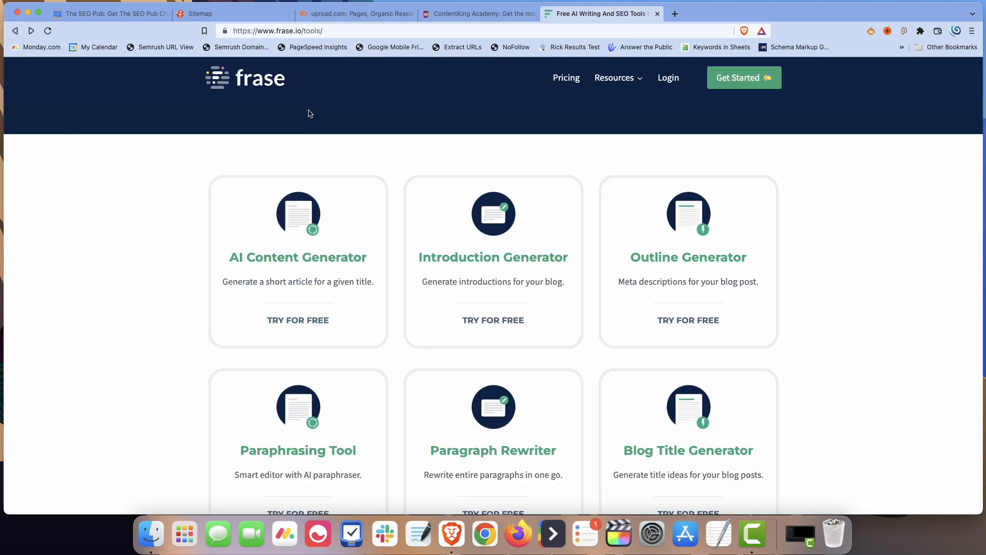
mouse_move(30, 31)
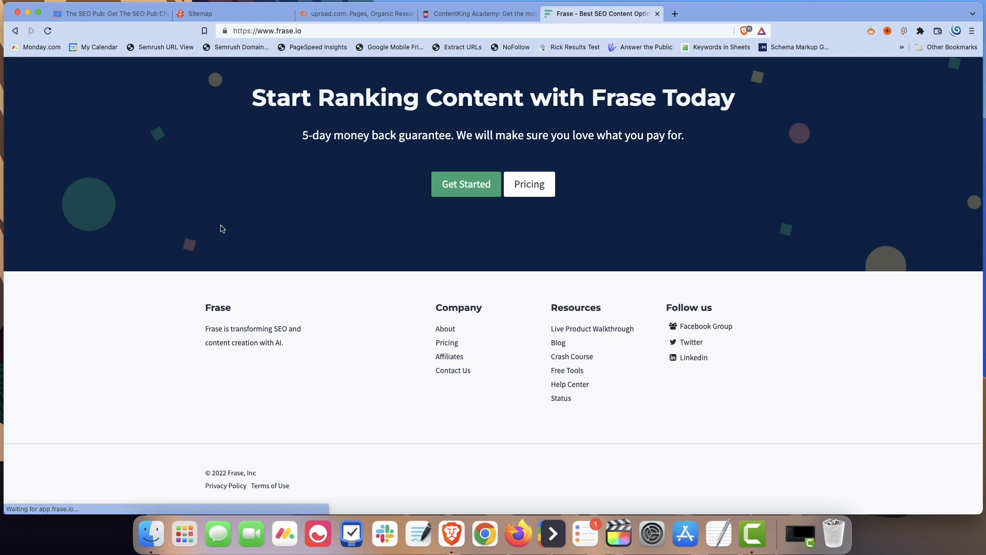
mouse_move(571, 356)
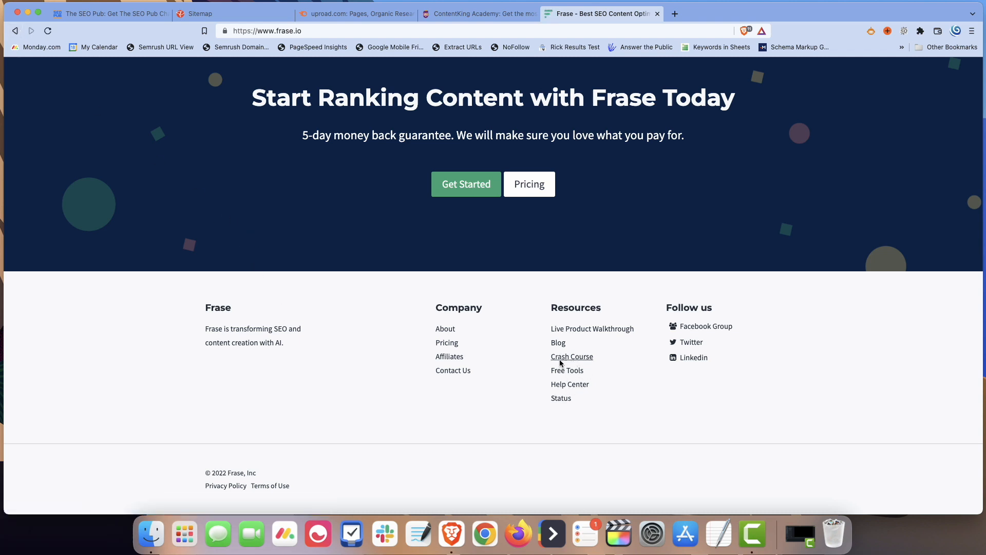
mouse_move(566, 370)
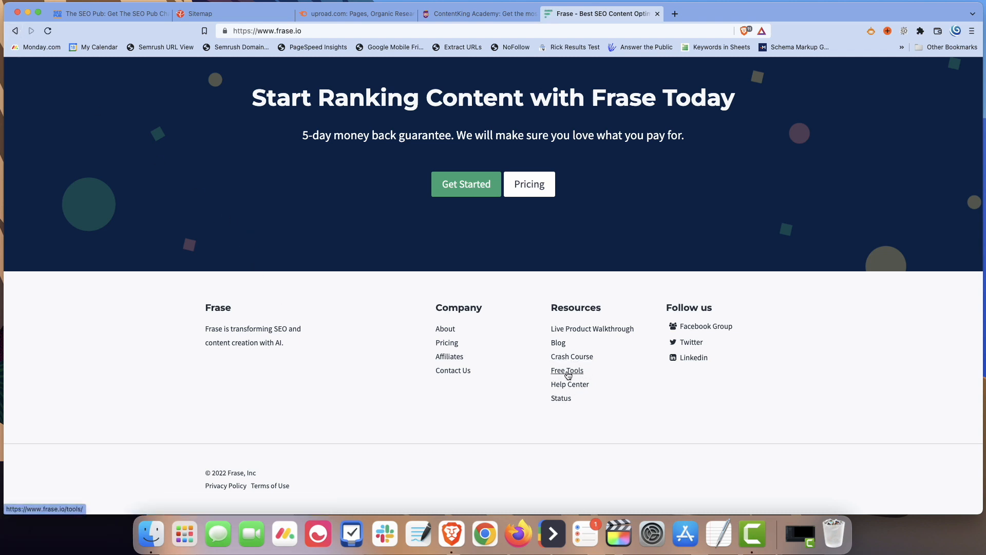
mouse_move(633, 393)
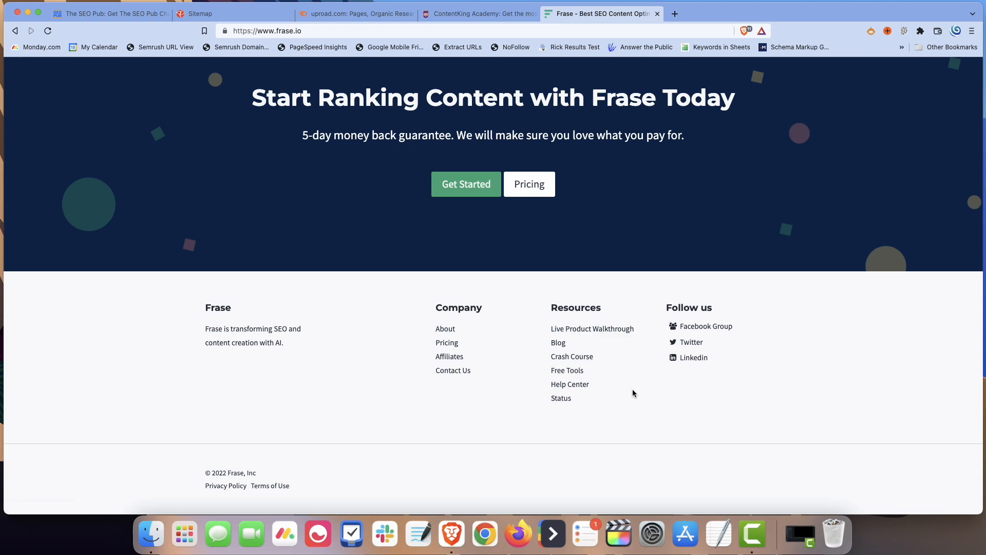
scroll("up", 3)
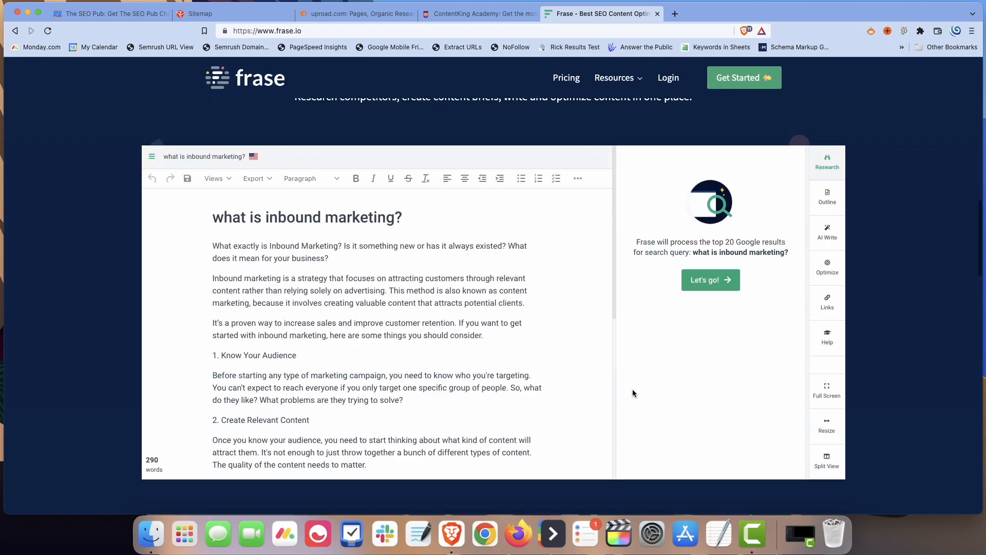
scroll("up", 3)
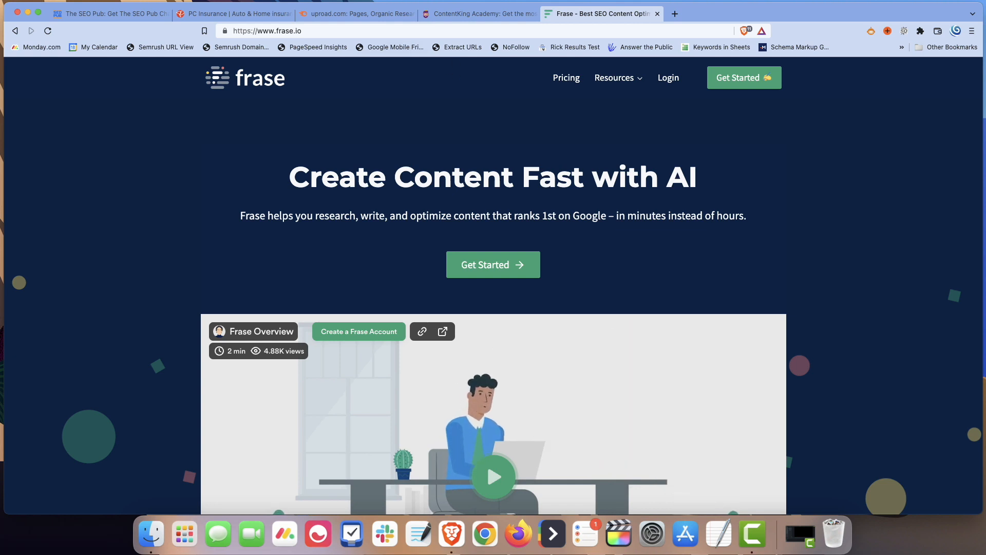
Scroll through the ContentKing Academy topic index, then bring up The SEO Pub homepage
left_click(478, 14)
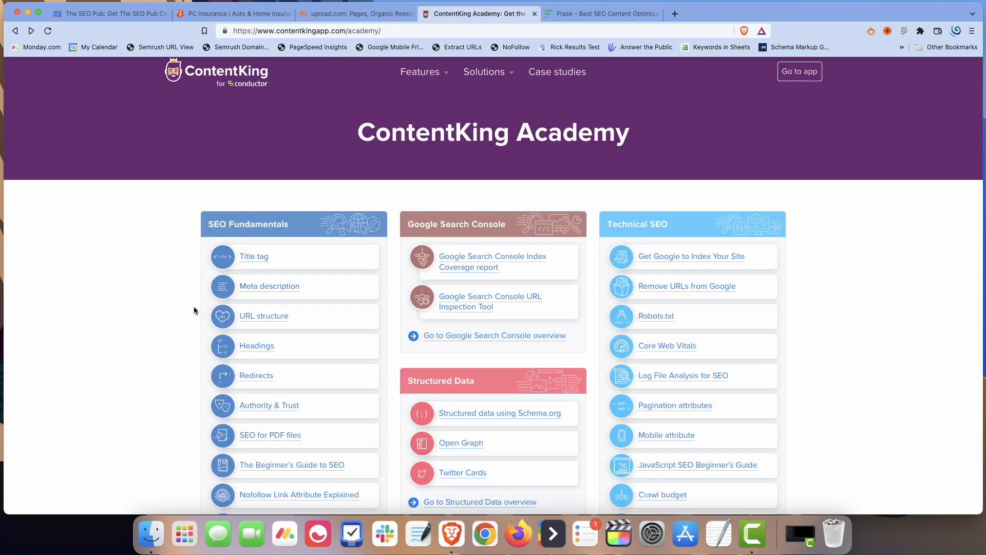
scroll("down", 3)
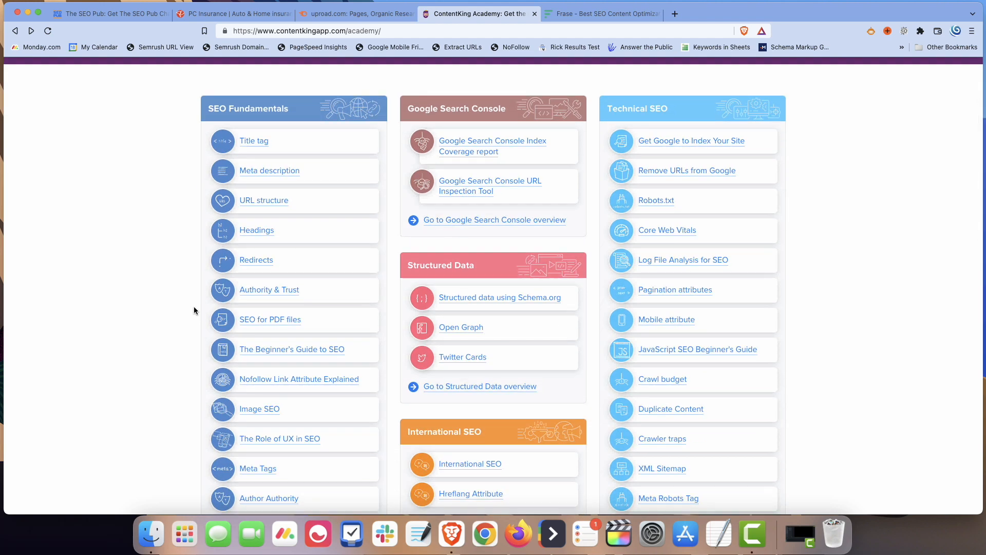
scroll("down", 3)
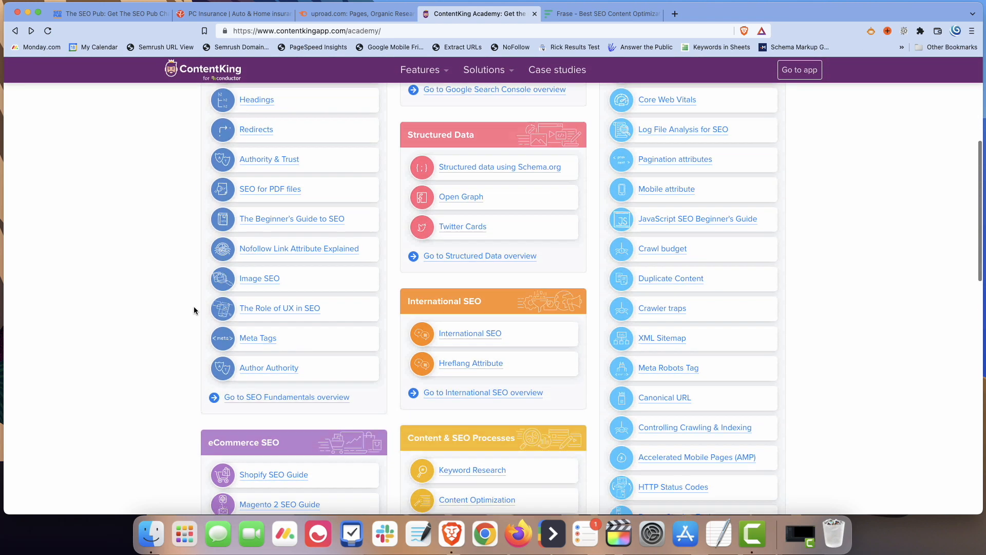
scroll("down", 3)
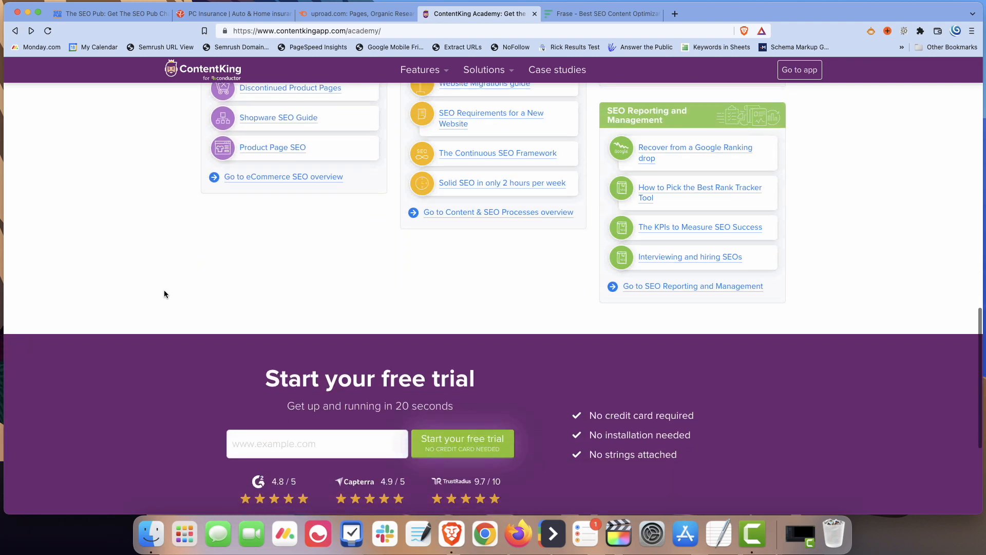
scroll("up", 3)
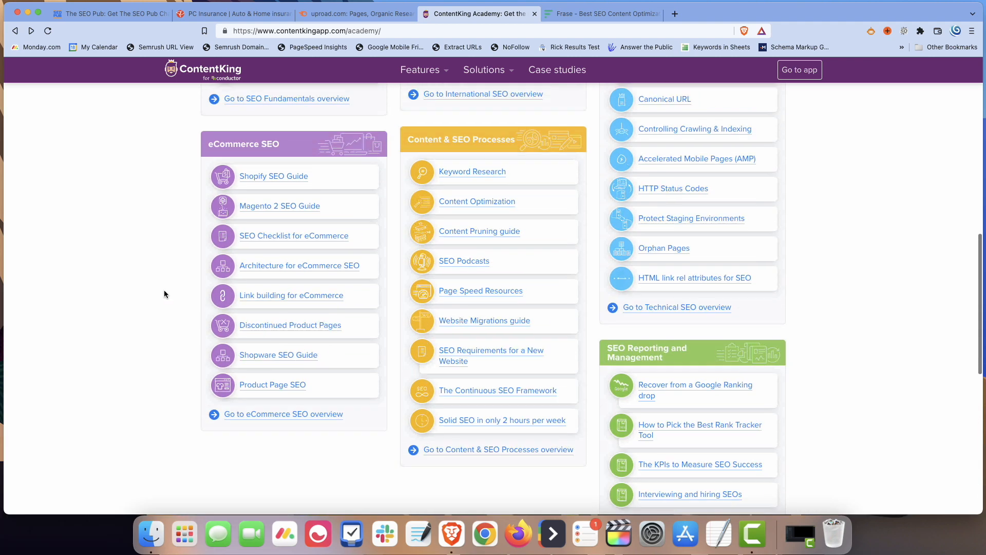
scroll("up", 3)
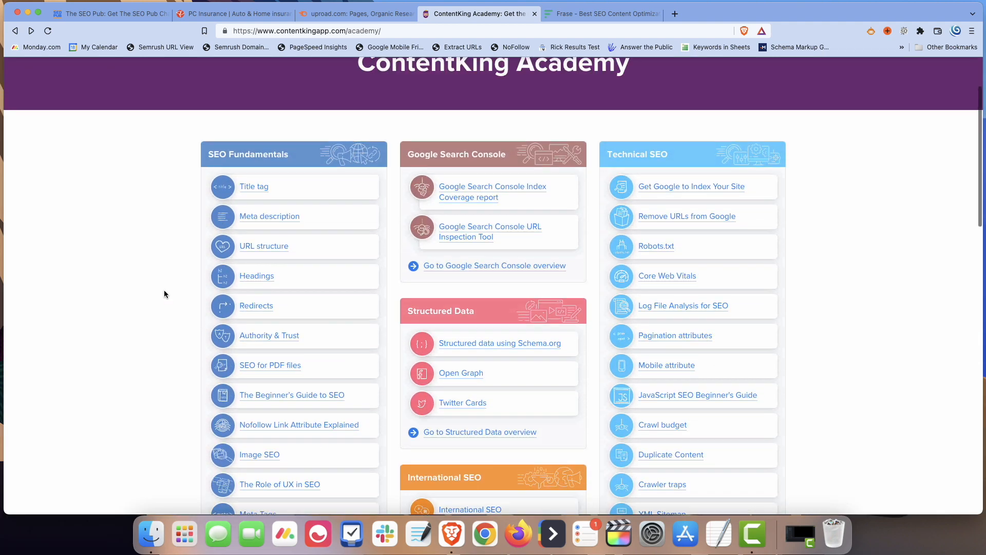
left_click(106, 13)
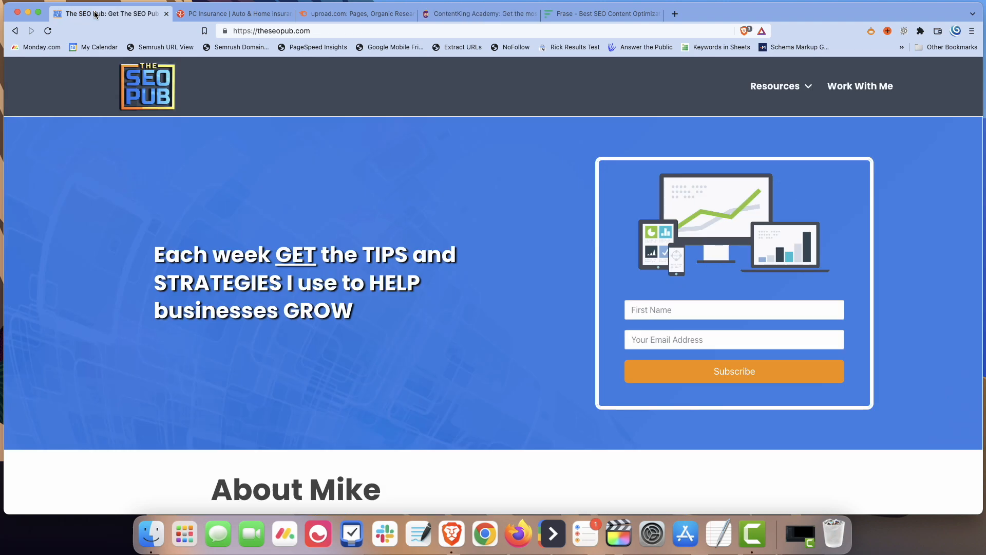